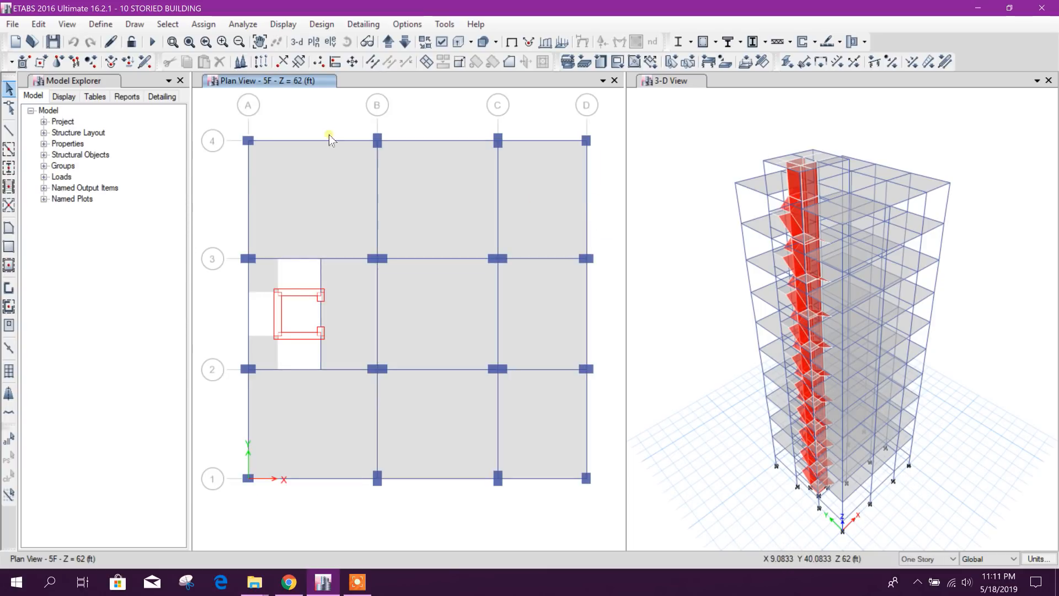
Select all 324 frame members for a frame assignment
click(167, 23)
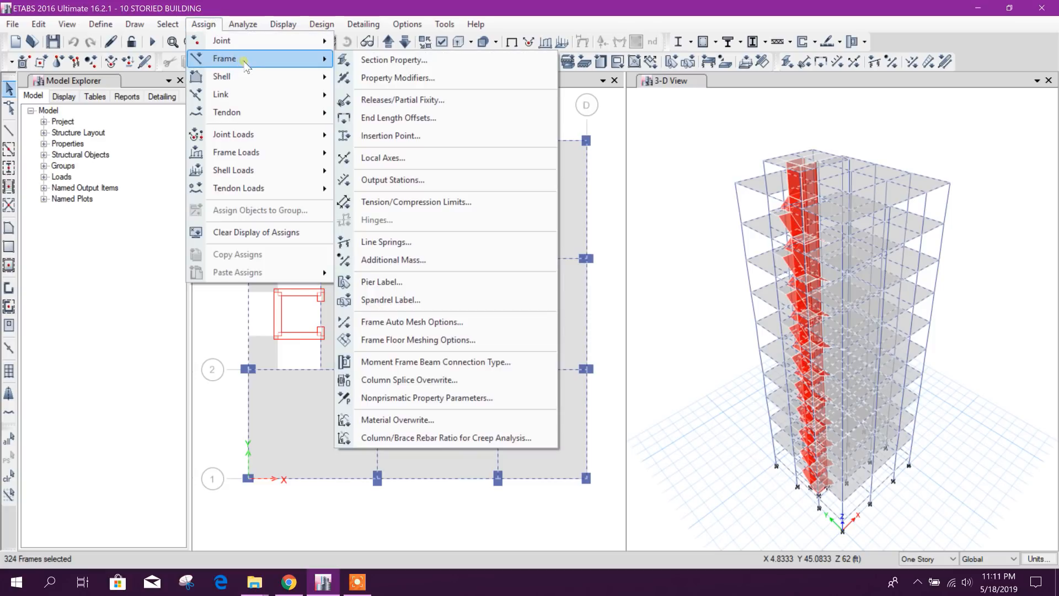
Enter frame property modifiers: torsional constant 0.001, moments of inertia 0.35 about axes 2 and 3
click(397, 77)
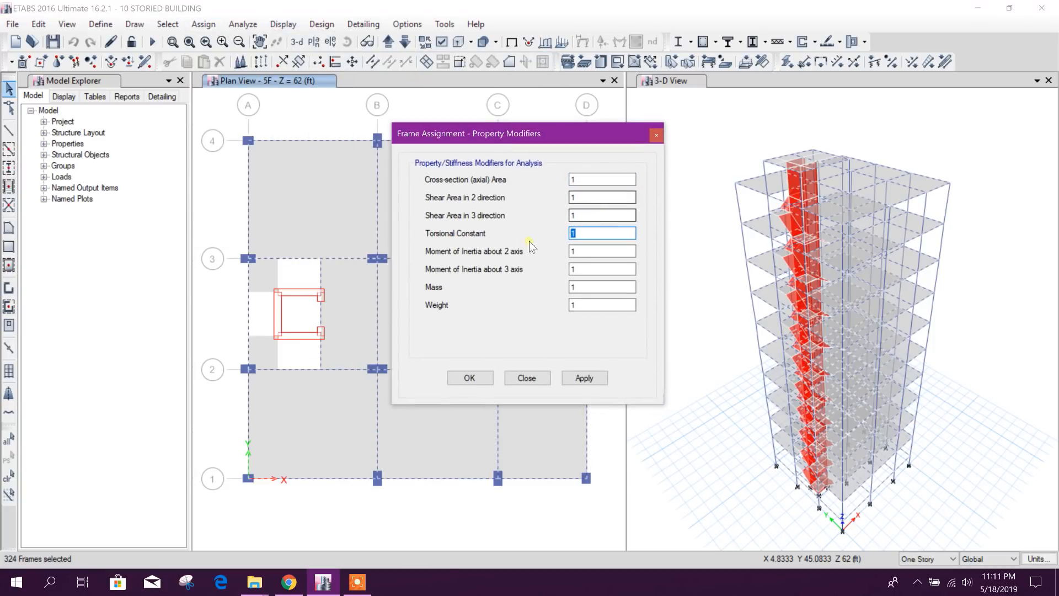
text(0)
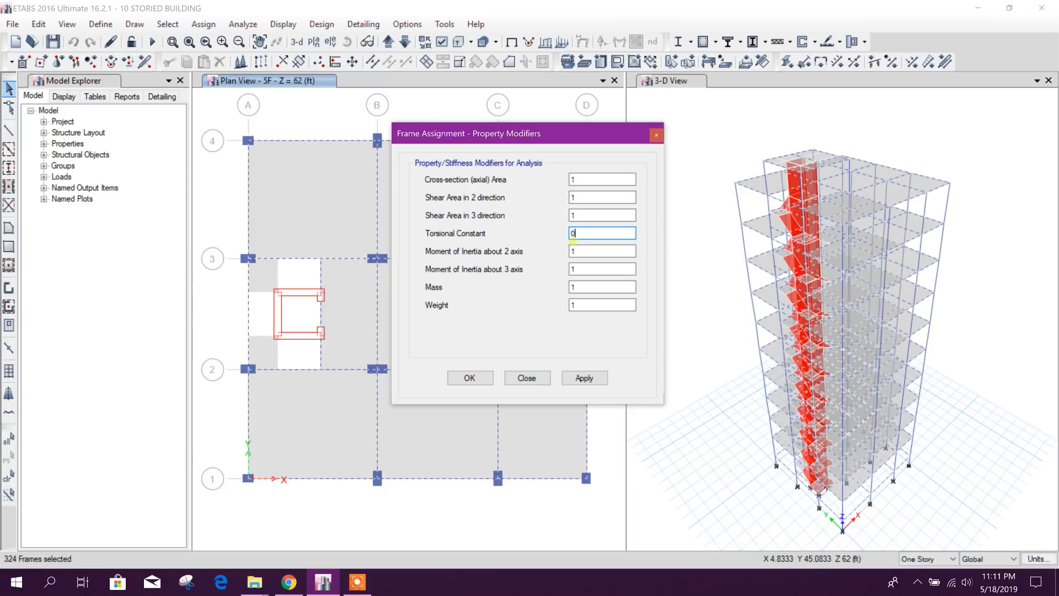
text(.001)
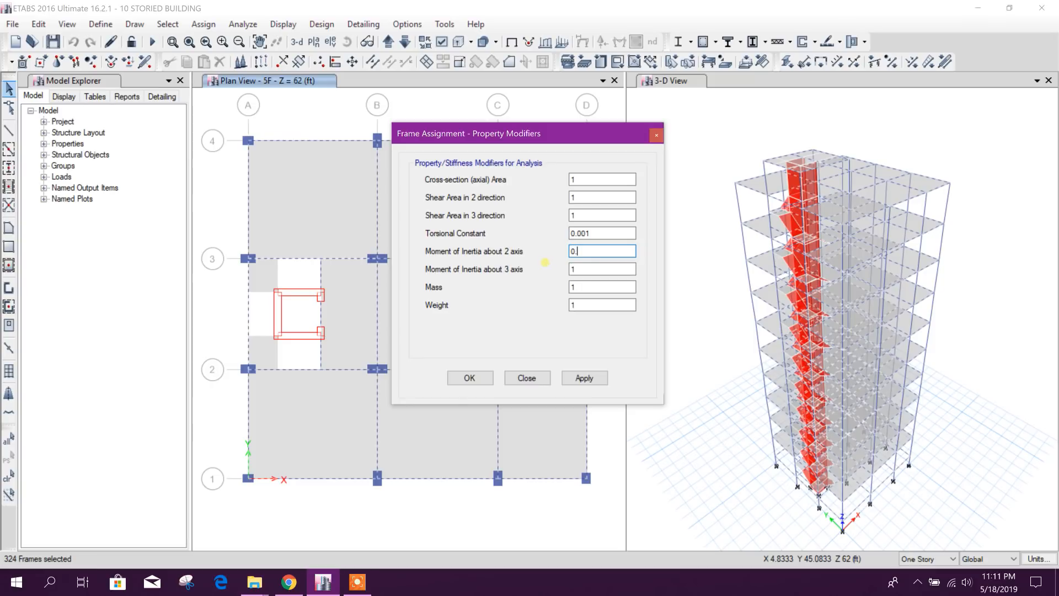
text(0.35)
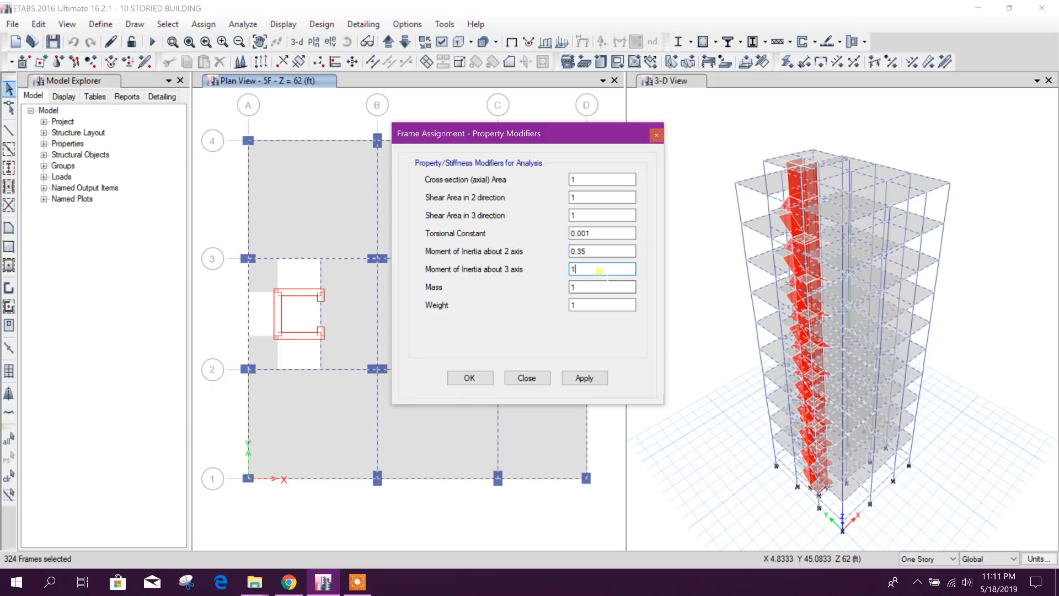
text(0)
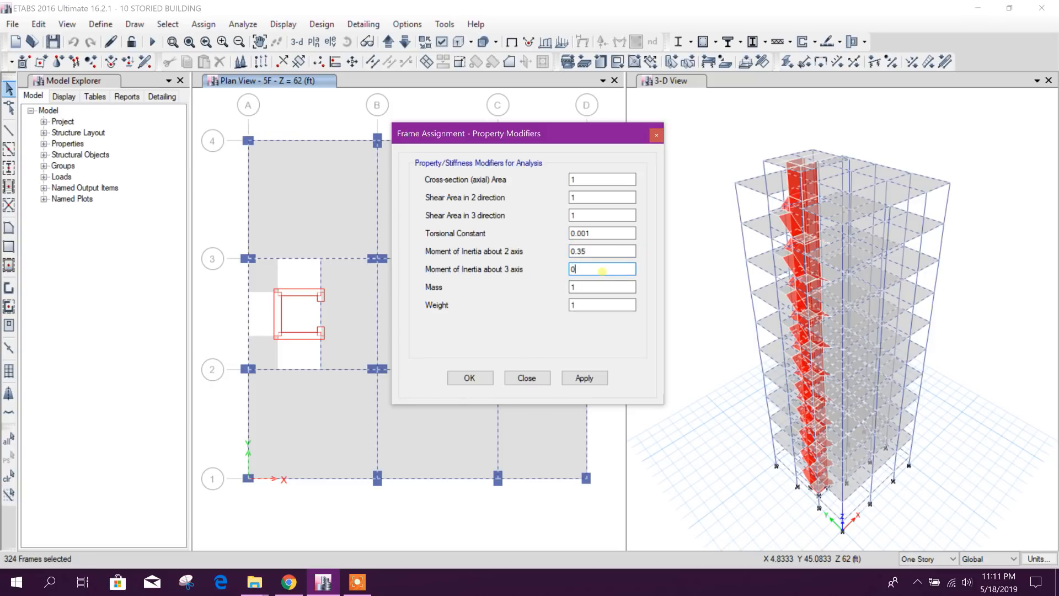
text(0.35)
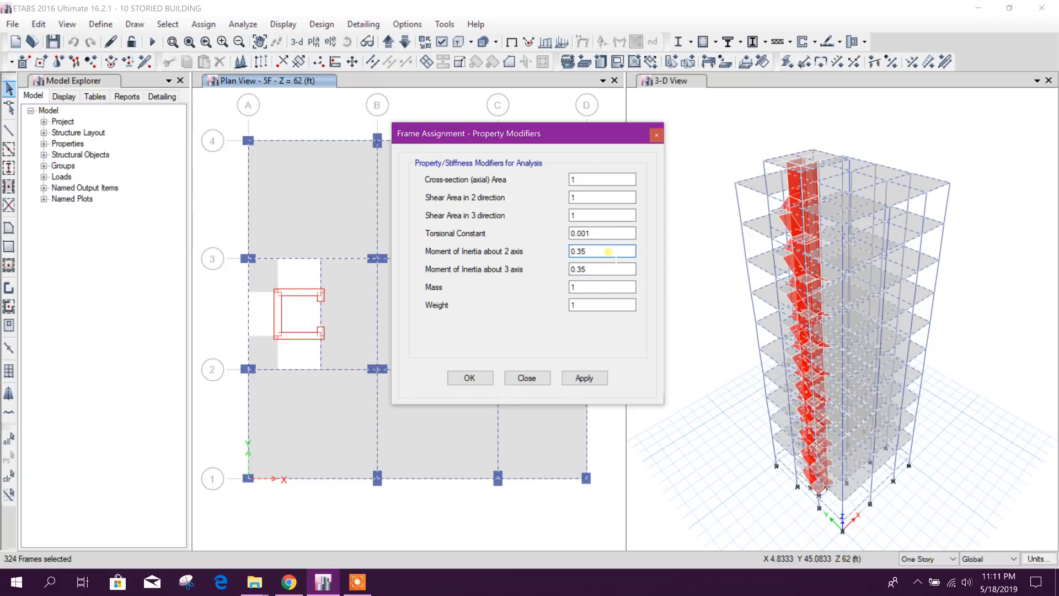
click(573, 251)
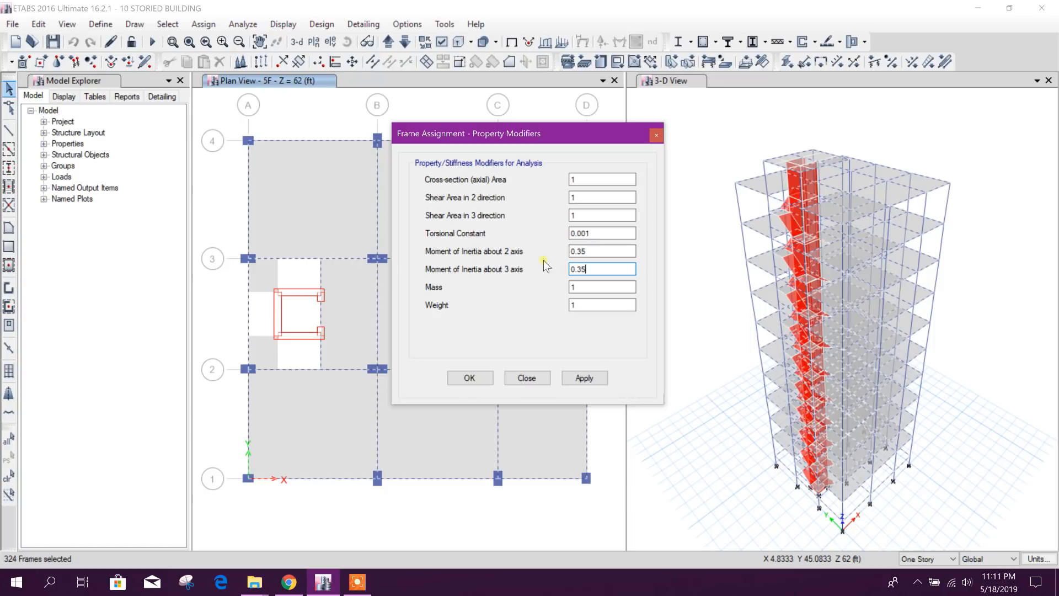
Review the 0.35 inertia modifier values about both axes before applying them
triple_click(600, 270)
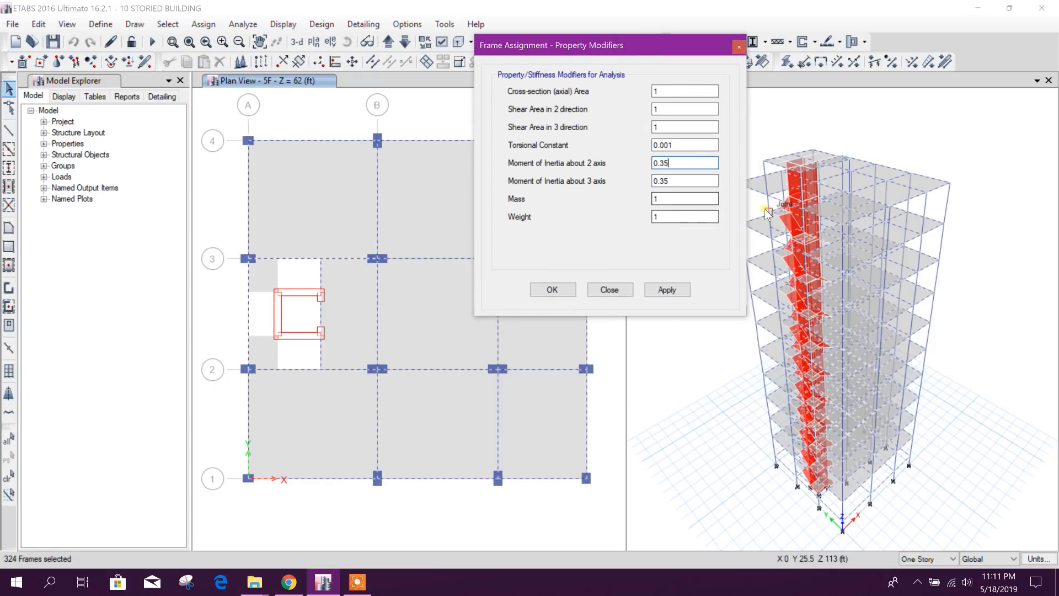
mouse_move(810, 187)
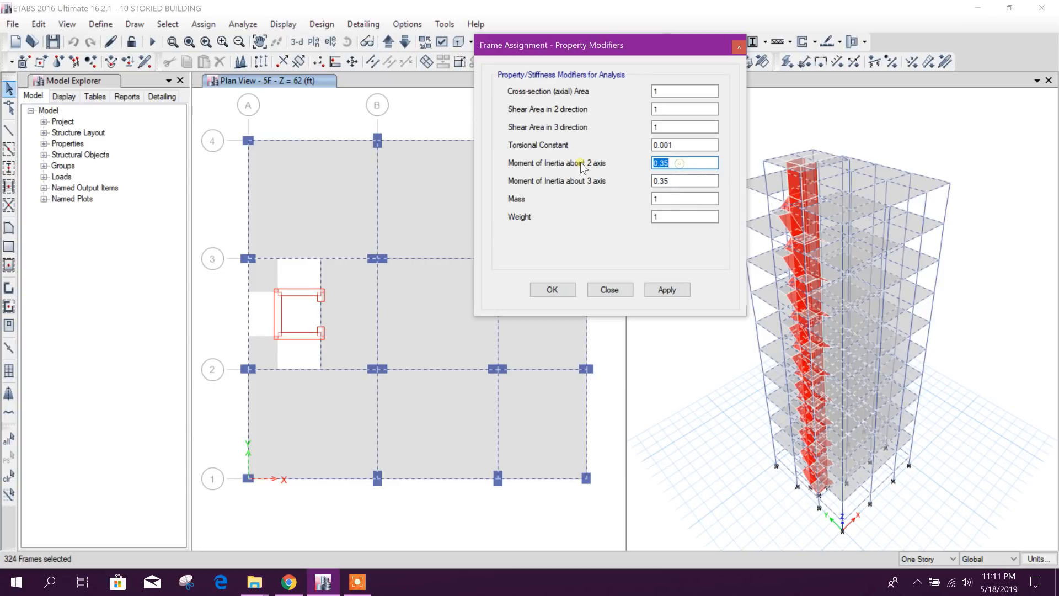
click(684, 180)
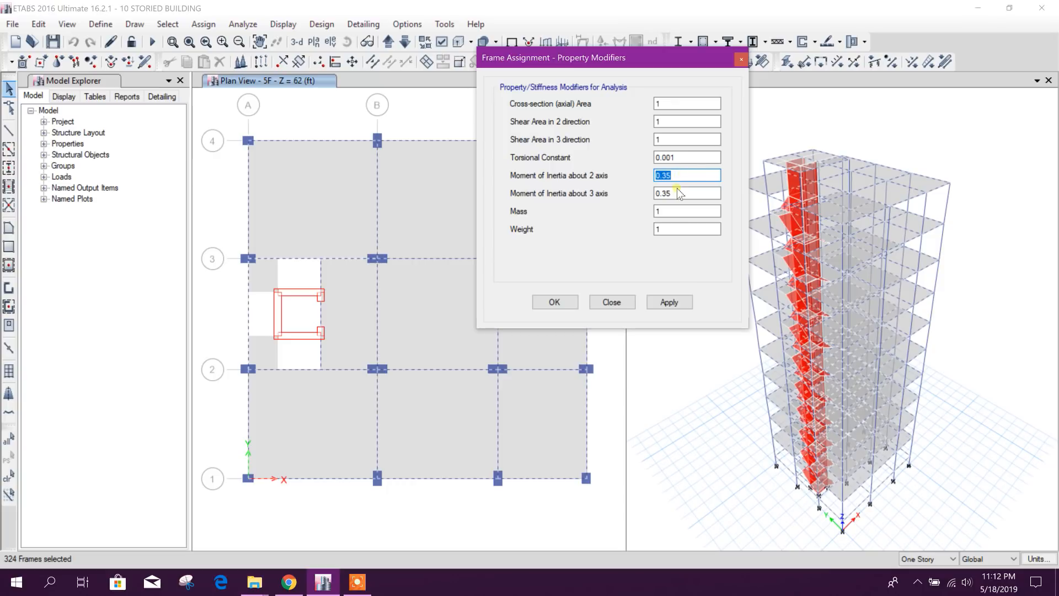
click(669, 303)
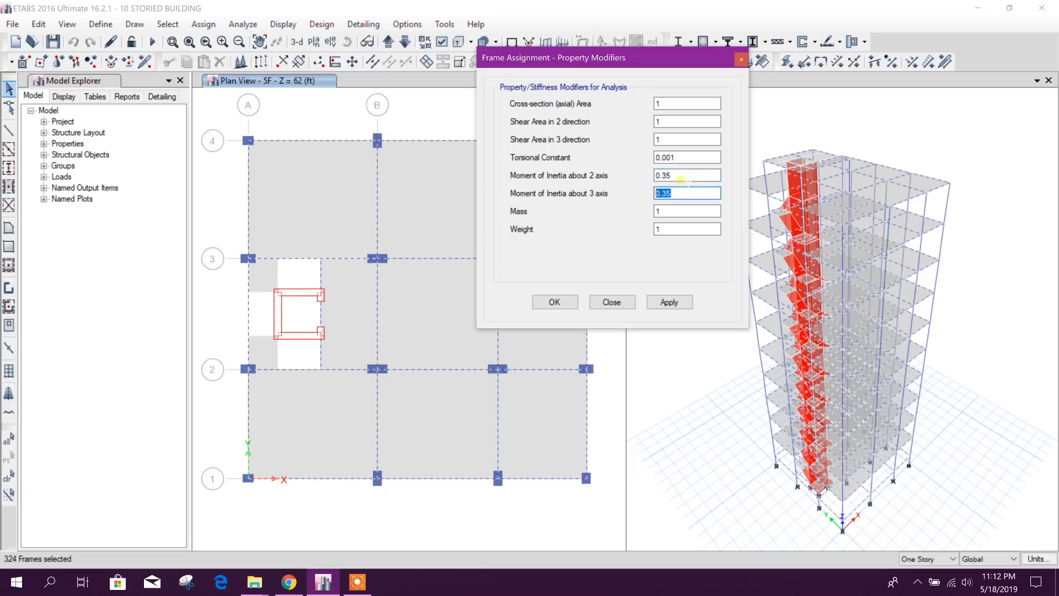
click(685, 176)
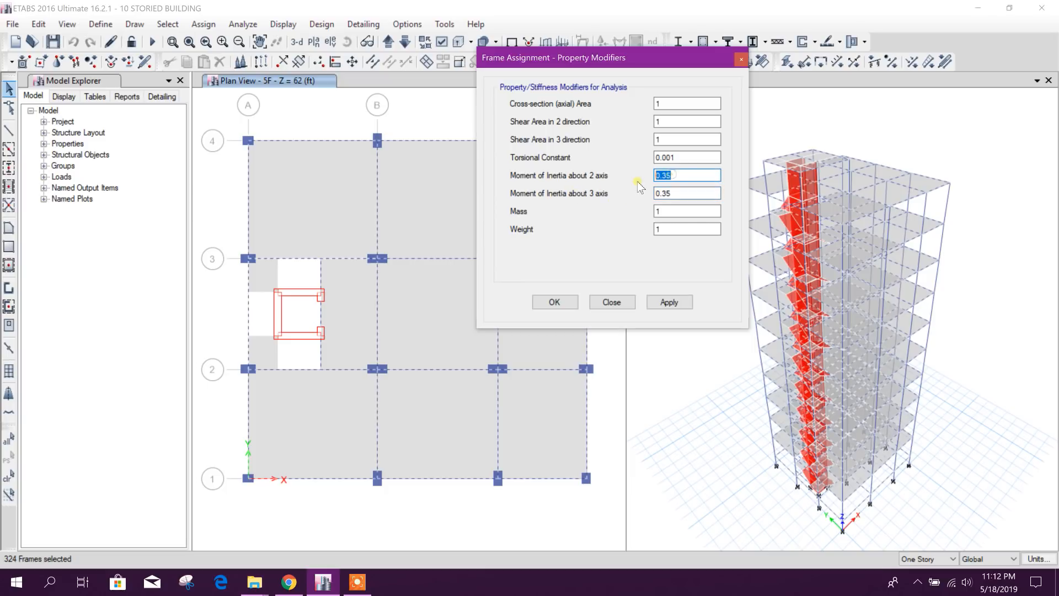
click(686, 192)
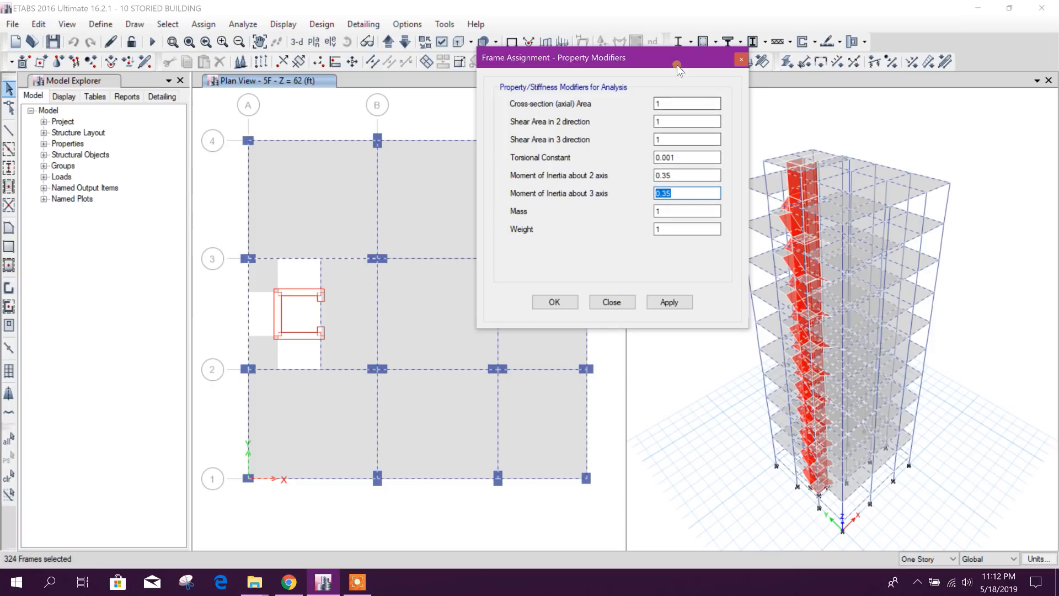
mouse_move(681, 64)
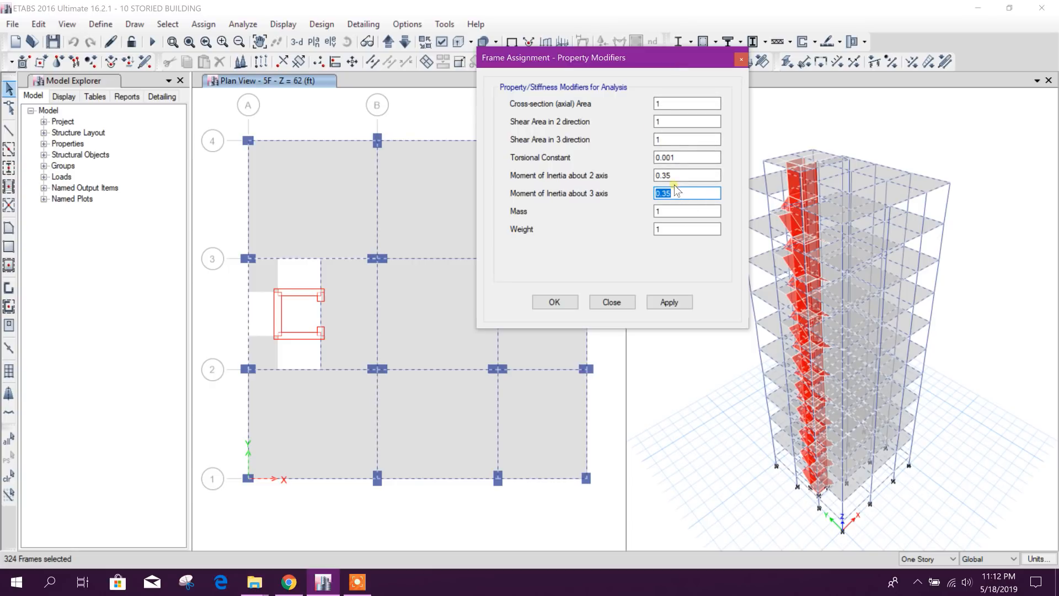
click(686, 176)
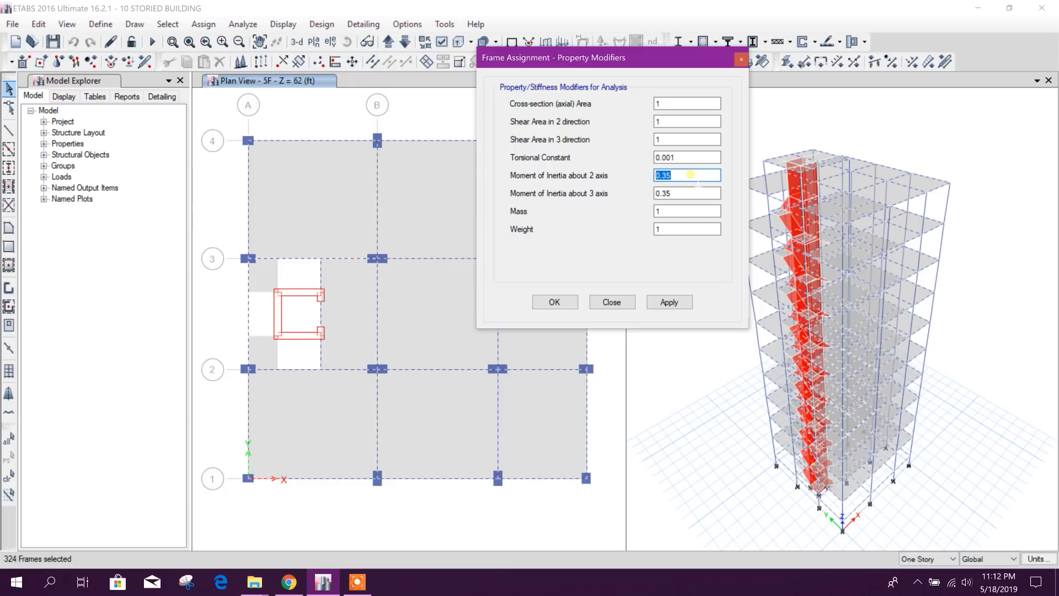
mouse_move(291, 331)
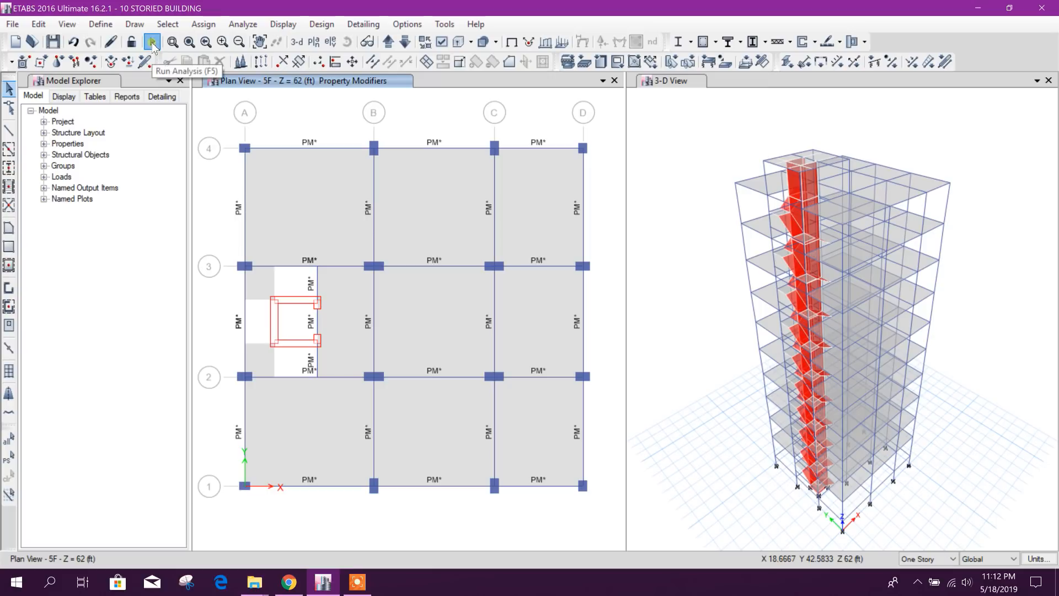
Run the structural analysis, then start the concrete frame design check
click(151, 41)
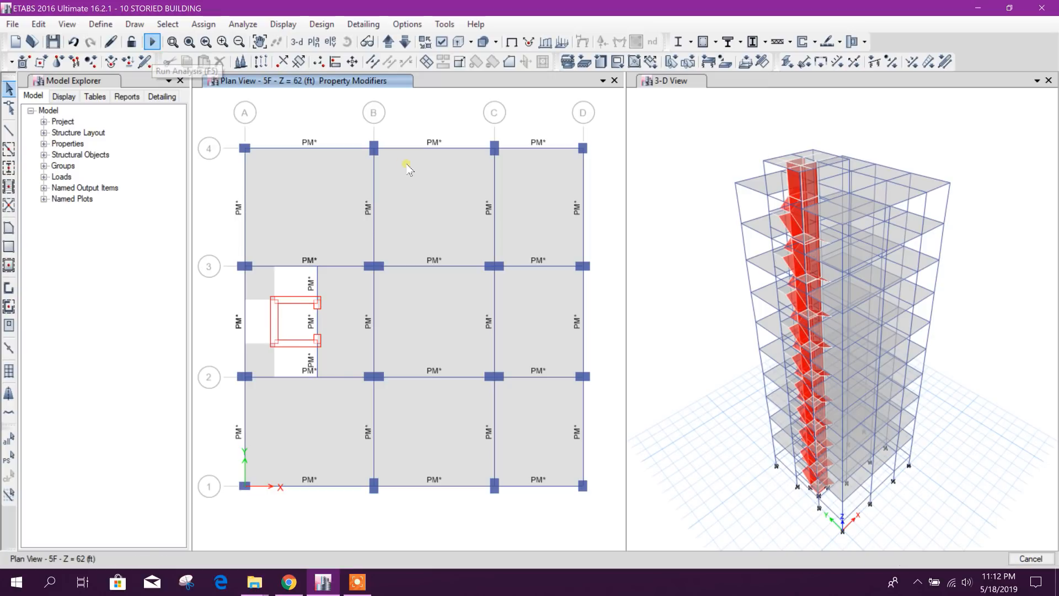
click(151, 41)
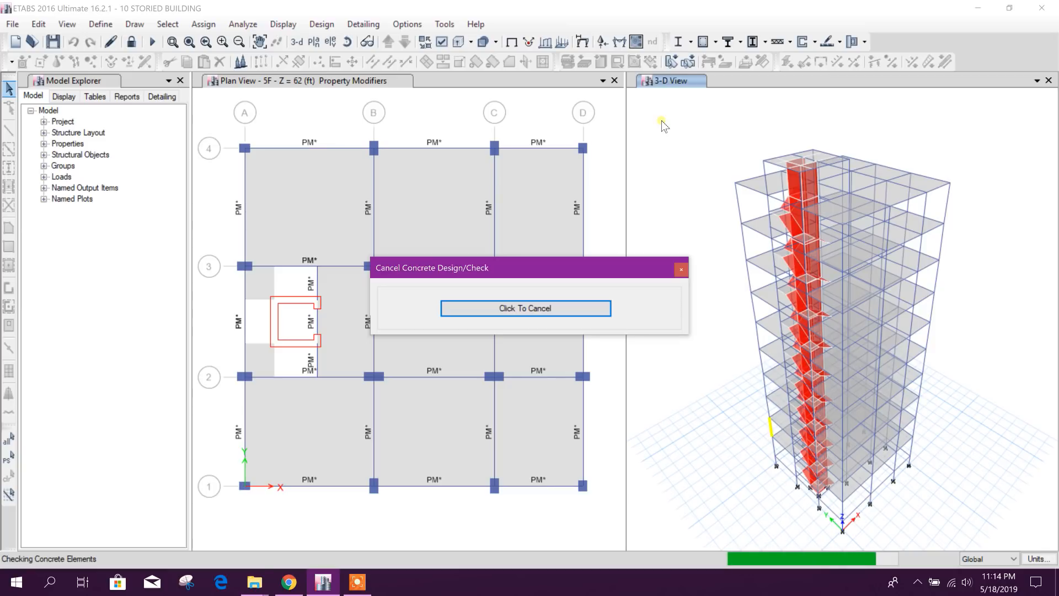
click(525, 307)
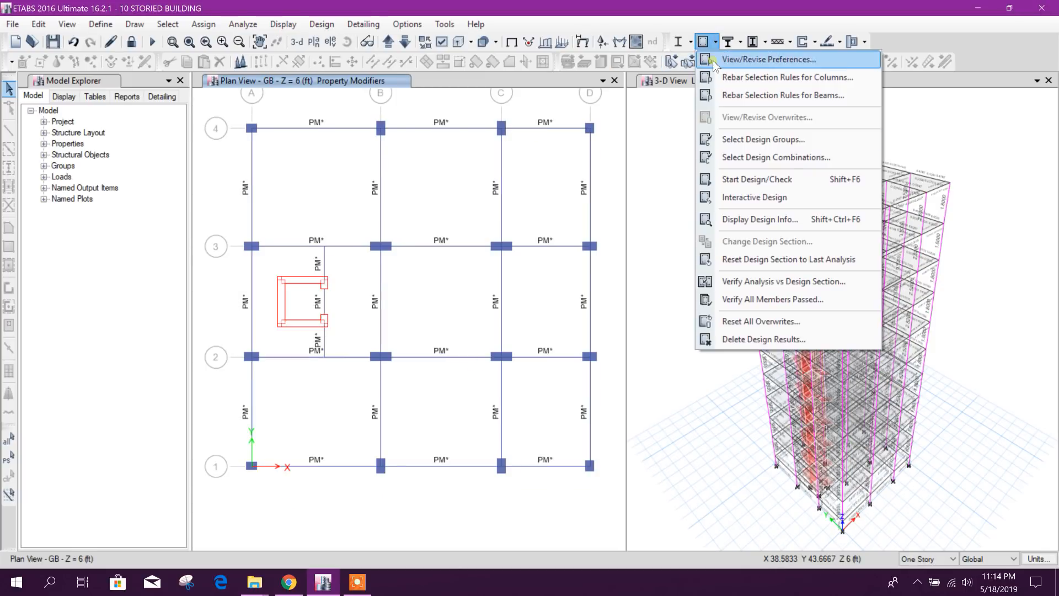
Display longitudinal reinforcing results, move to storey 1F and review beam B19's design details
click(759, 219)
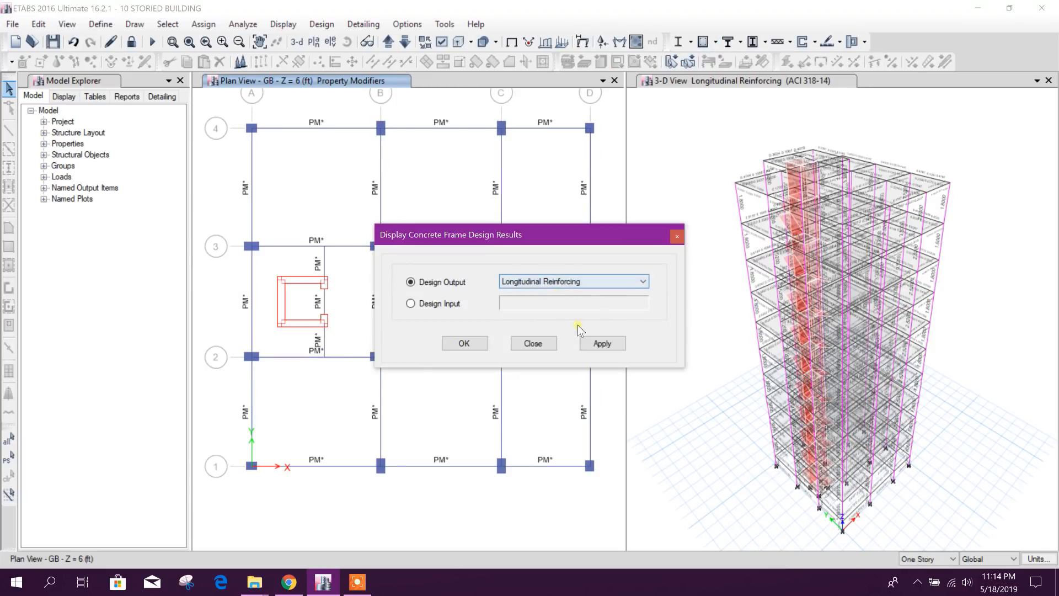
click(464, 343)
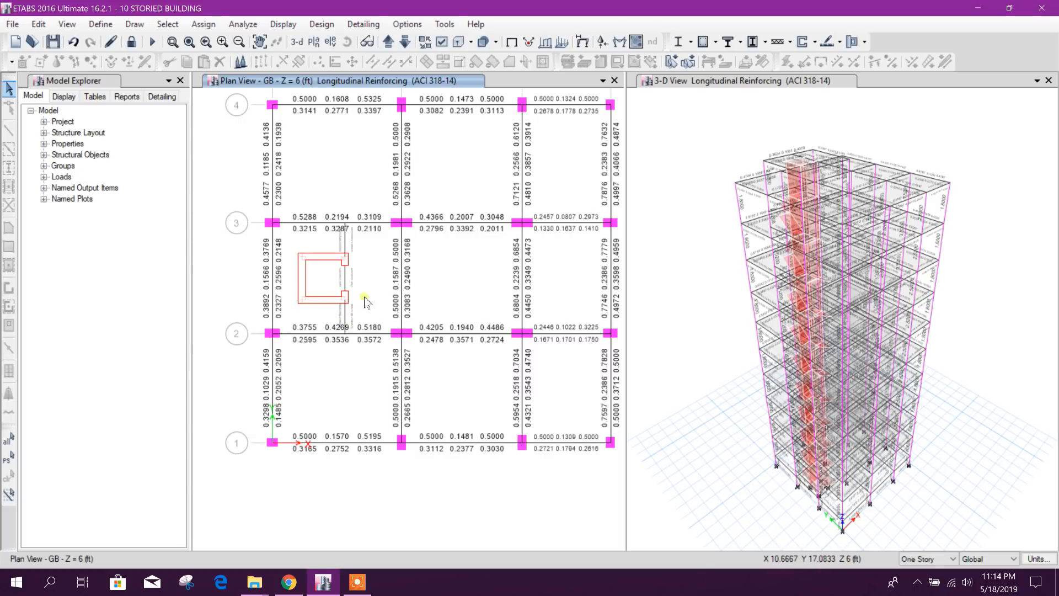
click(389, 42)
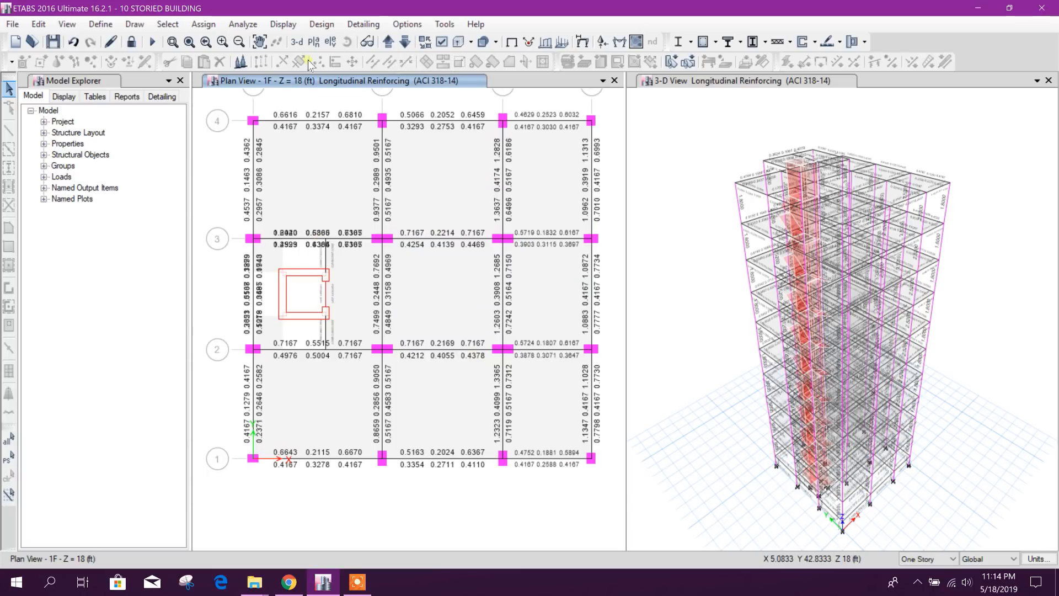
click(296, 42)
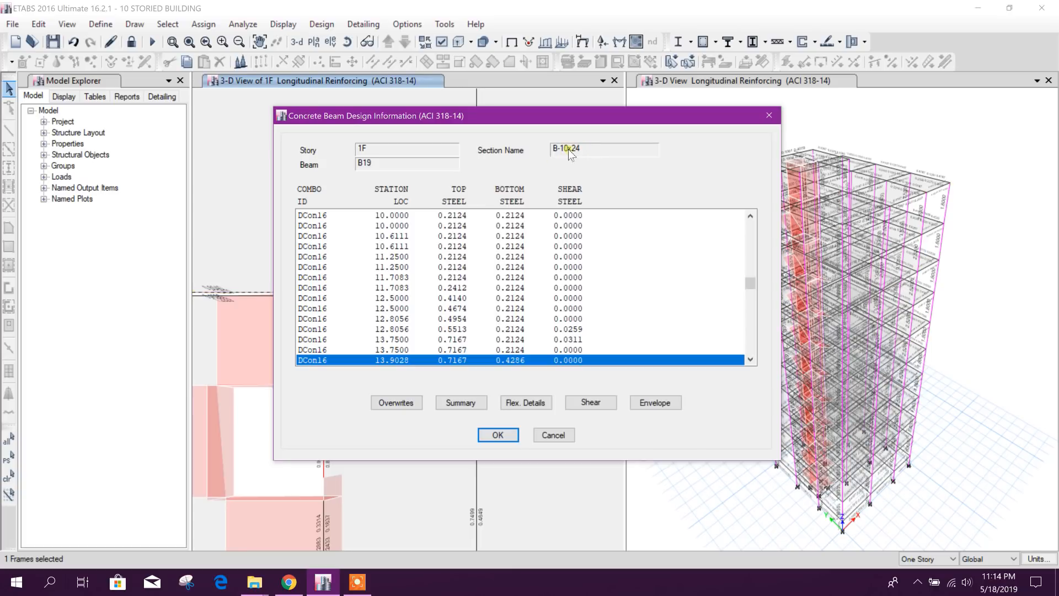
mouse_move(661, 165)
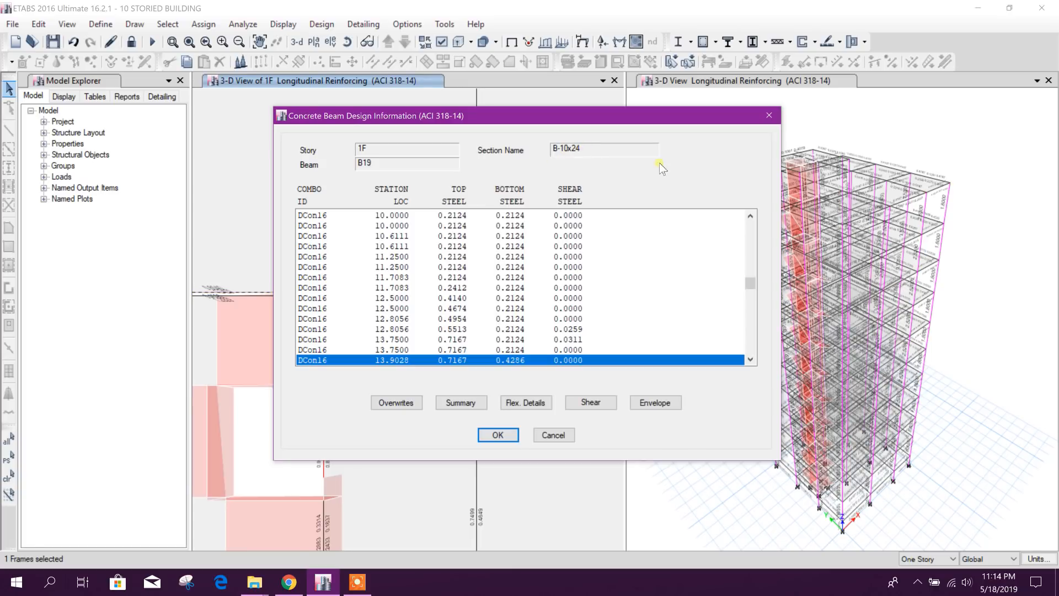
click(498, 435)
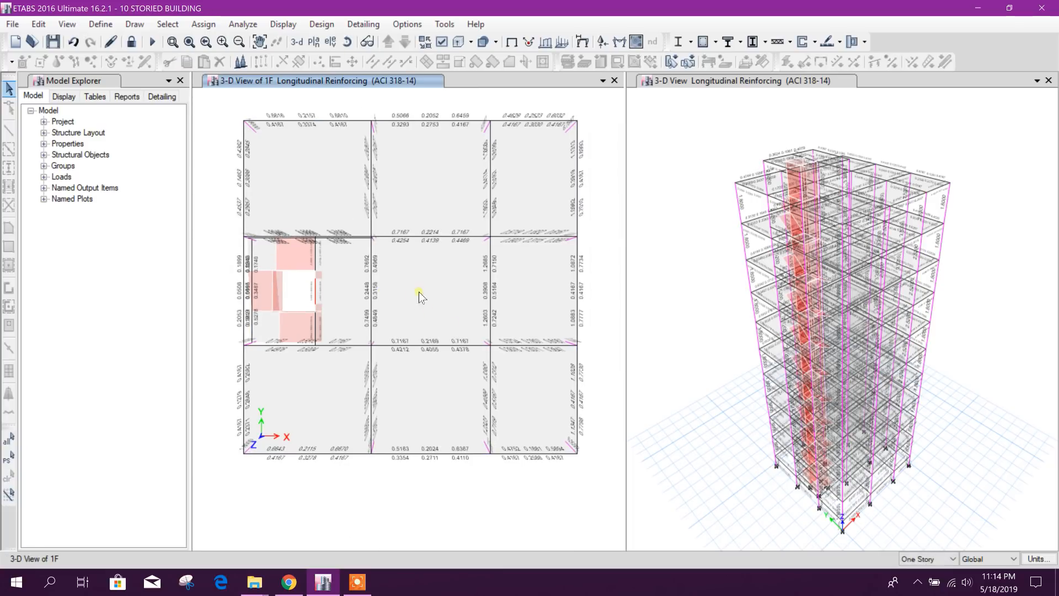
mouse_move(560, 362)
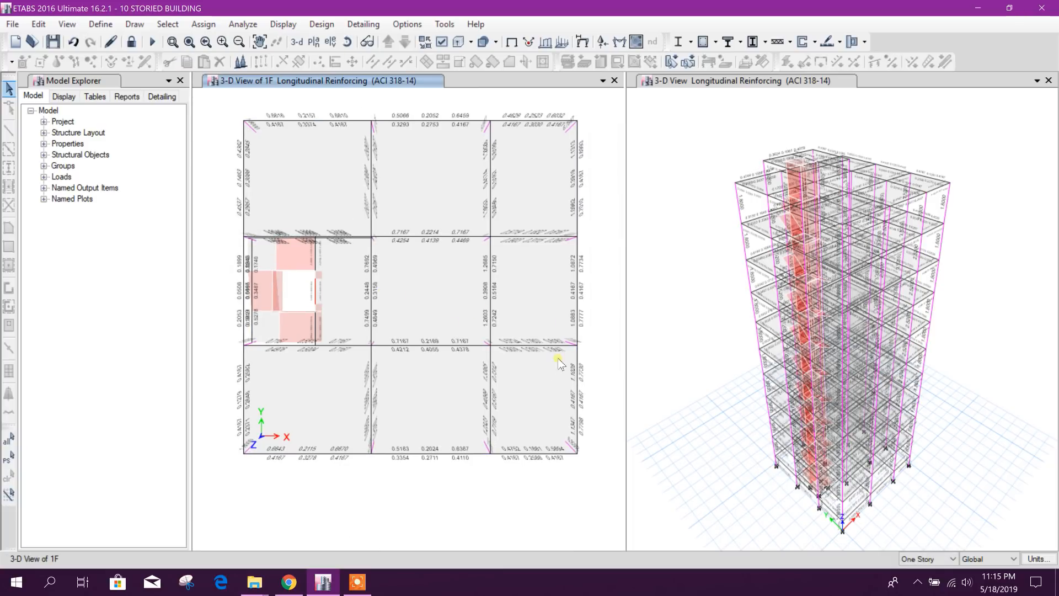
mouse_move(874, 344)
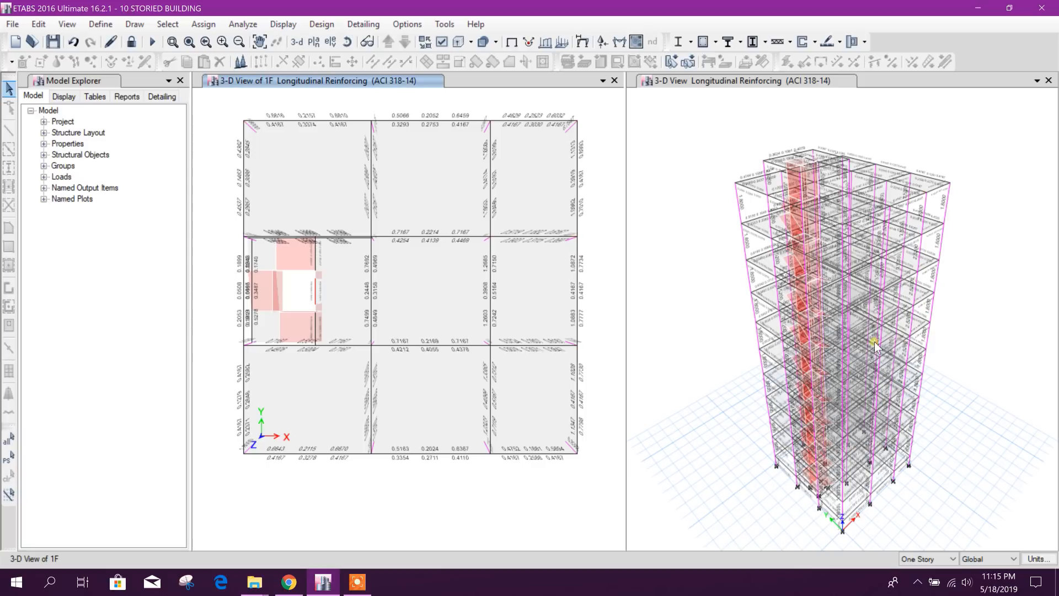
mouse_move(858, 226)
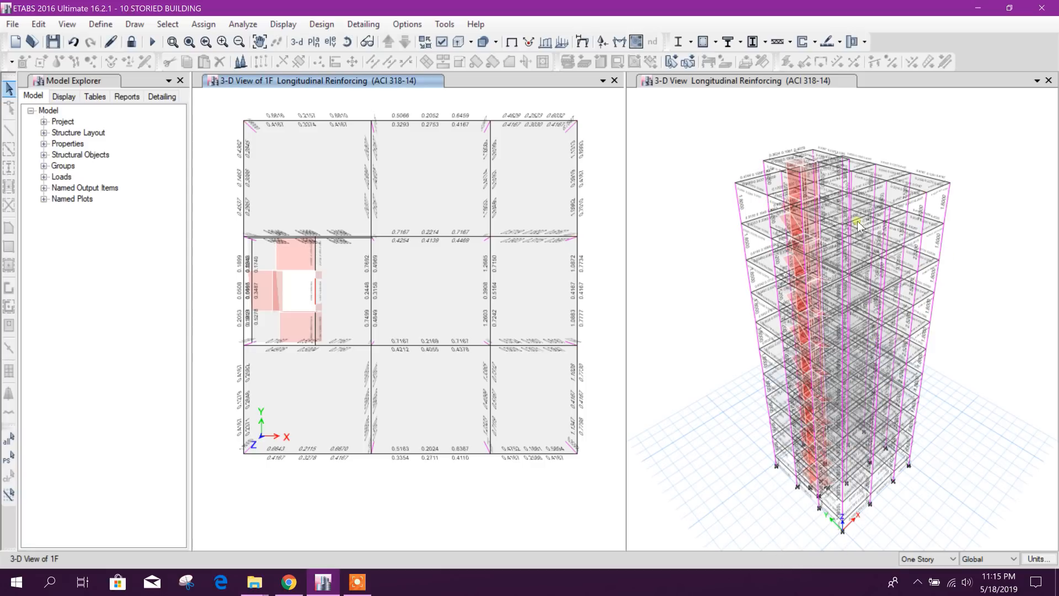
mouse_move(236, 104)
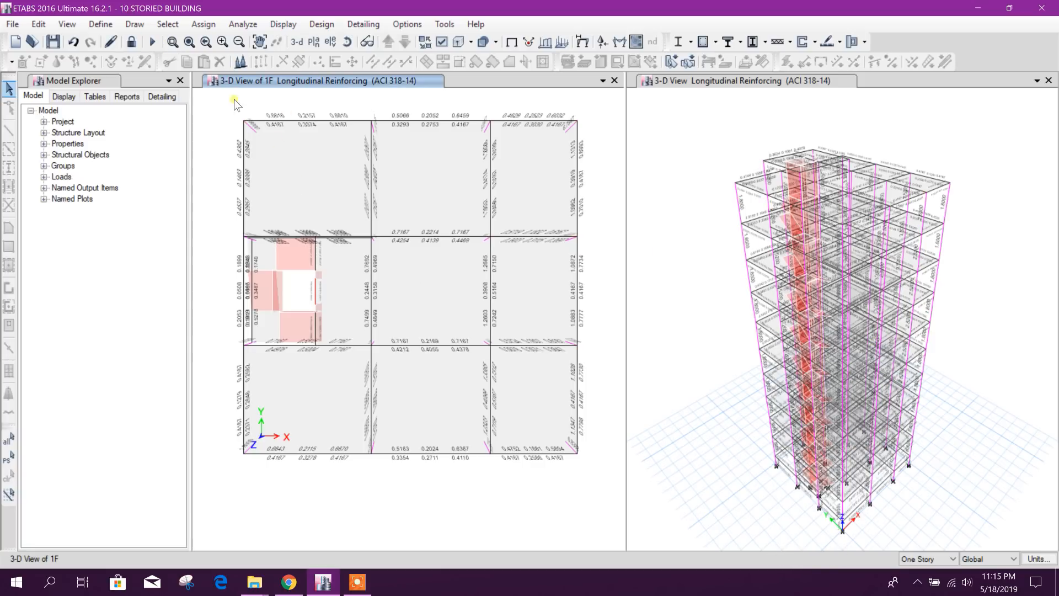
mouse_move(571, 242)
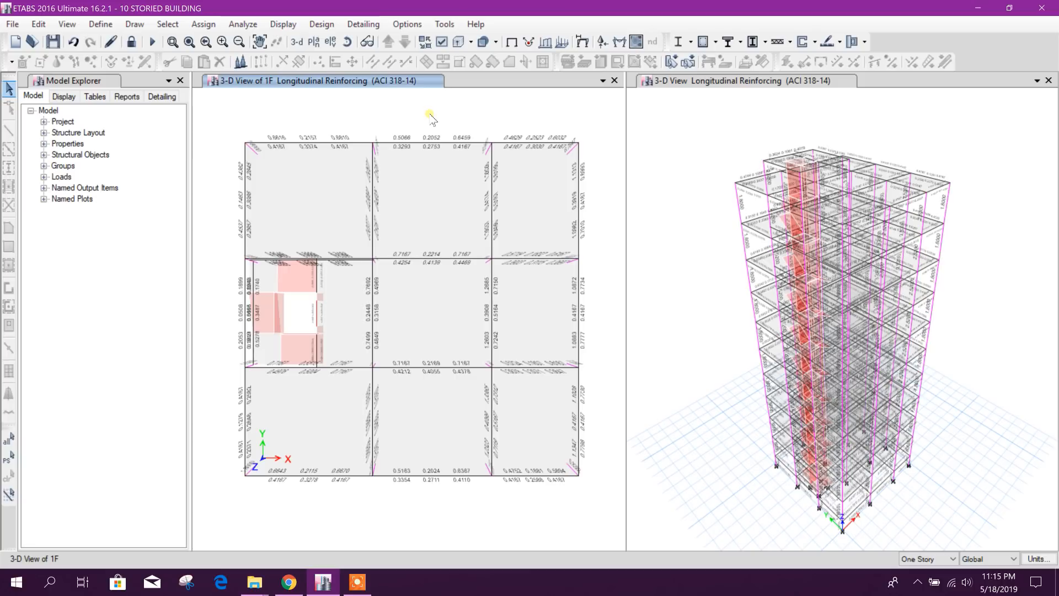
mouse_move(525, 130)
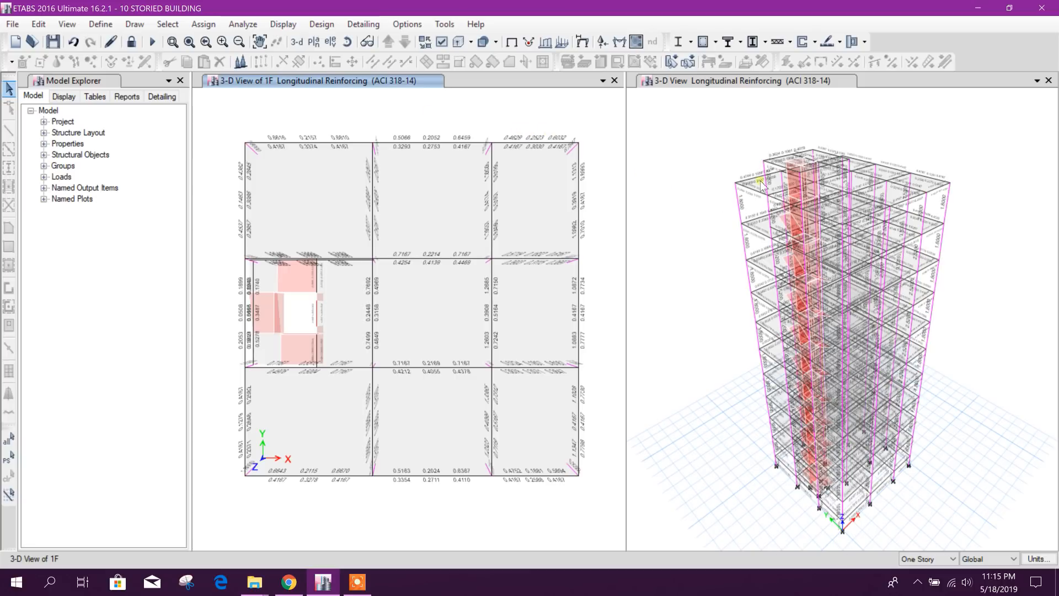
mouse_move(712, 188)
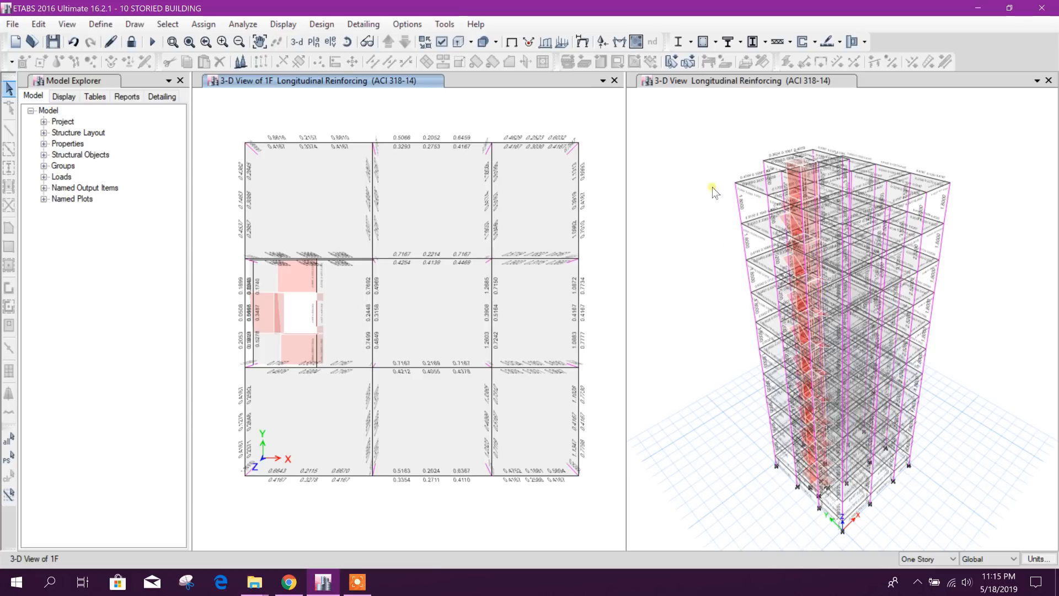
mouse_move(449, 112)
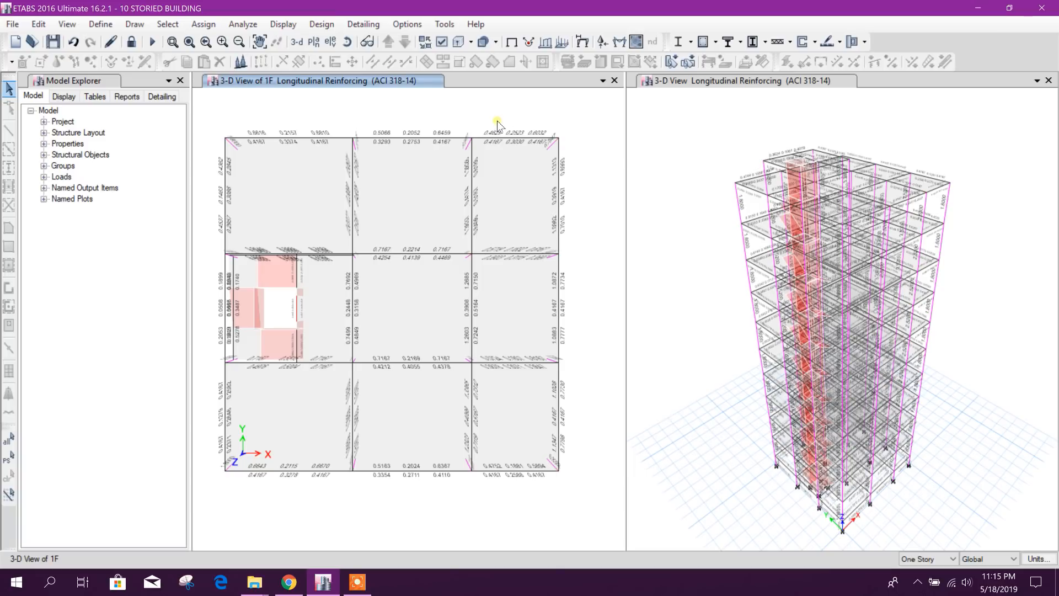
mouse_move(554, 140)
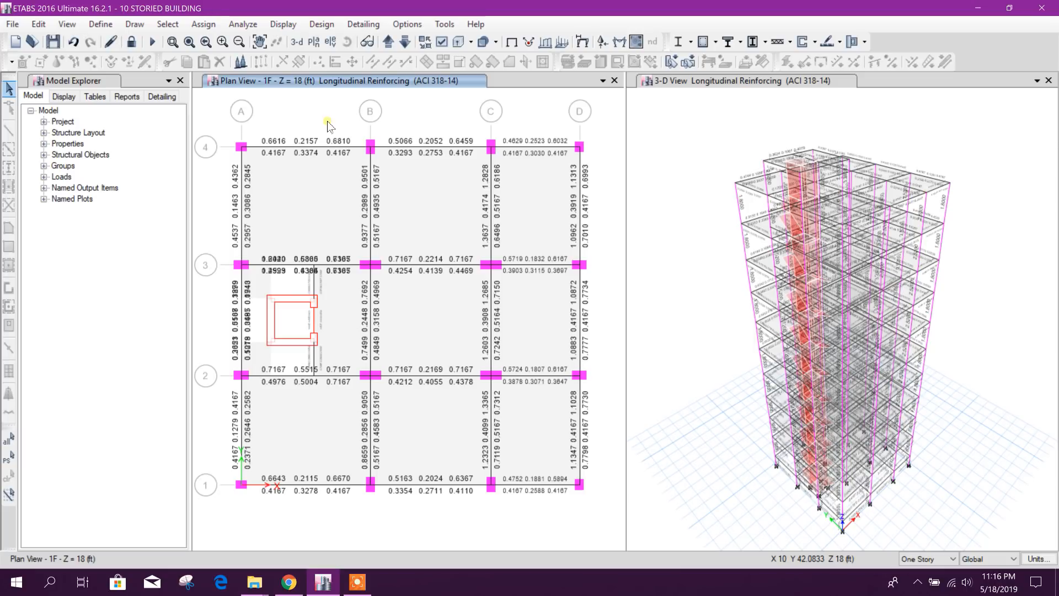
mouse_move(442, 134)
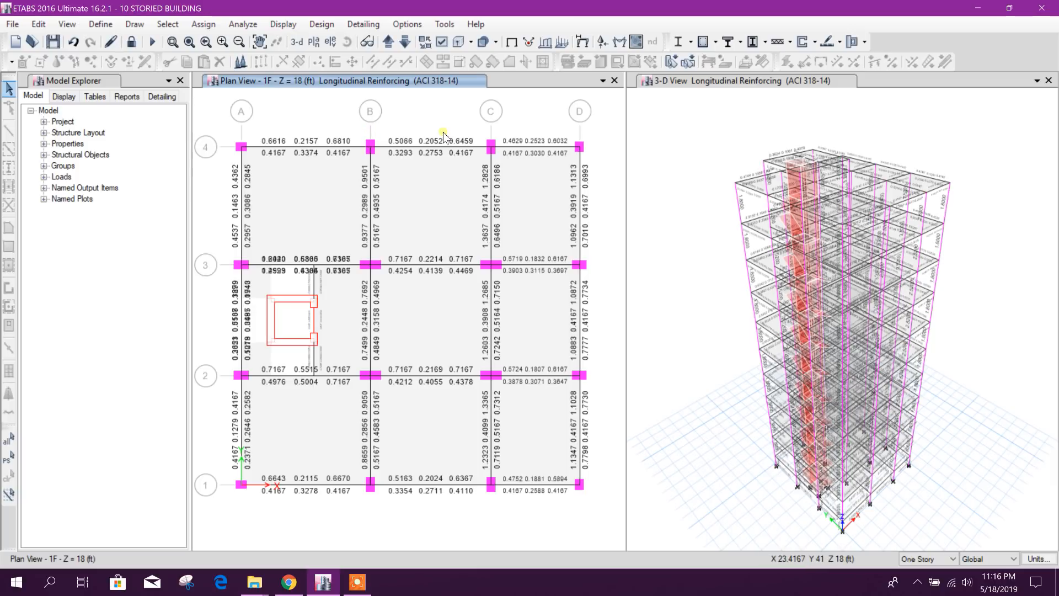
mouse_move(431, 153)
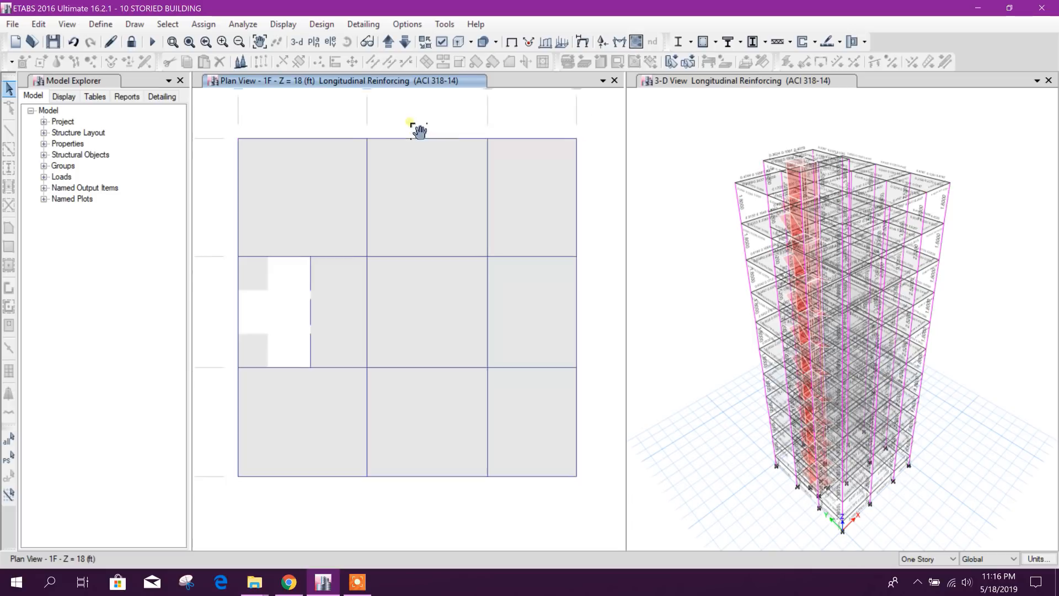
Unlock the model, confirming deletion of analysis results, and begin a Save As
click(131, 42)
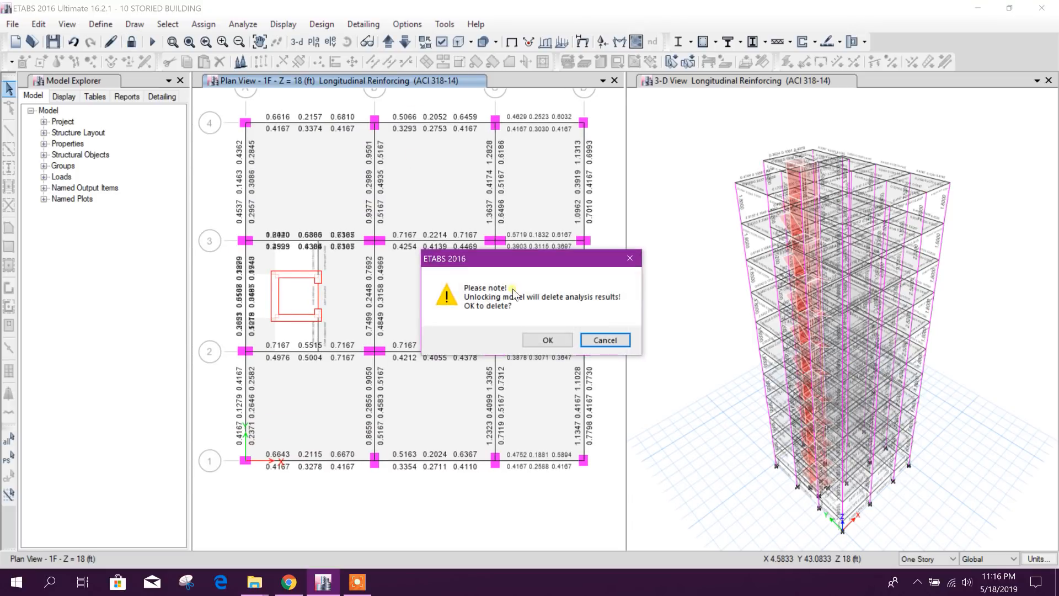
click(547, 340)
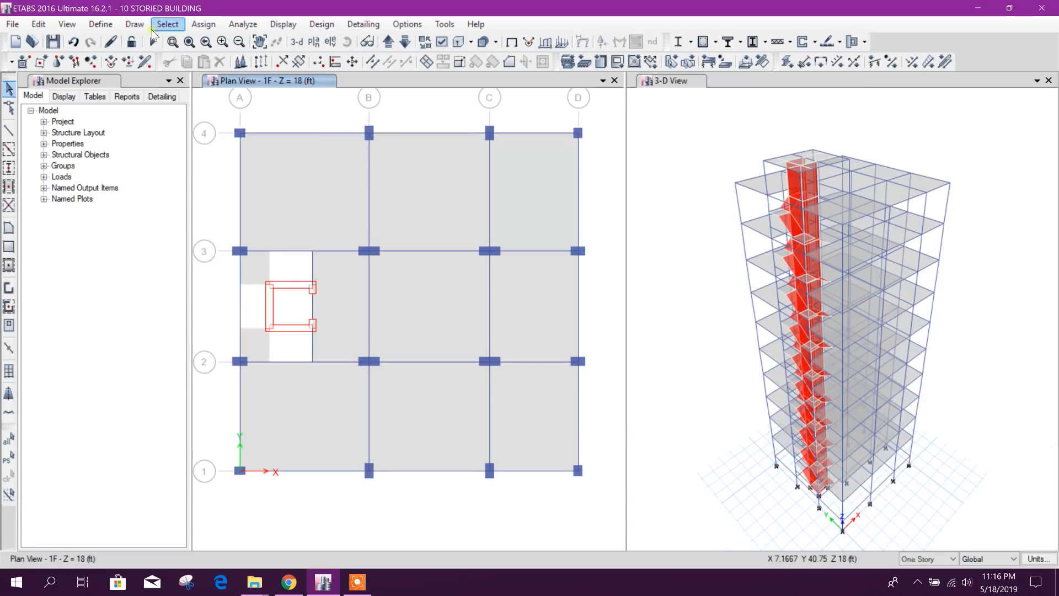
click(100, 23)
text(10 STORIED BUILDING SWALL.EDB)
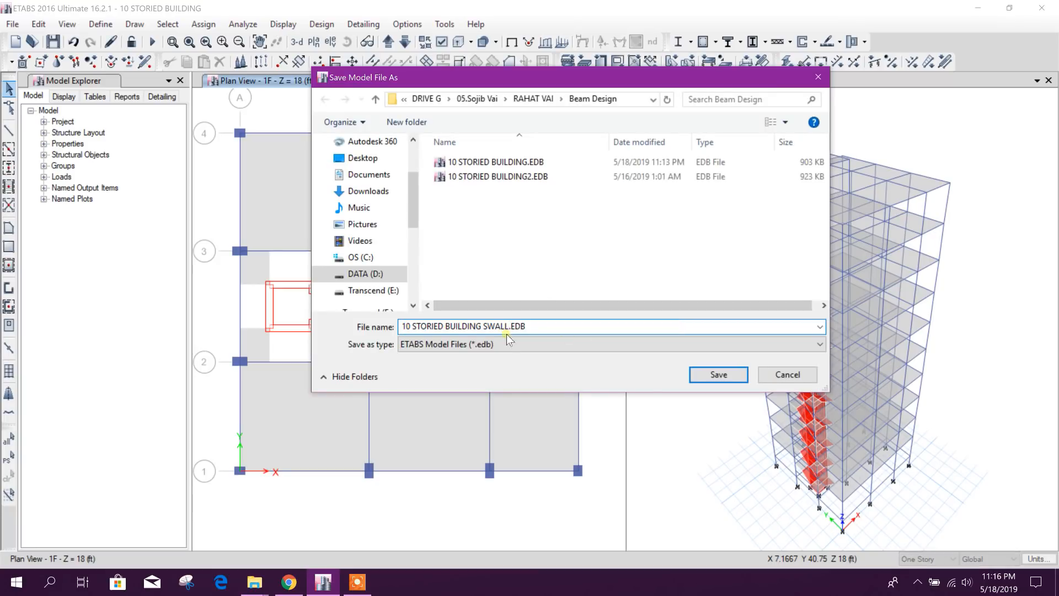
Save the model as the new file 10 STORIED BUILDING SWALL
click(718, 374)
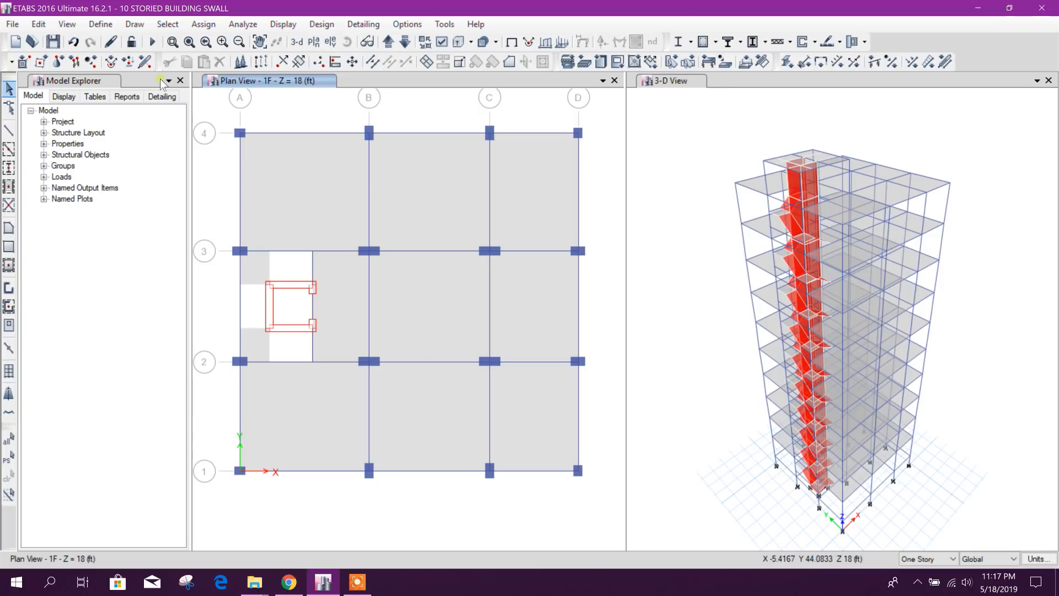
Edit wall section W10 from Define > Wall Sections, keeping property type Specified
click(100, 23)
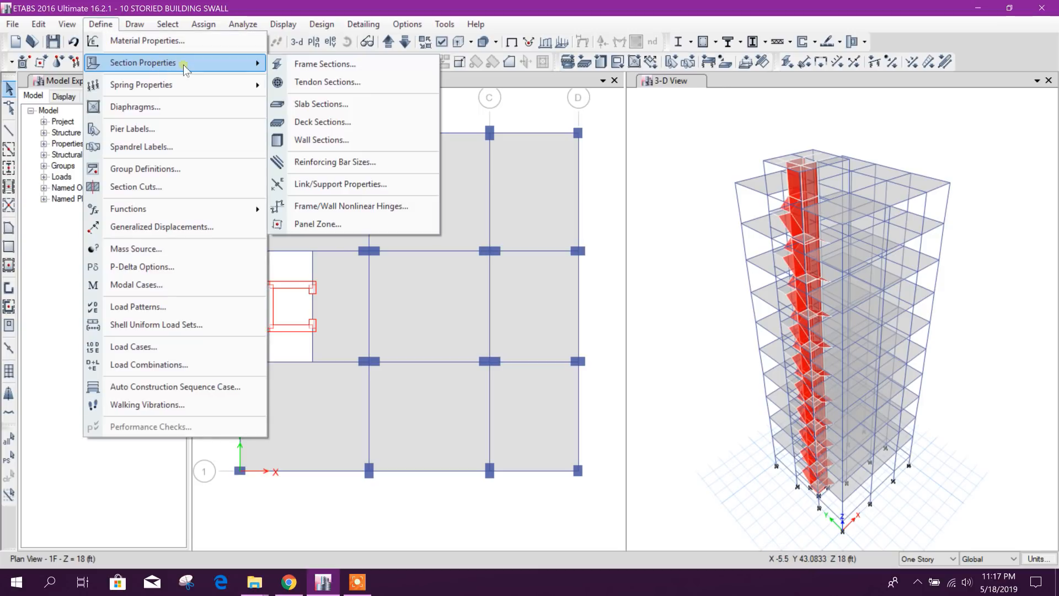
click(321, 140)
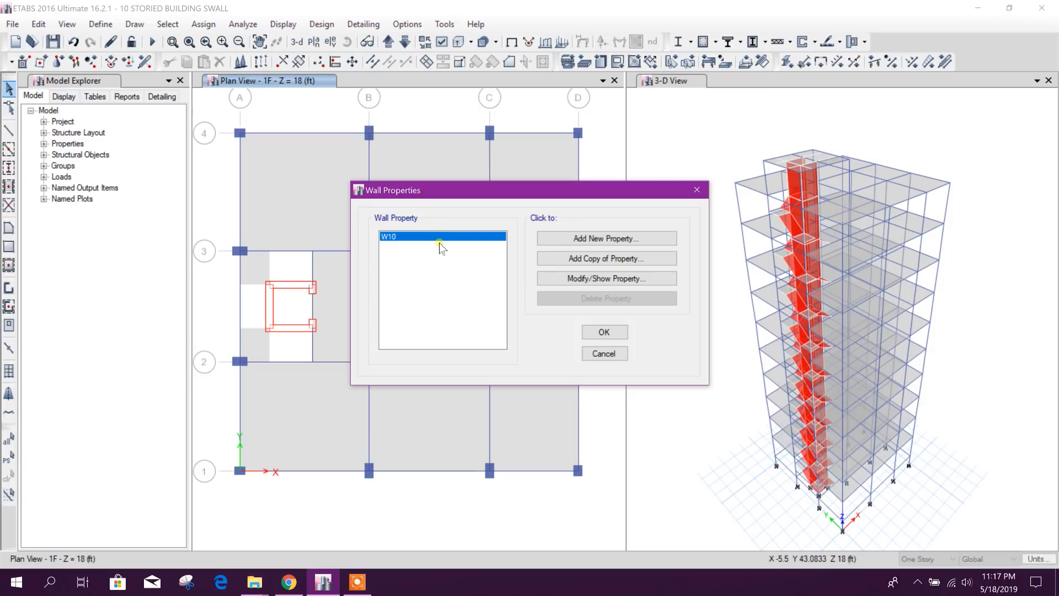
click(605, 278)
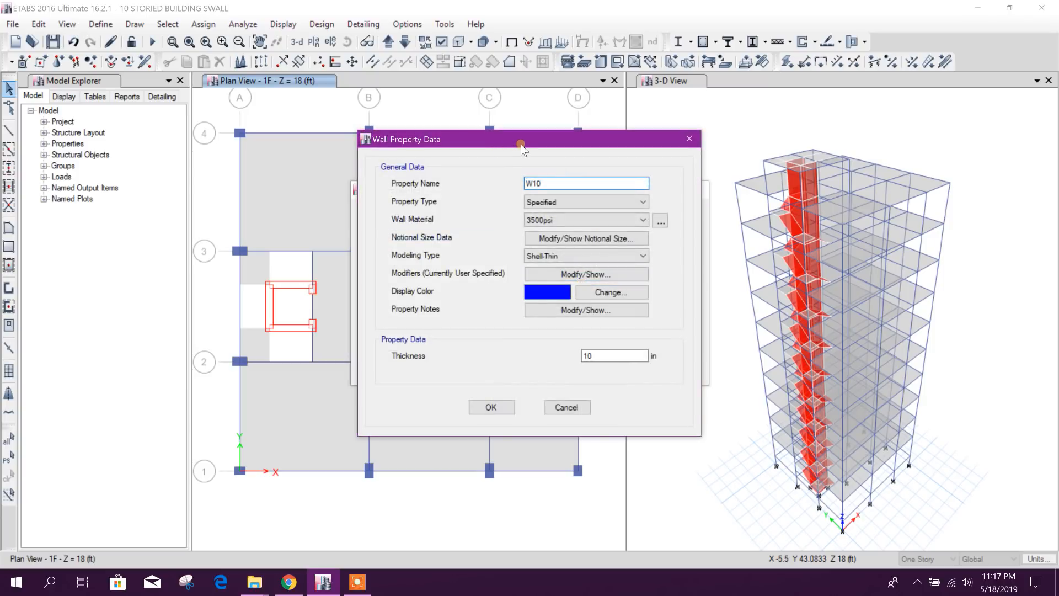
drag(520, 139, 540, 92)
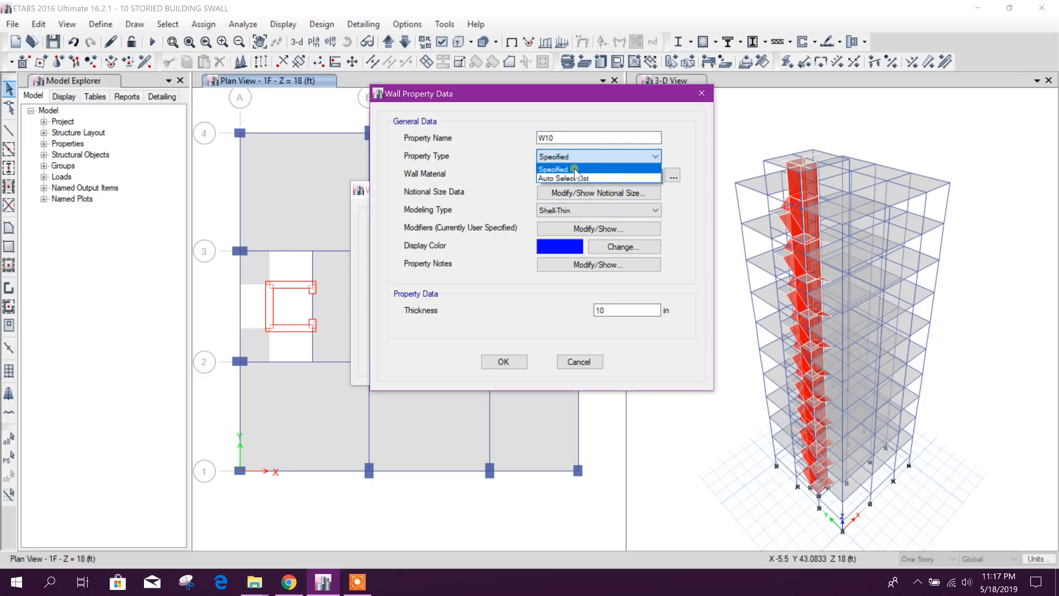
click(554, 169)
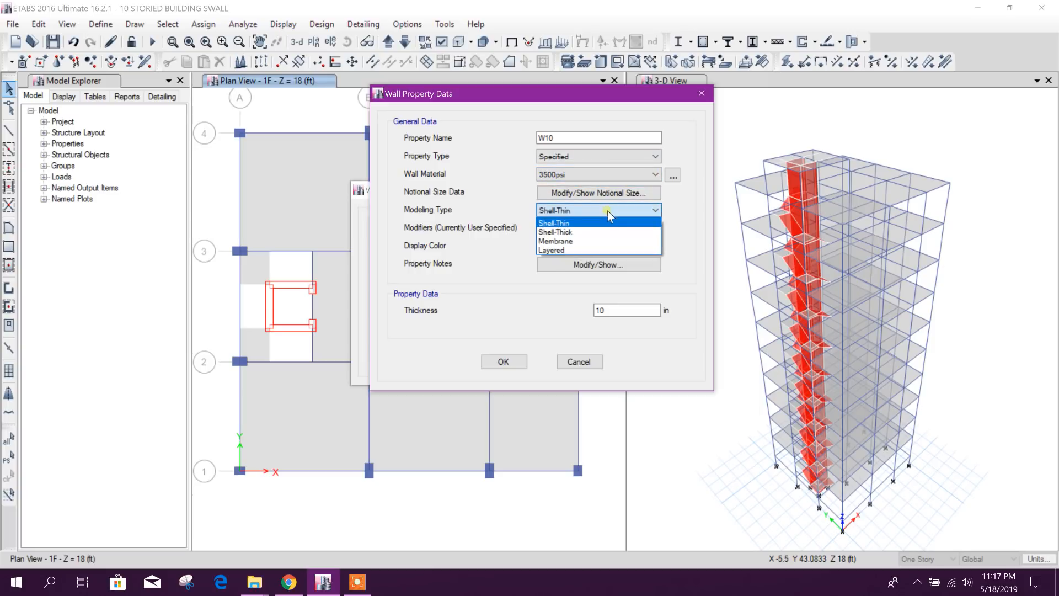
mouse_move(563, 251)
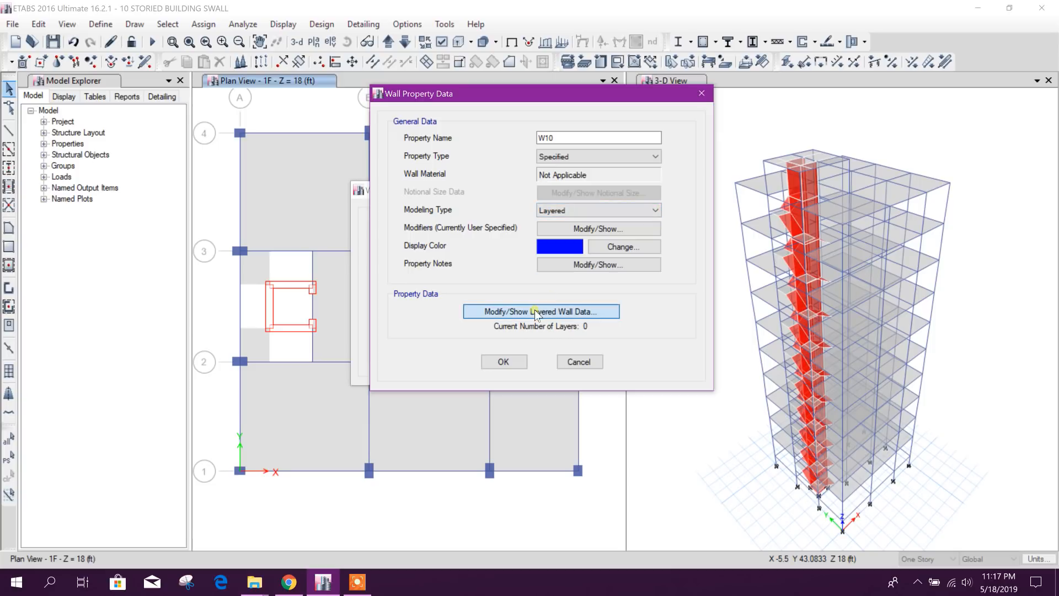
Start W10's parametric quick layer setup with 3500psi concrete and 10 in thickness
click(539, 311)
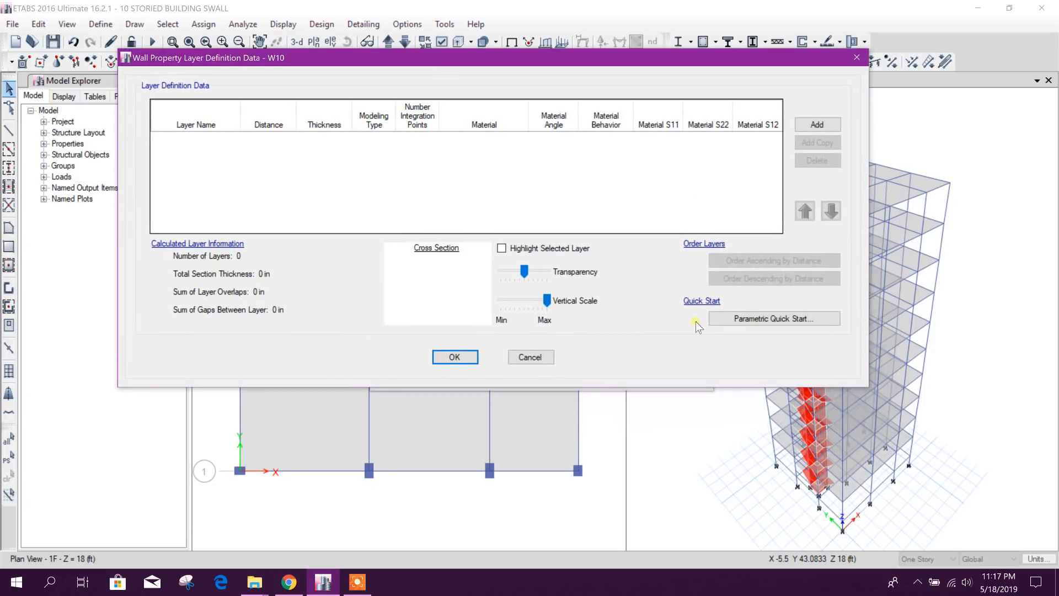
mouse_move(746, 310)
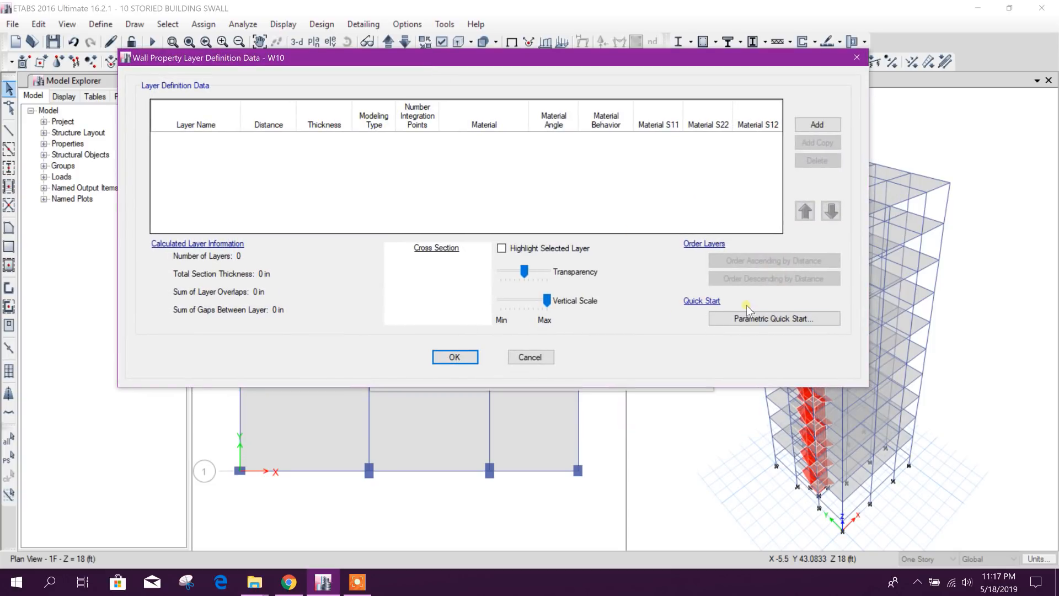
click(773, 318)
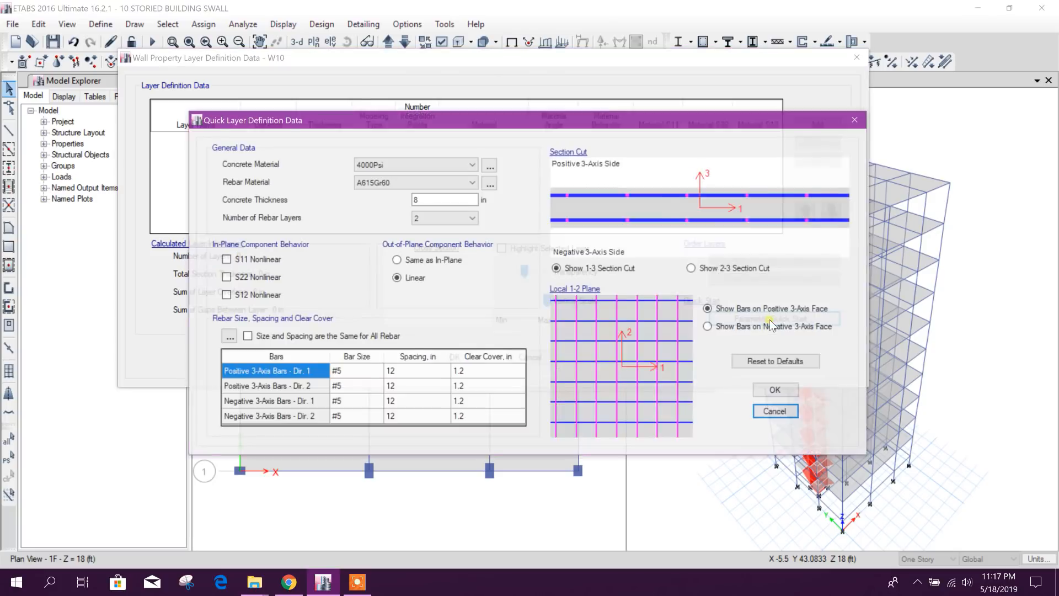
click(453, 95)
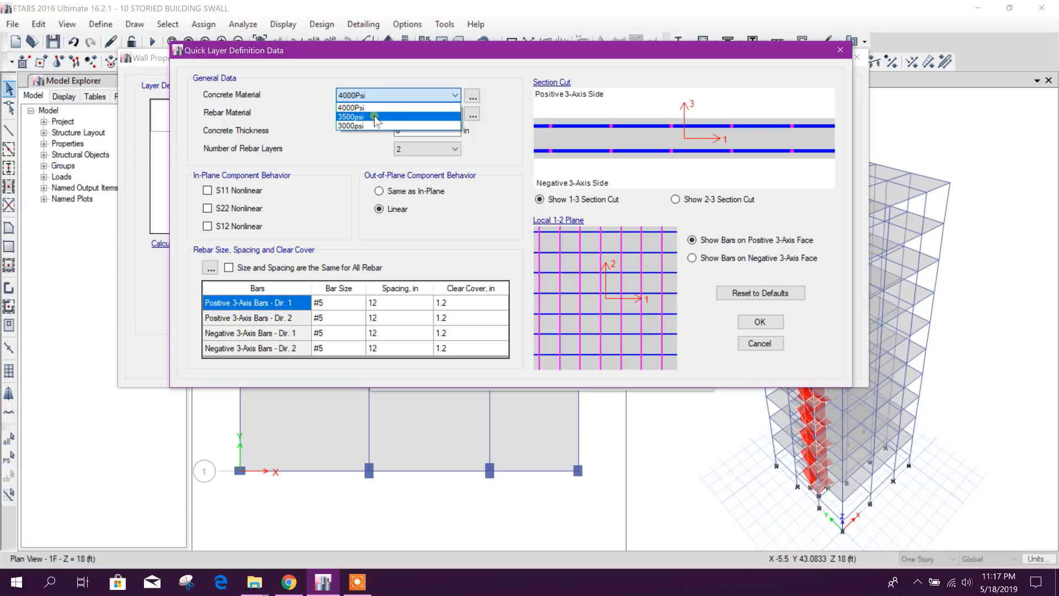
click(352, 117)
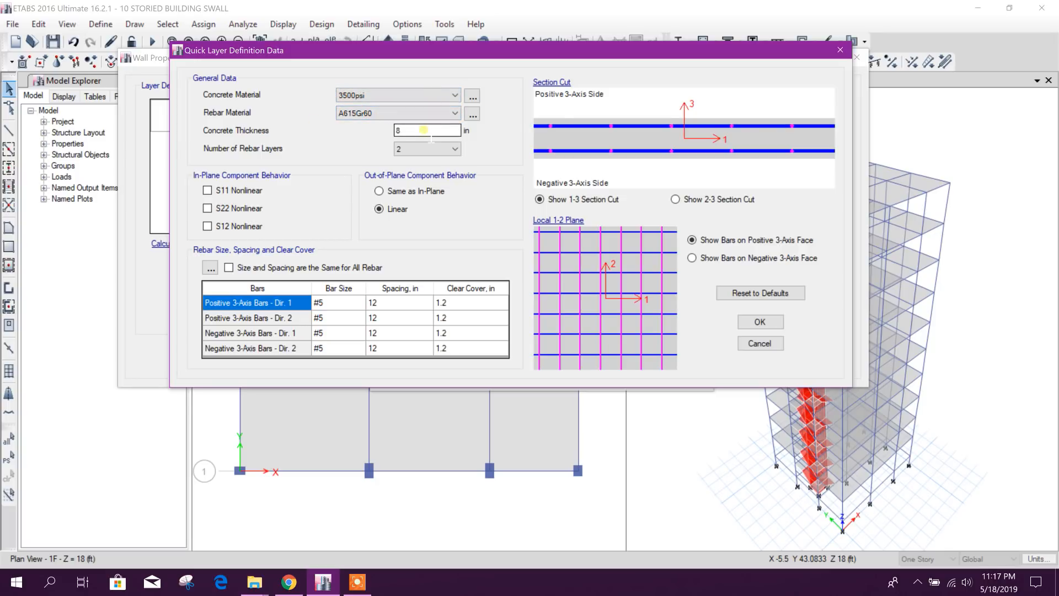
text(10)
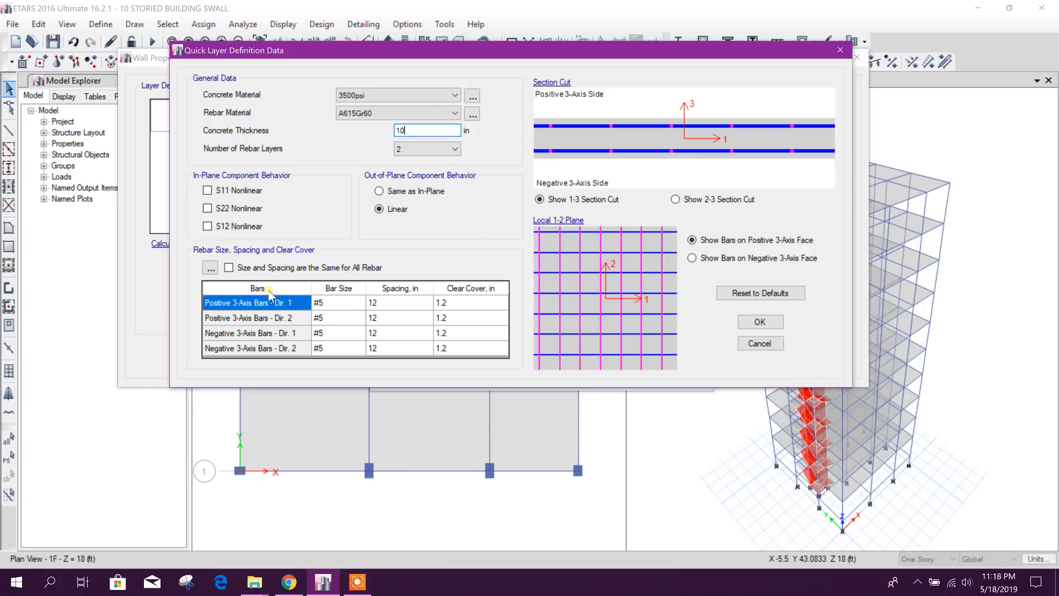
click(358, 303)
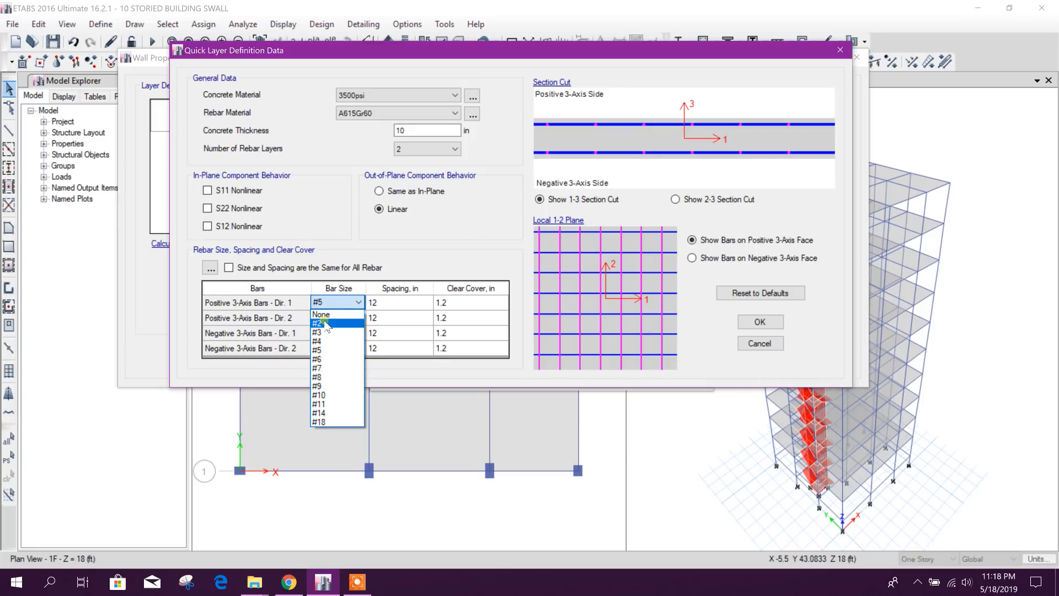
mouse_move(321, 314)
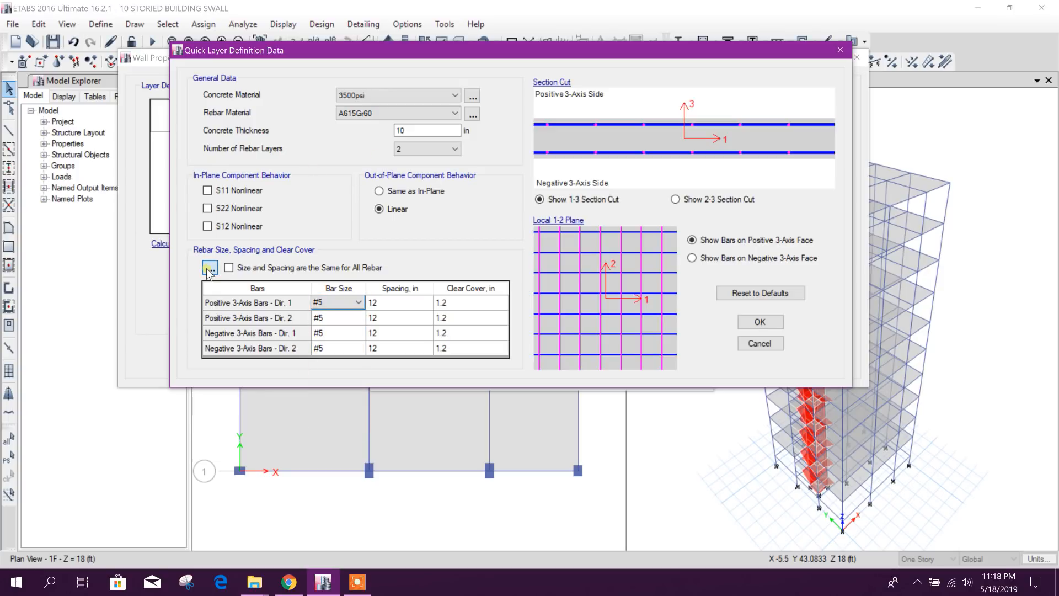
Clear all bar sizes and load the common metric bar set instead
click(209, 267)
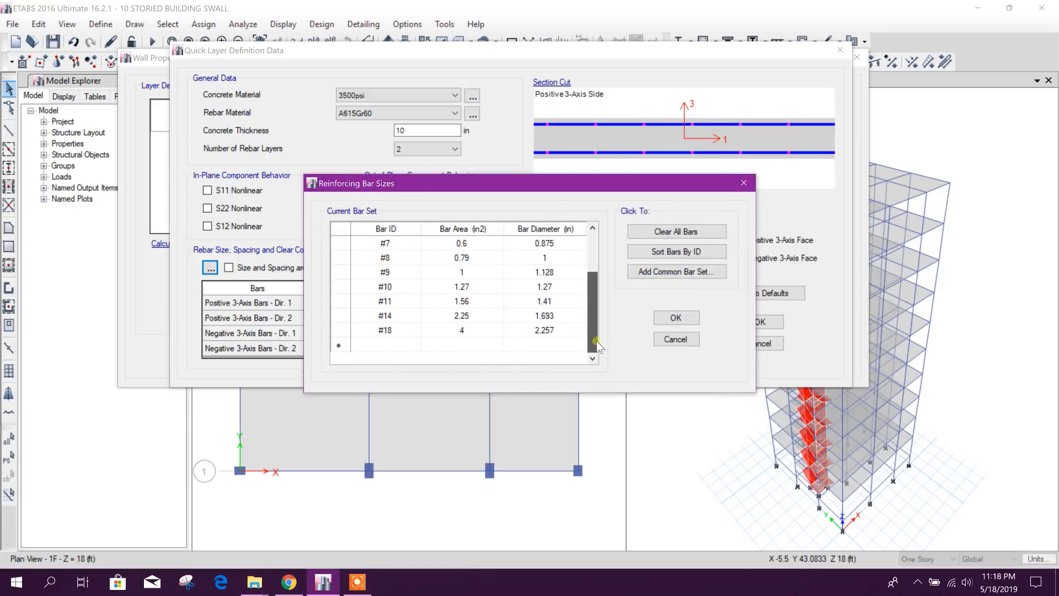
click(675, 271)
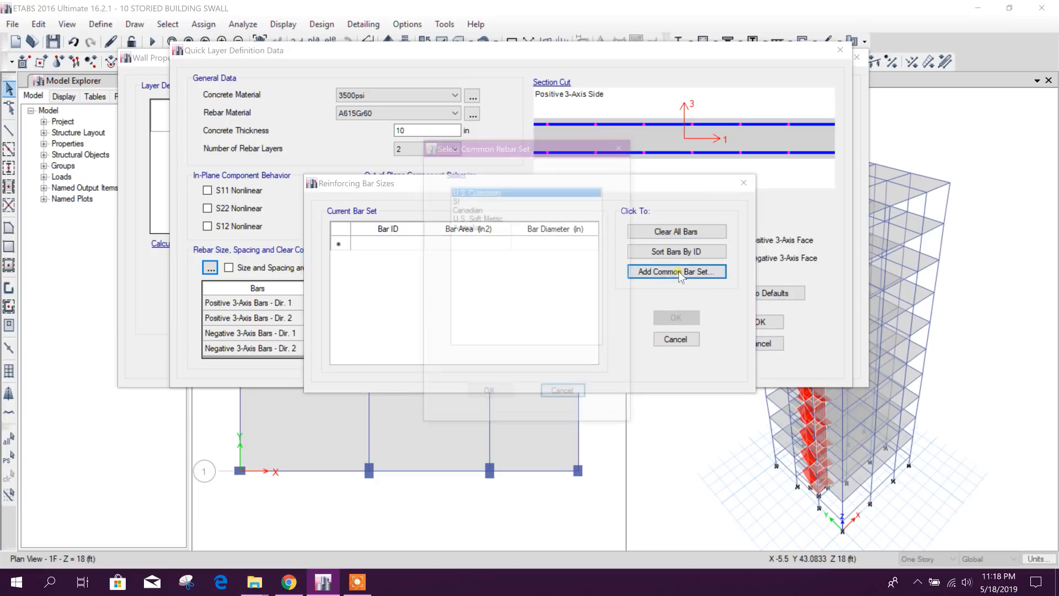
click(676, 271)
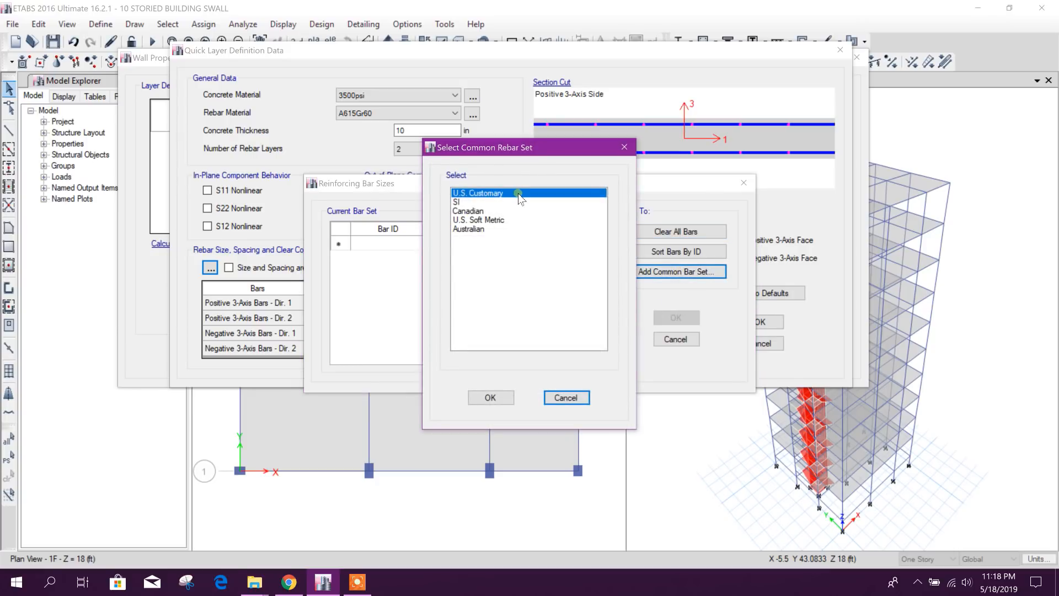
click(490, 397)
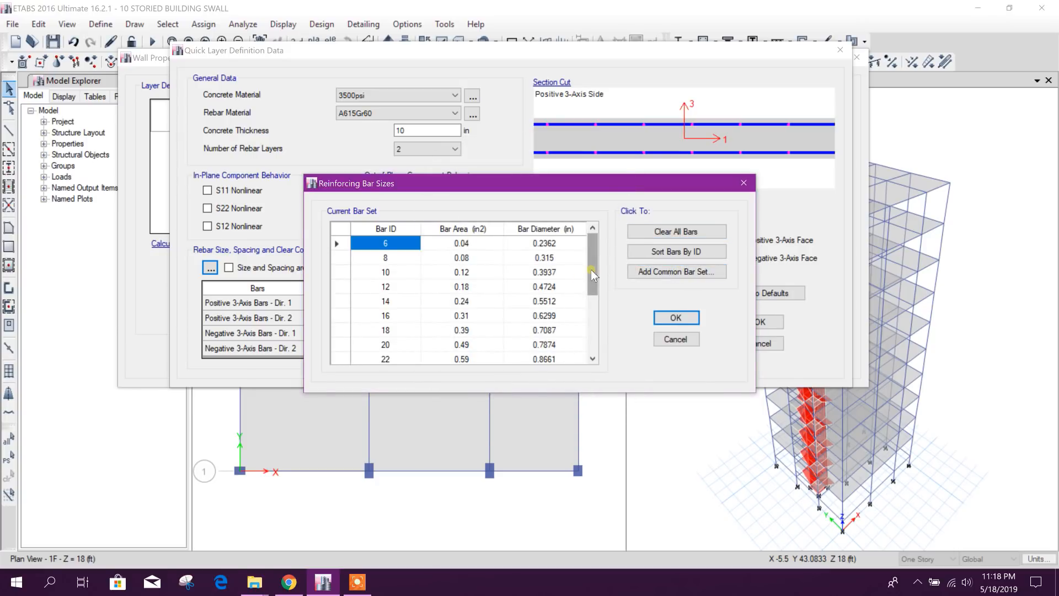
mouse_move(404, 263)
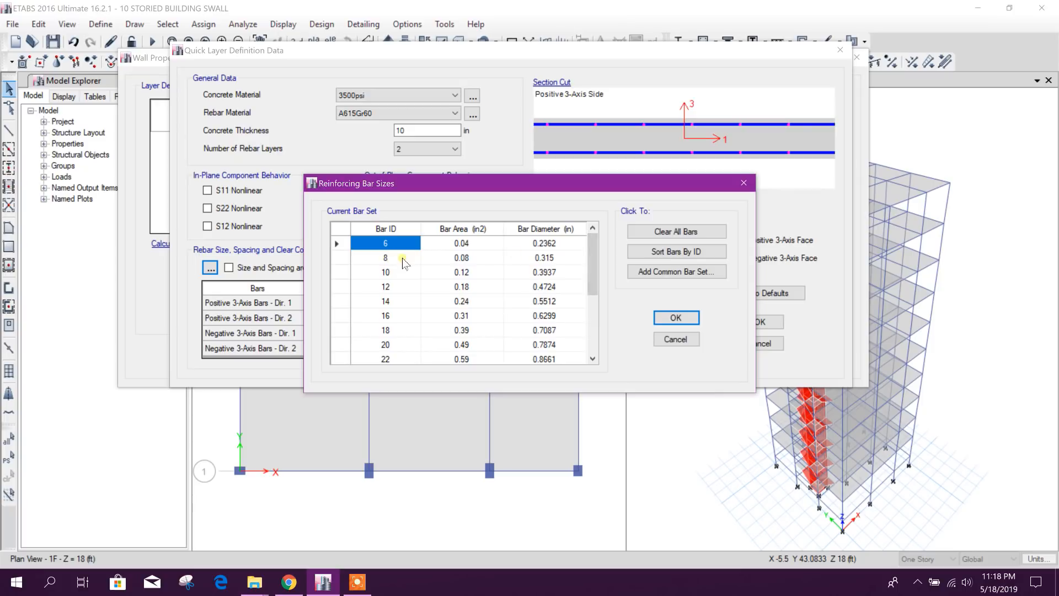
click(385, 287)
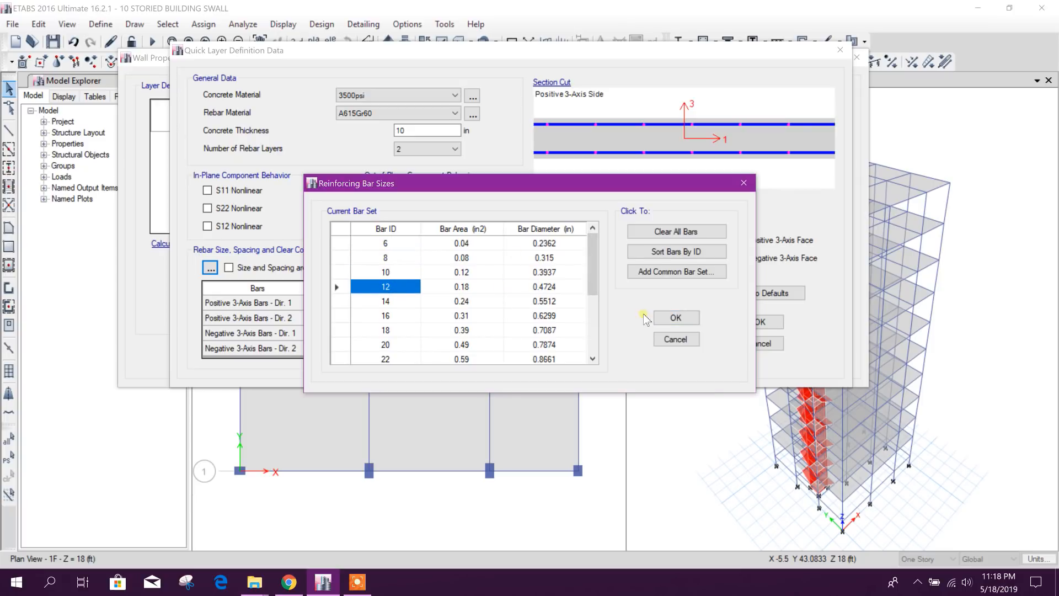
click(675, 318)
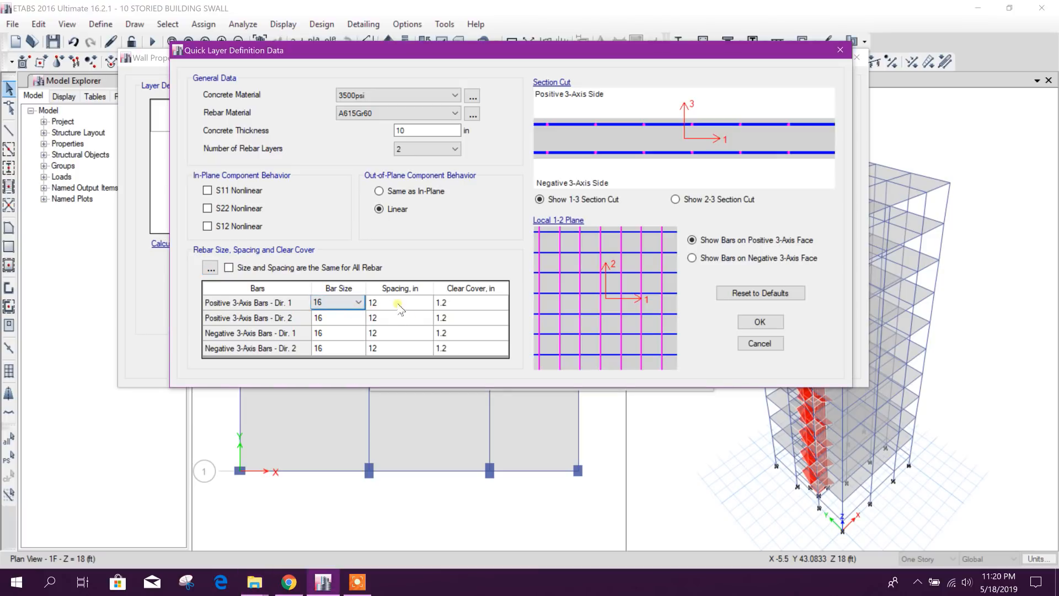
Set positive-face direction 1 to bar size 10 with 1.2 in cover
click(398, 303)
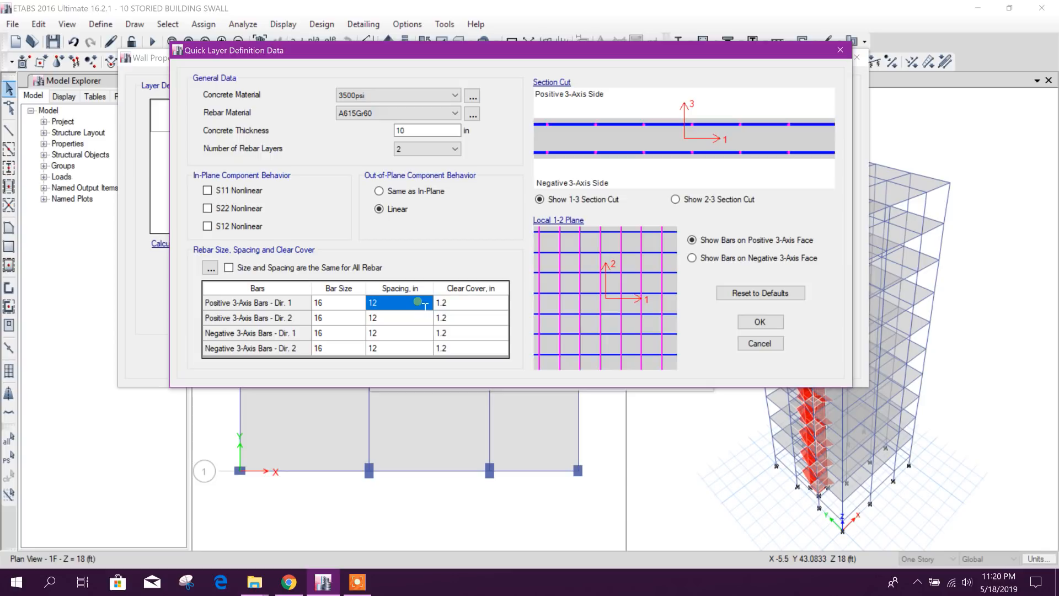
click(470, 303)
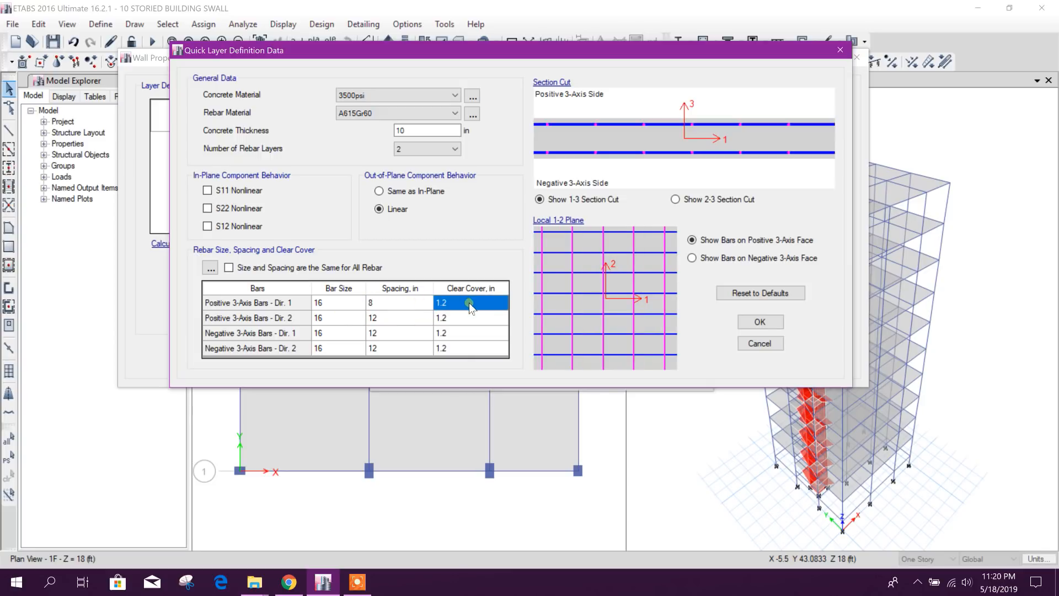
click(470, 302)
text(1.5)
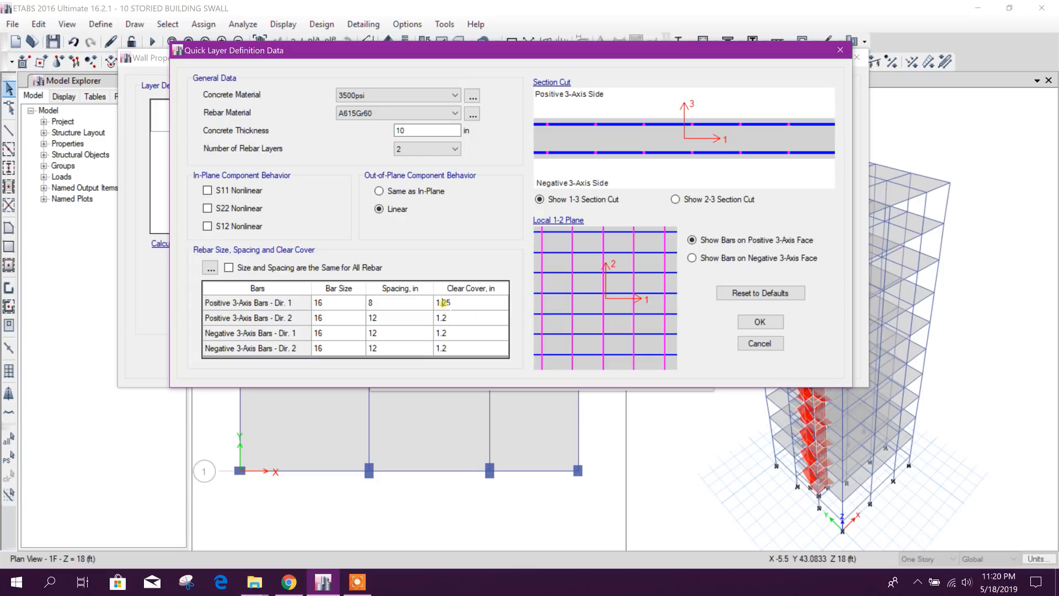
click(471, 318)
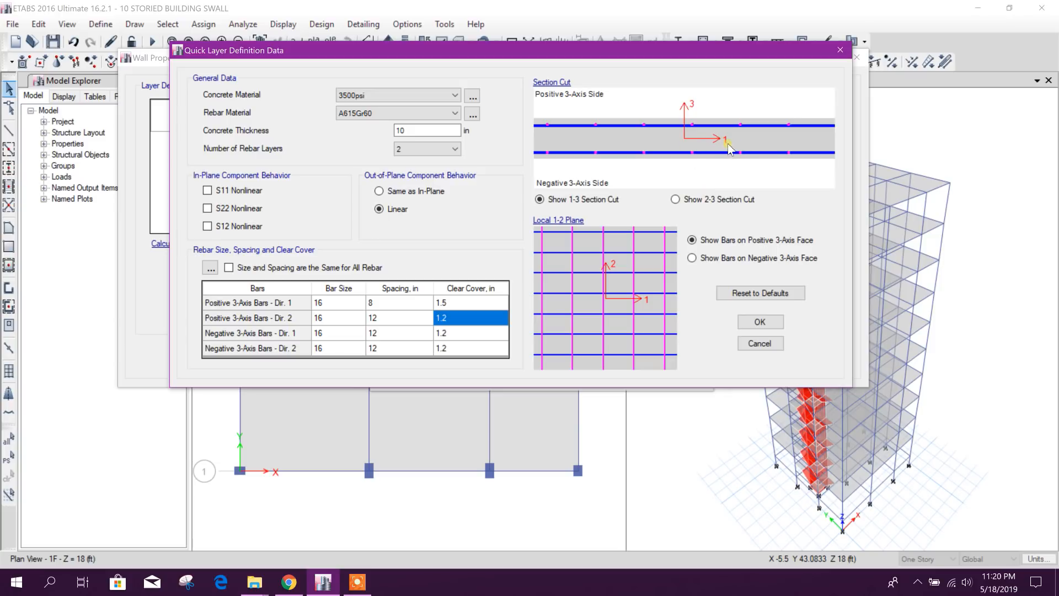
mouse_move(705, 136)
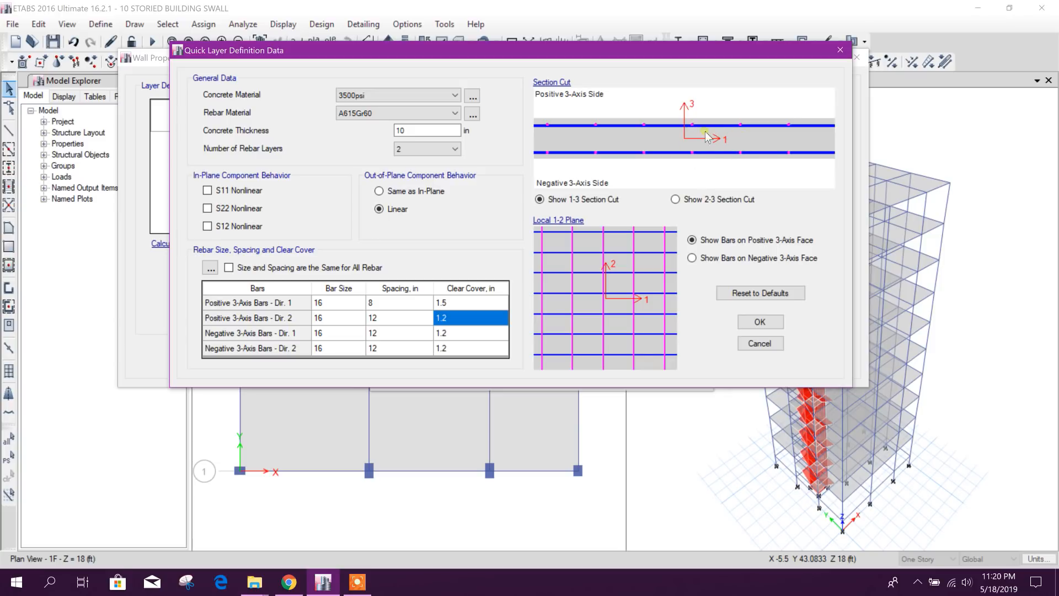
mouse_move(723, 131)
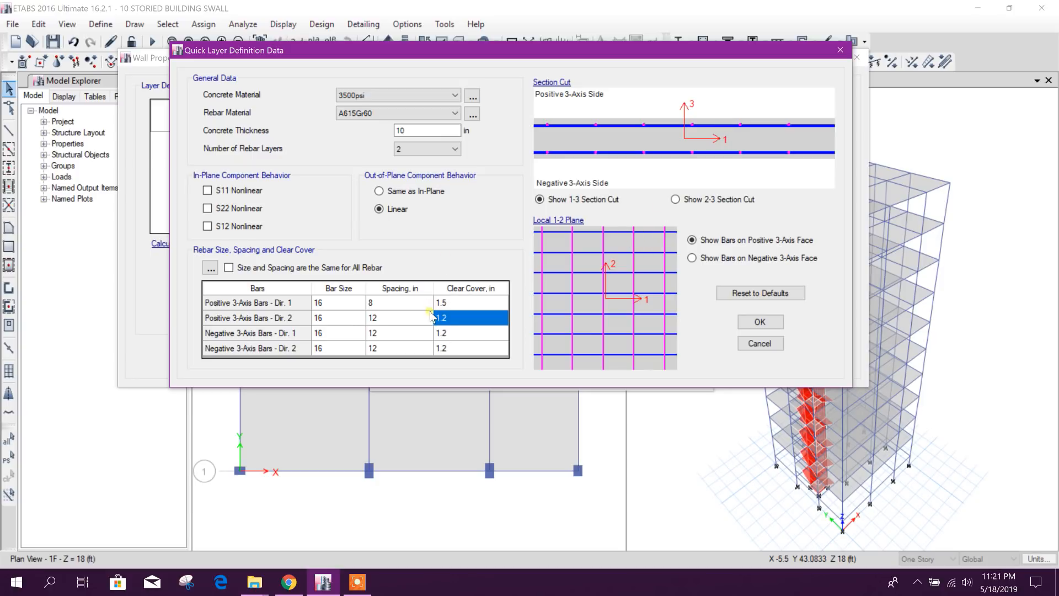
click(357, 303)
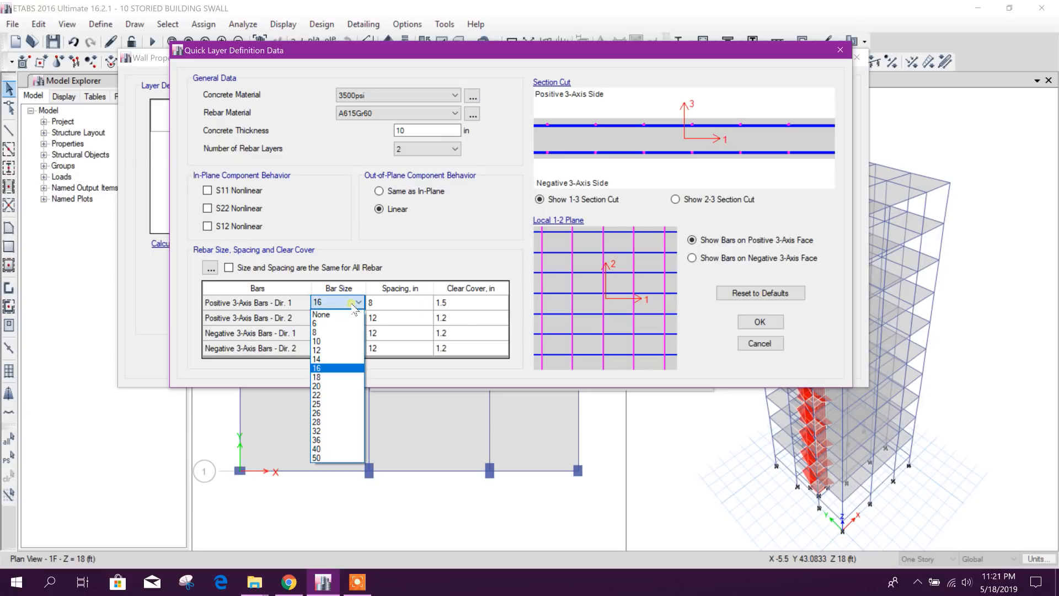
click(317, 340)
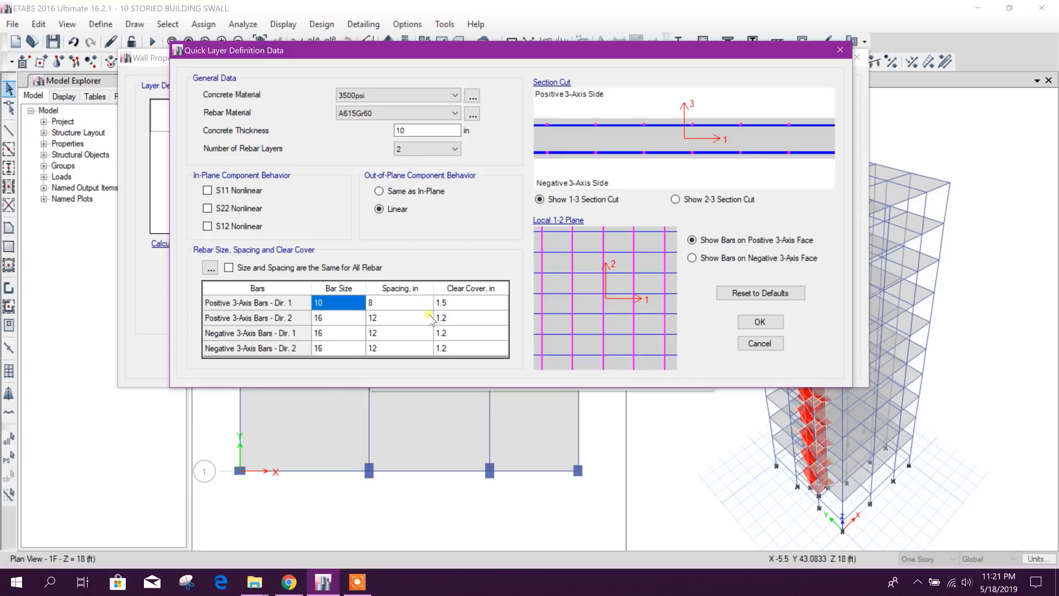
click(471, 302)
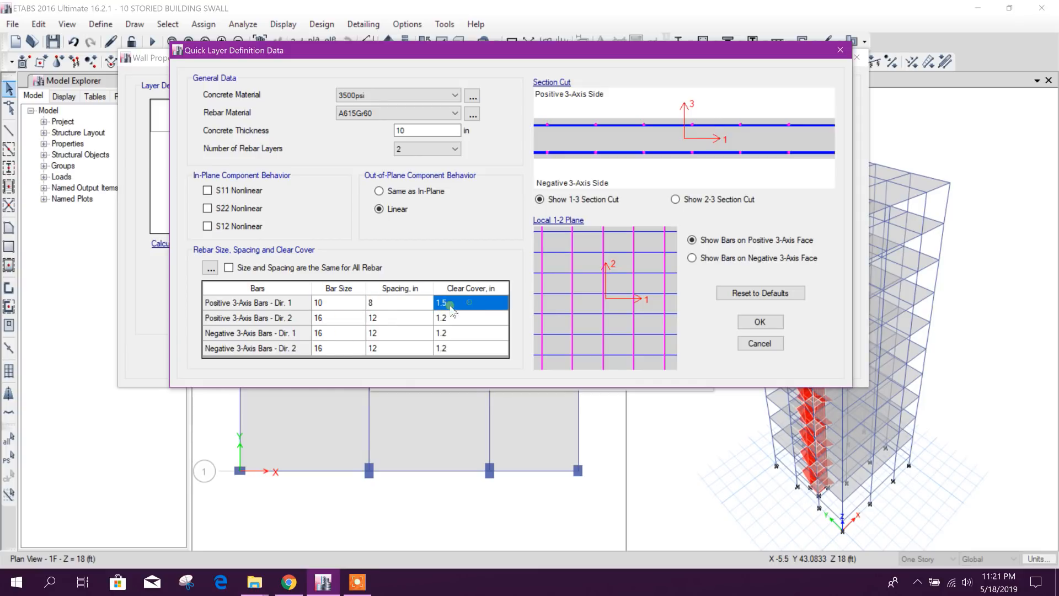
click(471, 303)
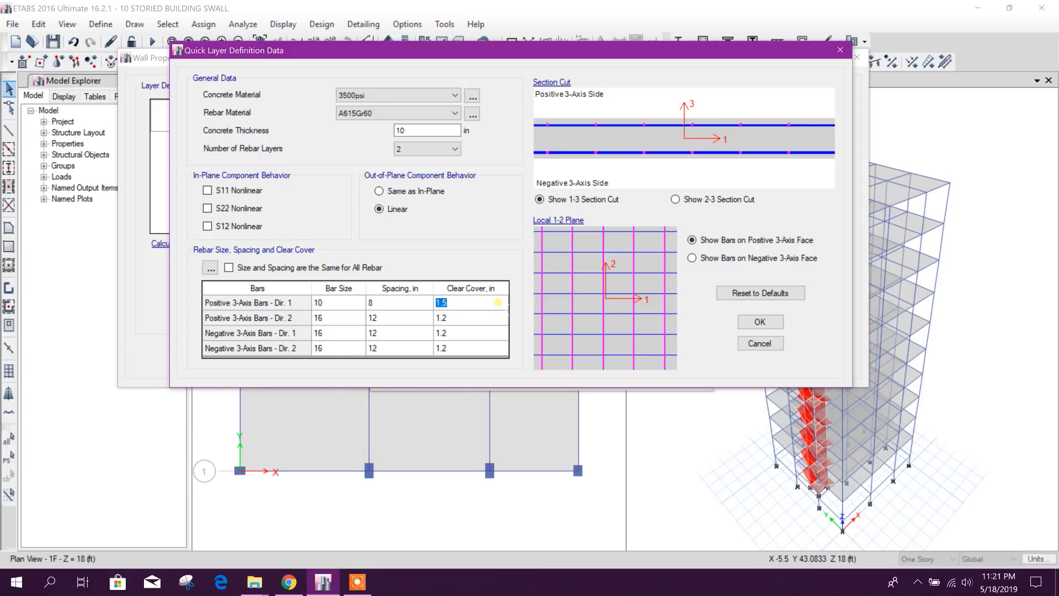
text(1.)
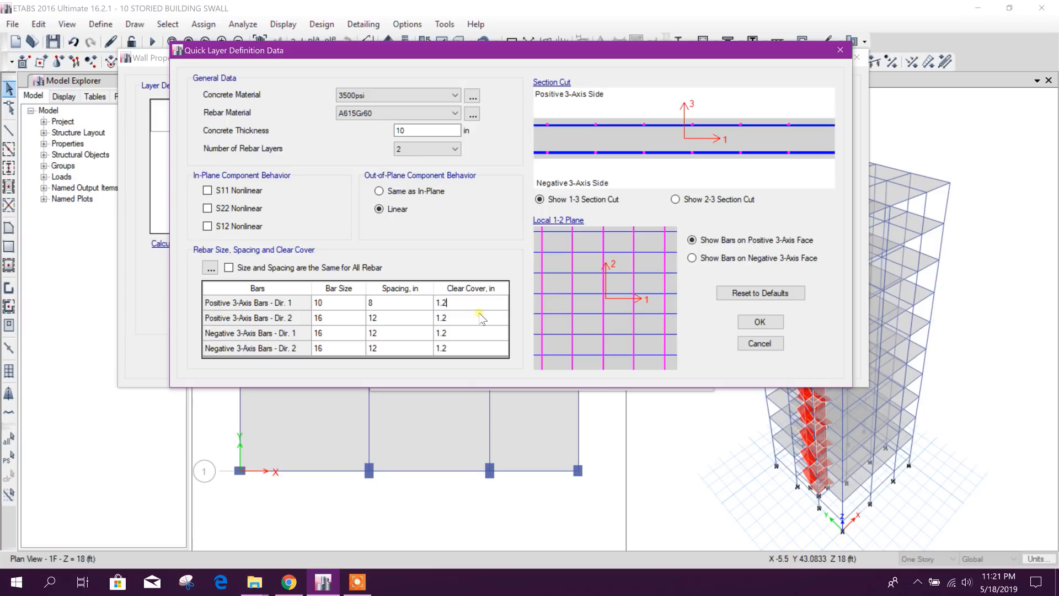
click(470, 317)
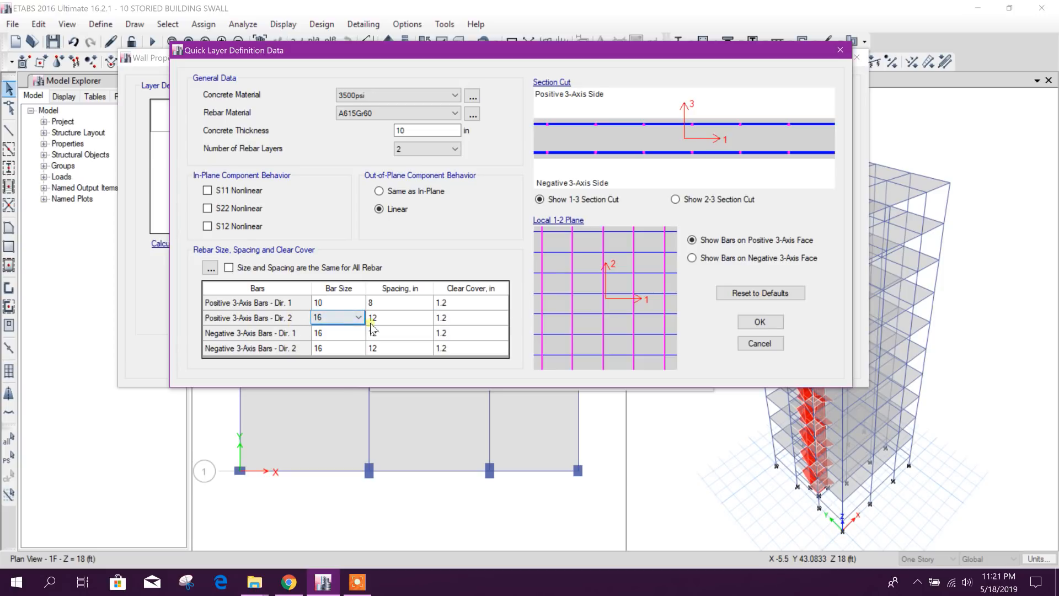
Set direction 2 cover to 1.5 in, negative direction 1 to size 10, and all spacings to 8 in
click(398, 318)
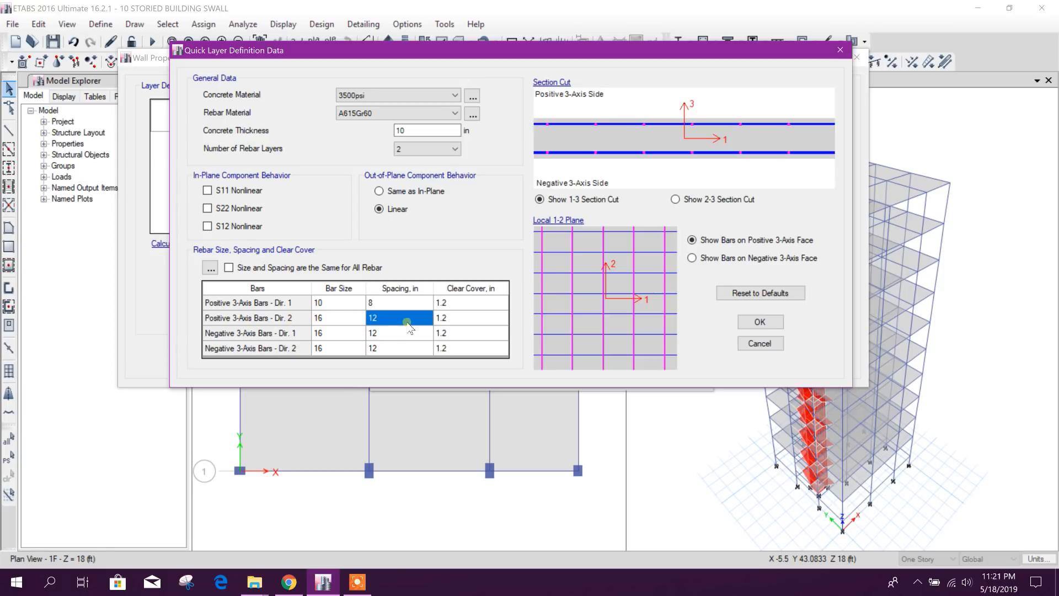
text(7)
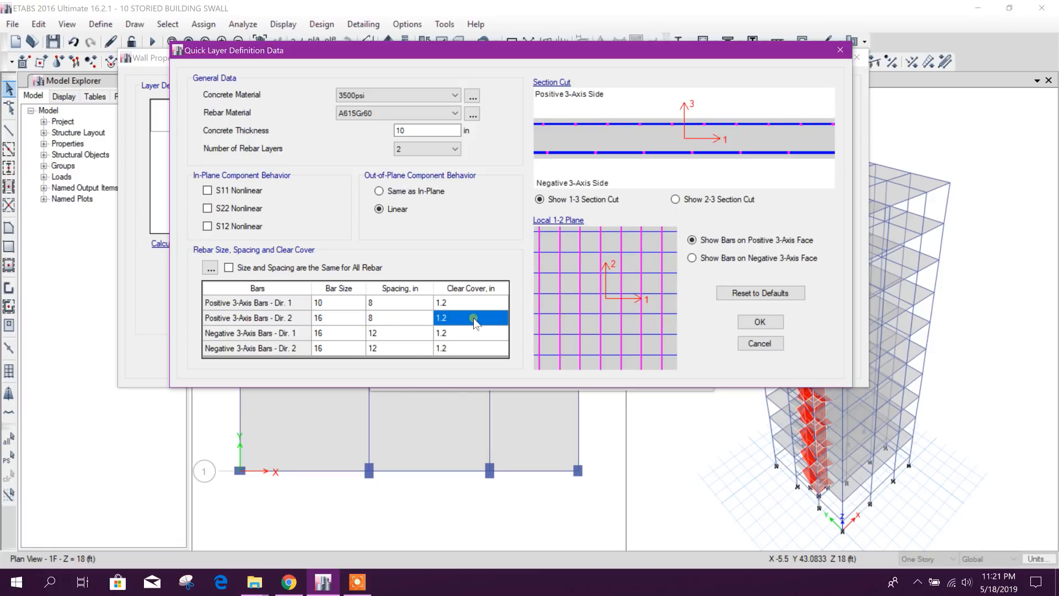
text(1.5)
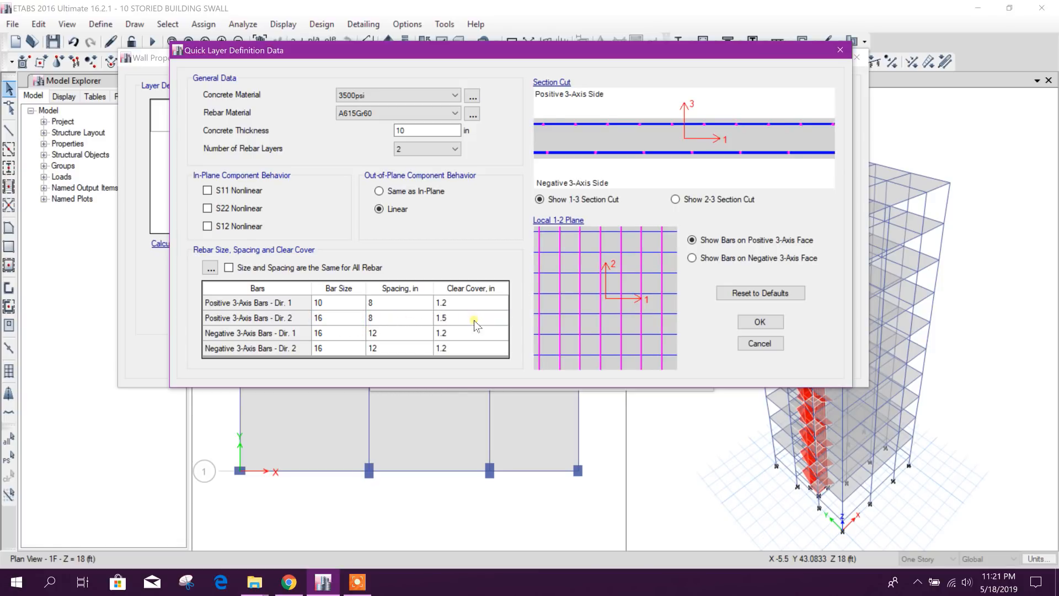
click(471, 334)
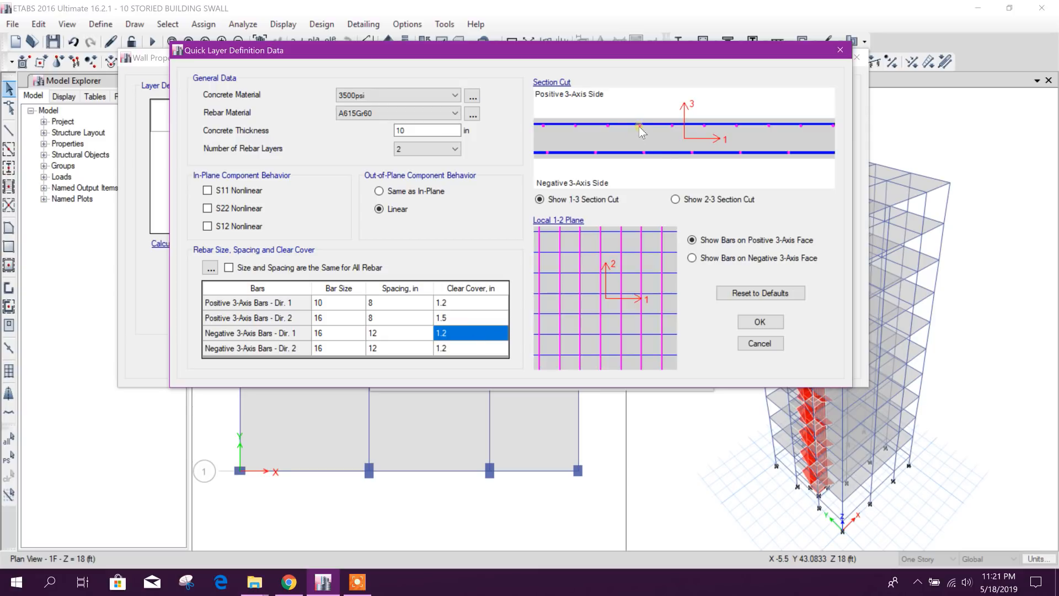
mouse_move(615, 133)
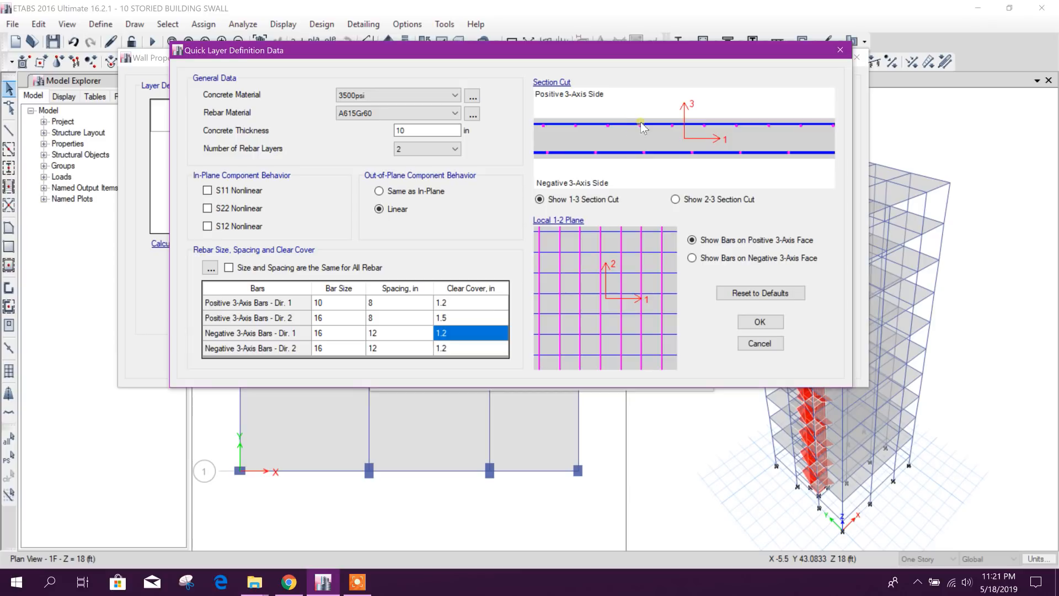
mouse_move(405, 293)
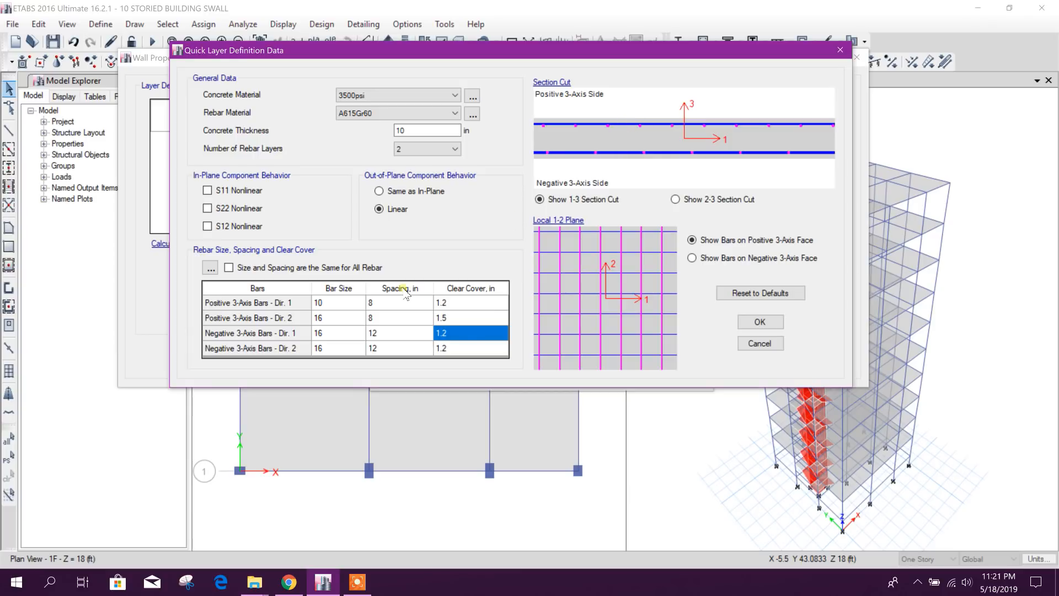
click(318, 332)
text(10)
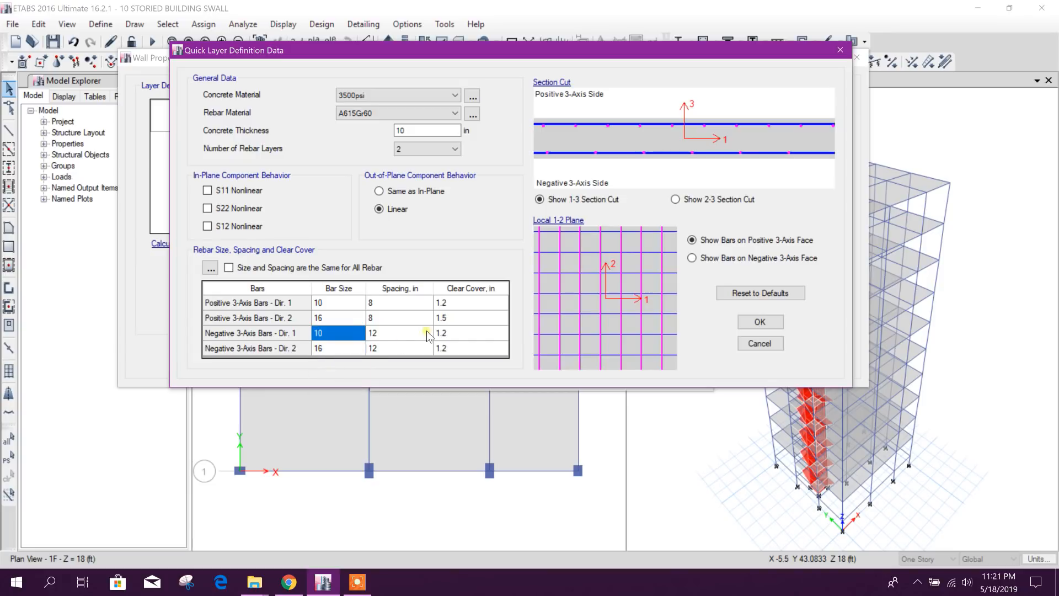
click(399, 347)
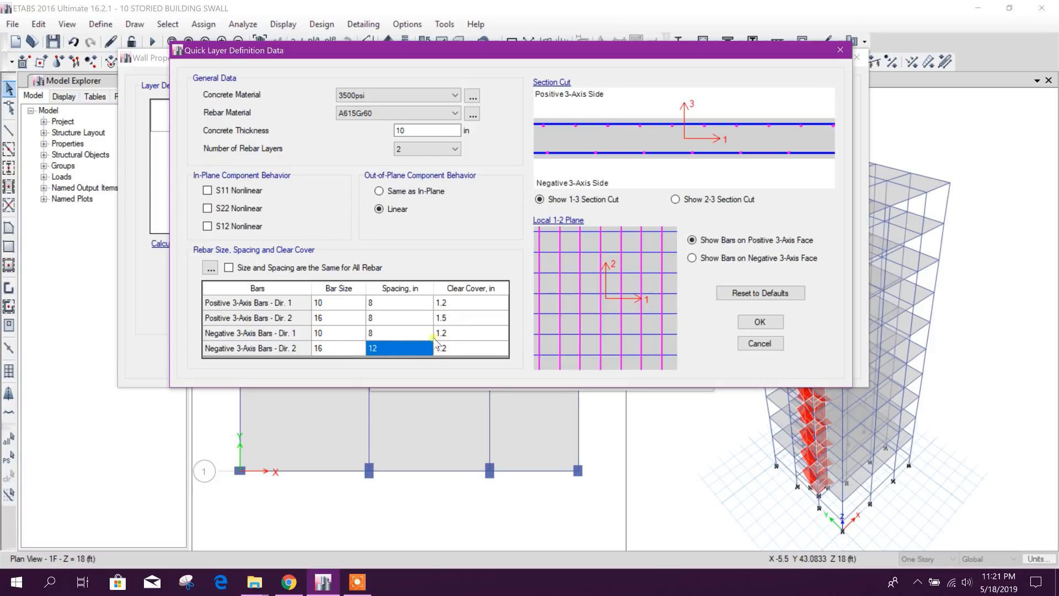
click(399, 332)
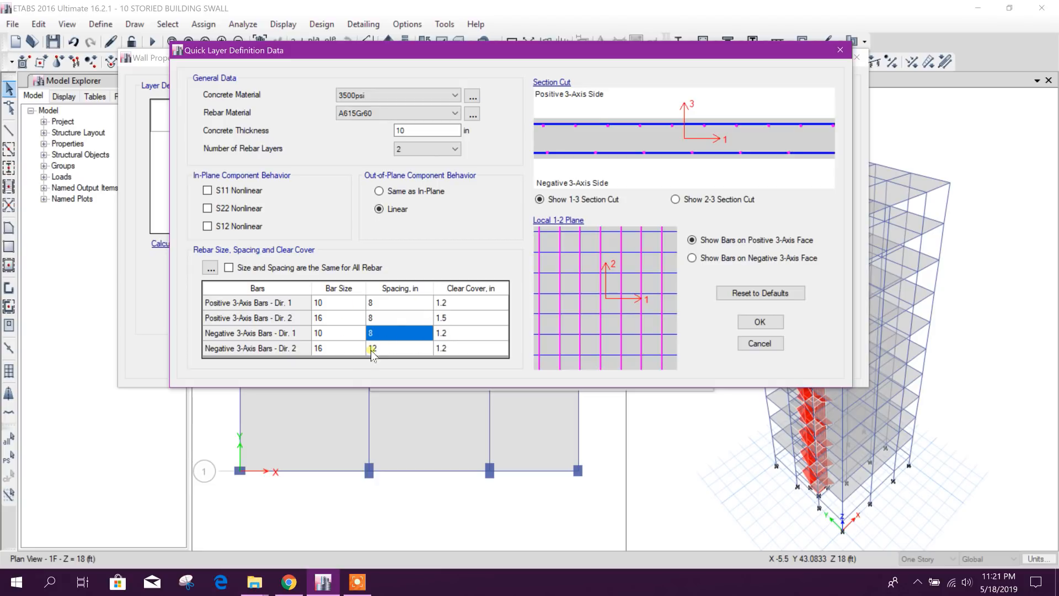
click(399, 347)
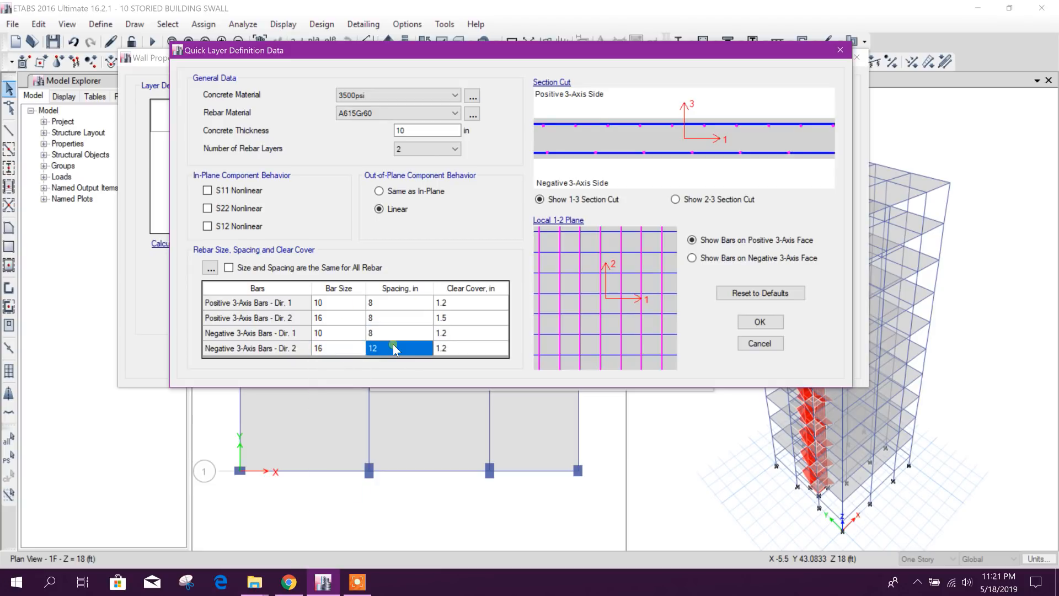
text(8)
click(471, 347)
text(1.5)
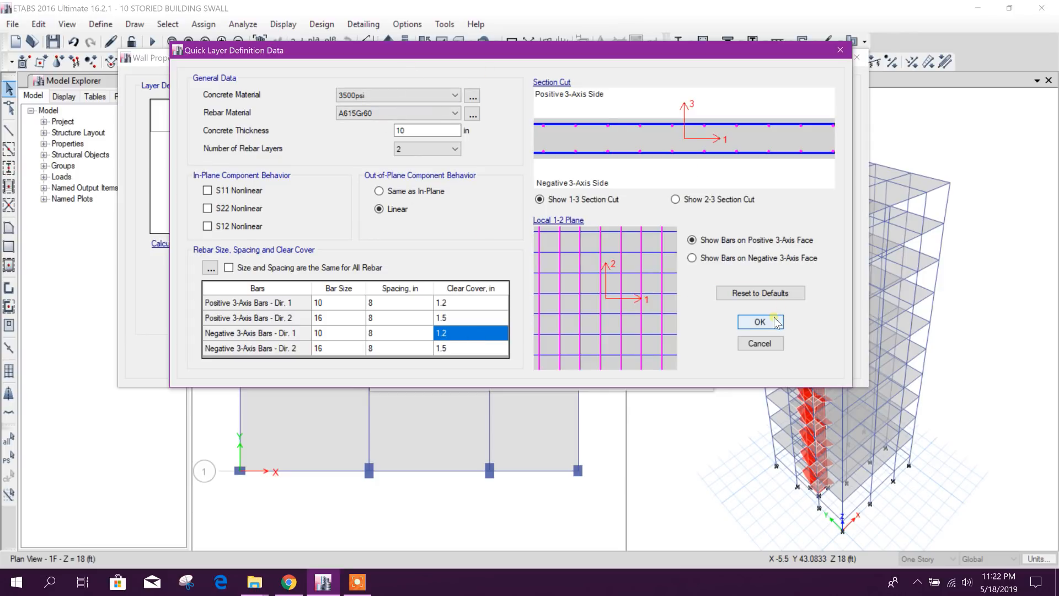
Generate the W10 wall layers and review the concrete and A615Gr60 rebar layer materials
click(759, 321)
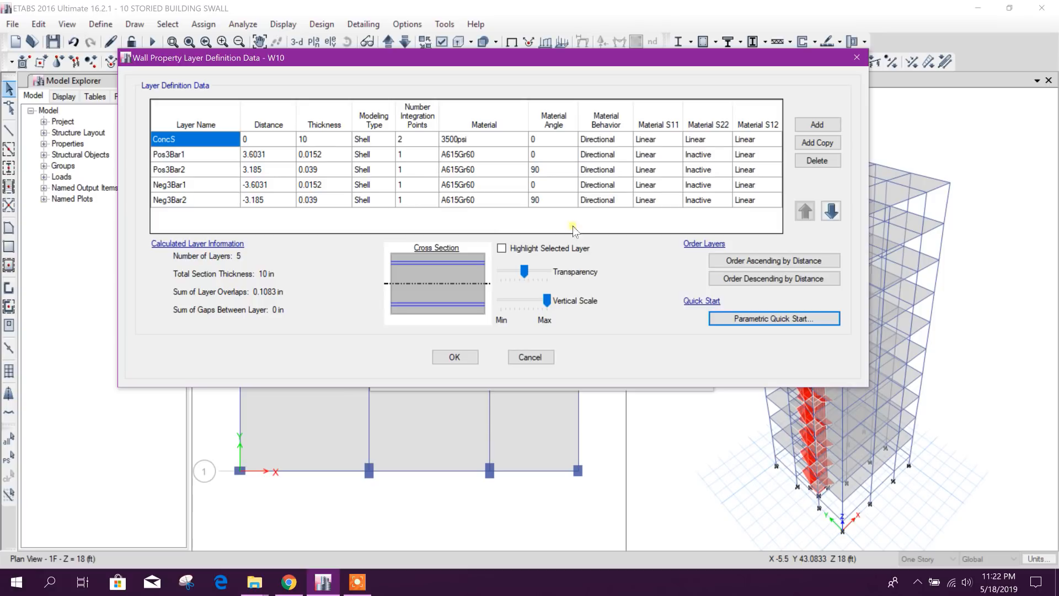
mouse_move(251, 166)
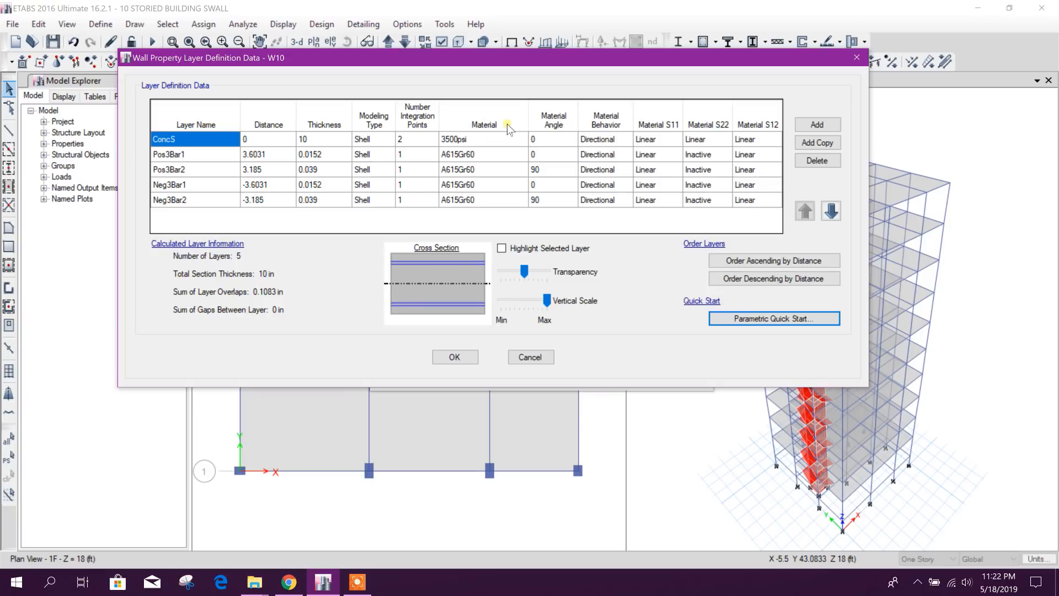
drag(489, 57, 754, 57)
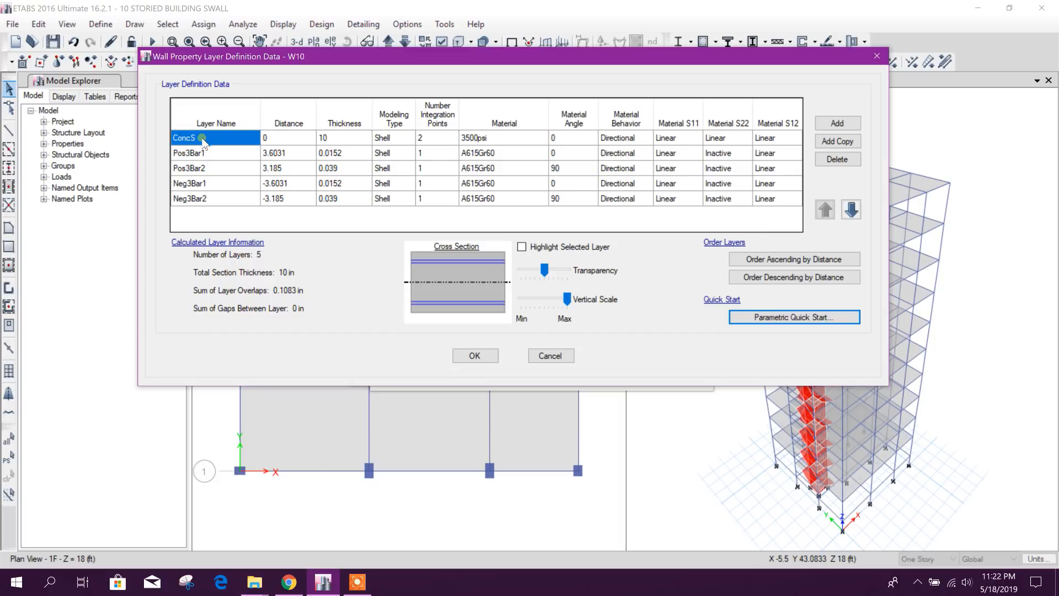
mouse_move(478, 138)
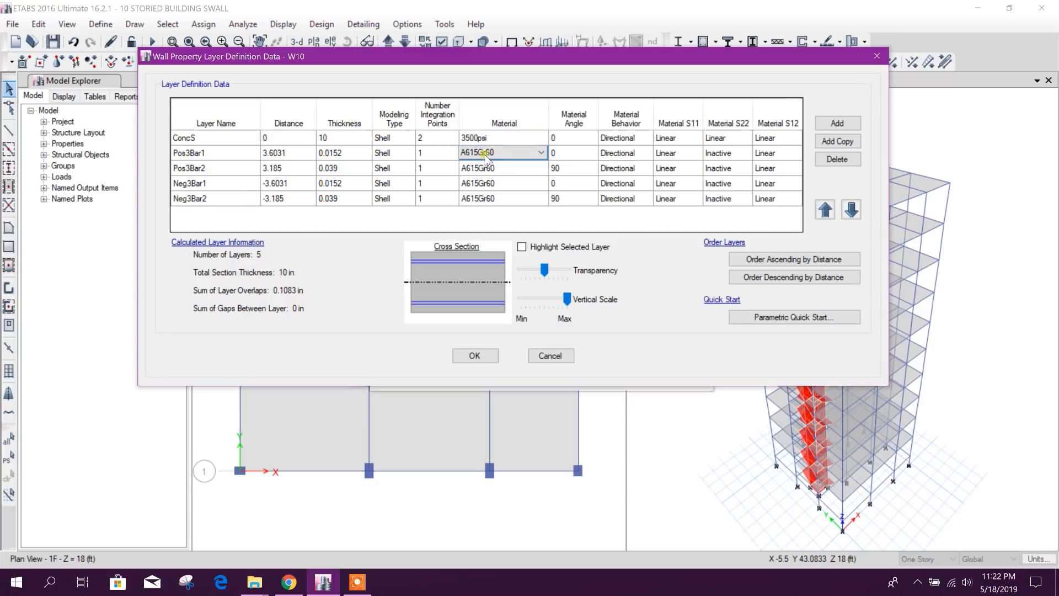
click(503, 197)
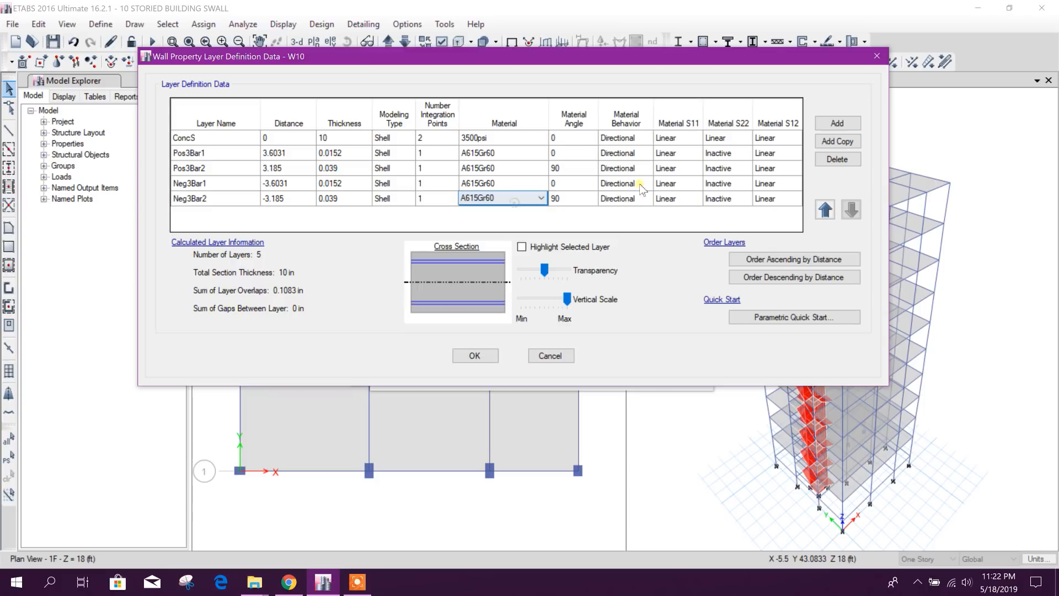
click(573, 138)
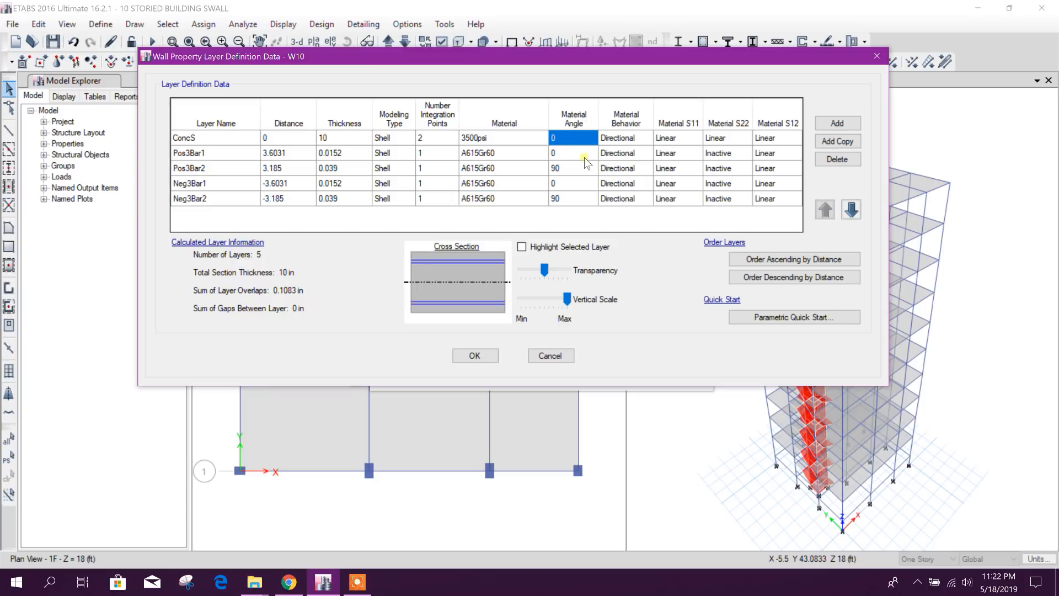
mouse_move(252, 149)
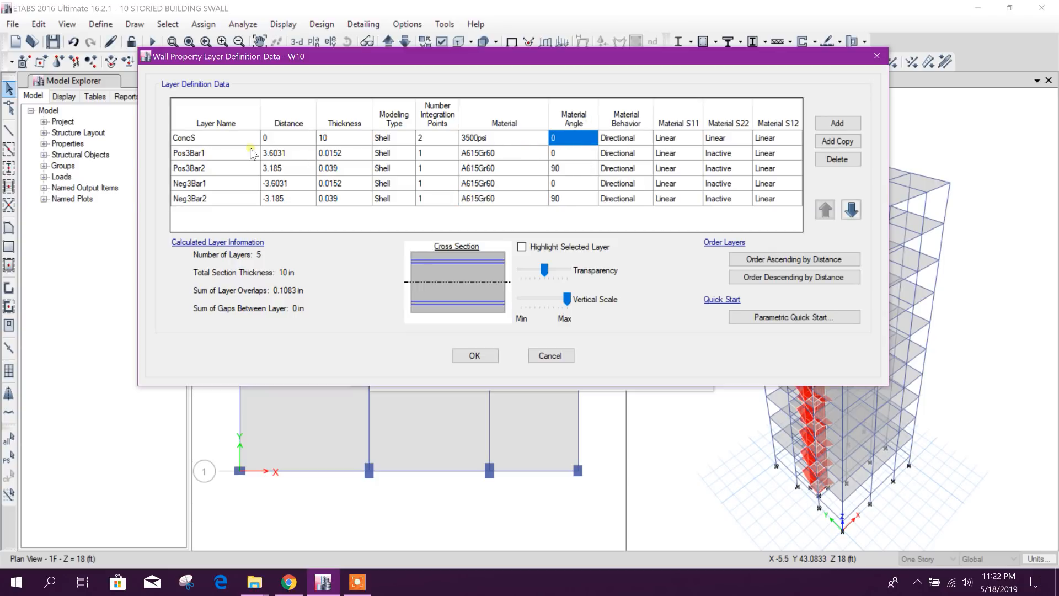
Check the 0 and 90 degree rebar layer angles and accept the five-layer wall definition
click(572, 152)
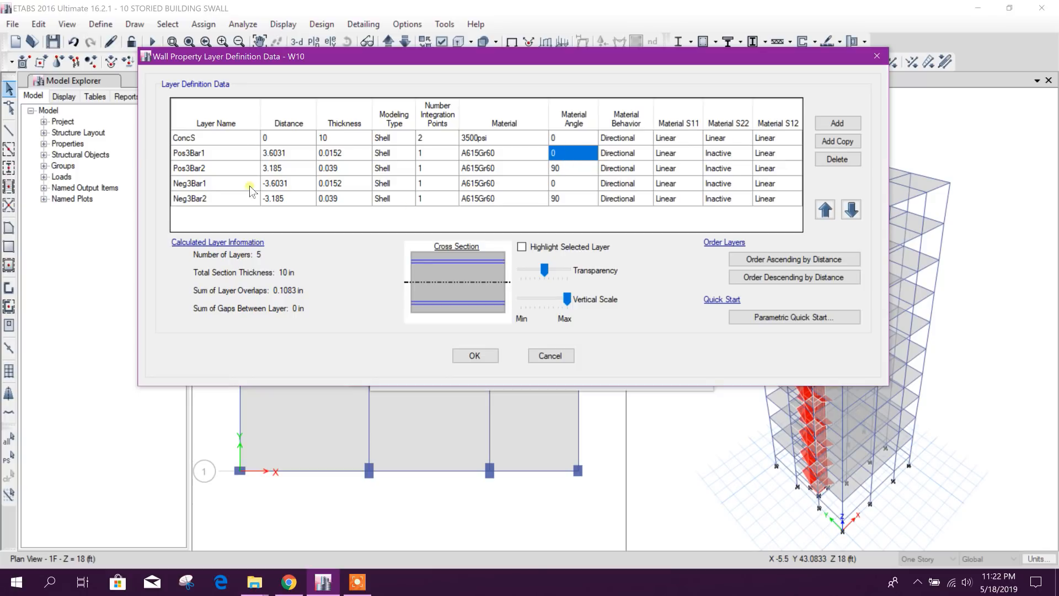
click(573, 168)
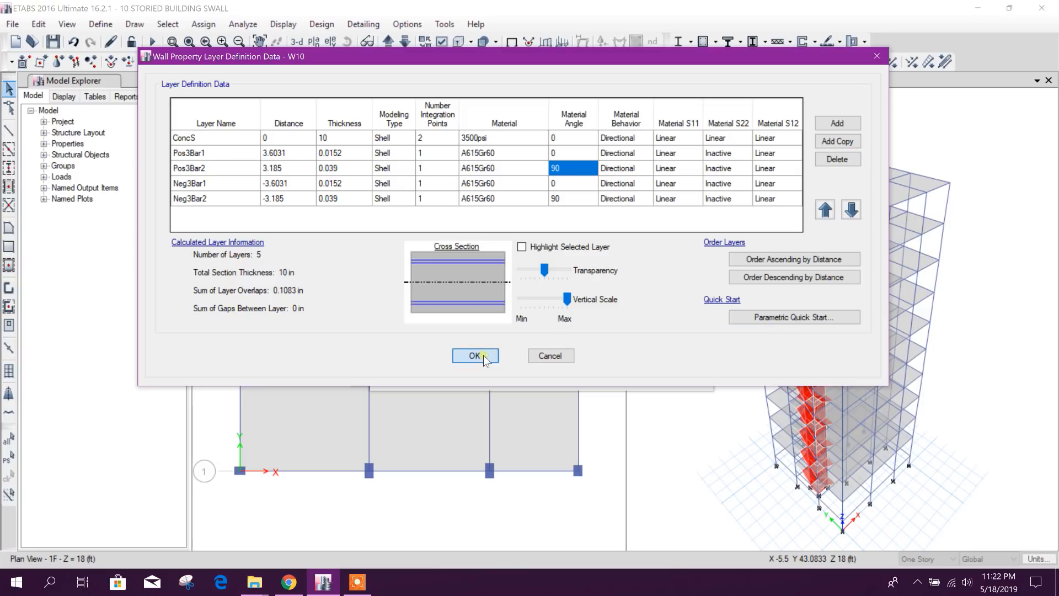
click(475, 357)
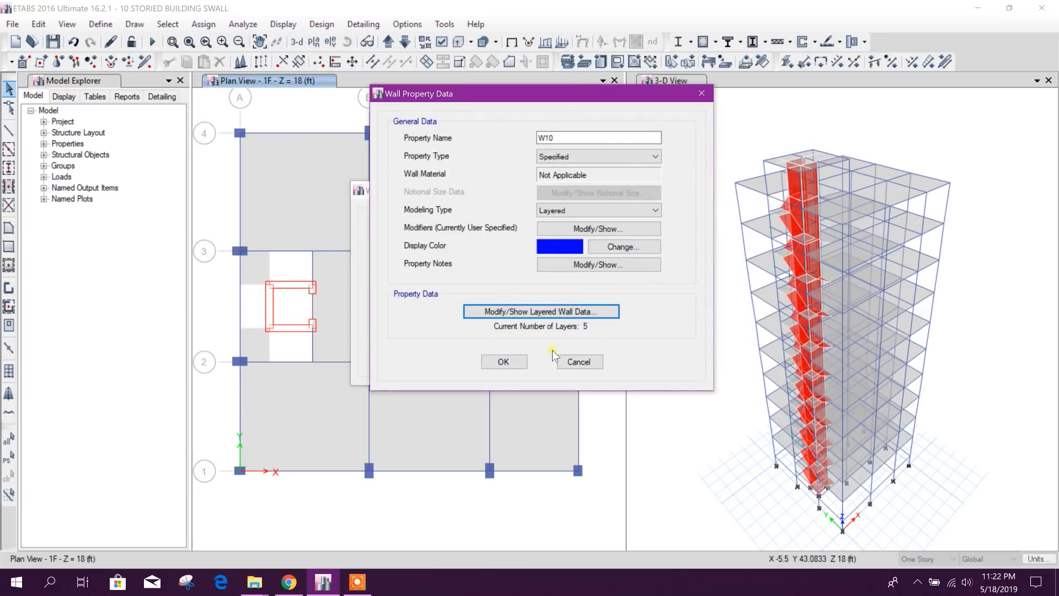
Accept the layered W10 wall property and rerun the analysis to show dead-load displacements
click(503, 362)
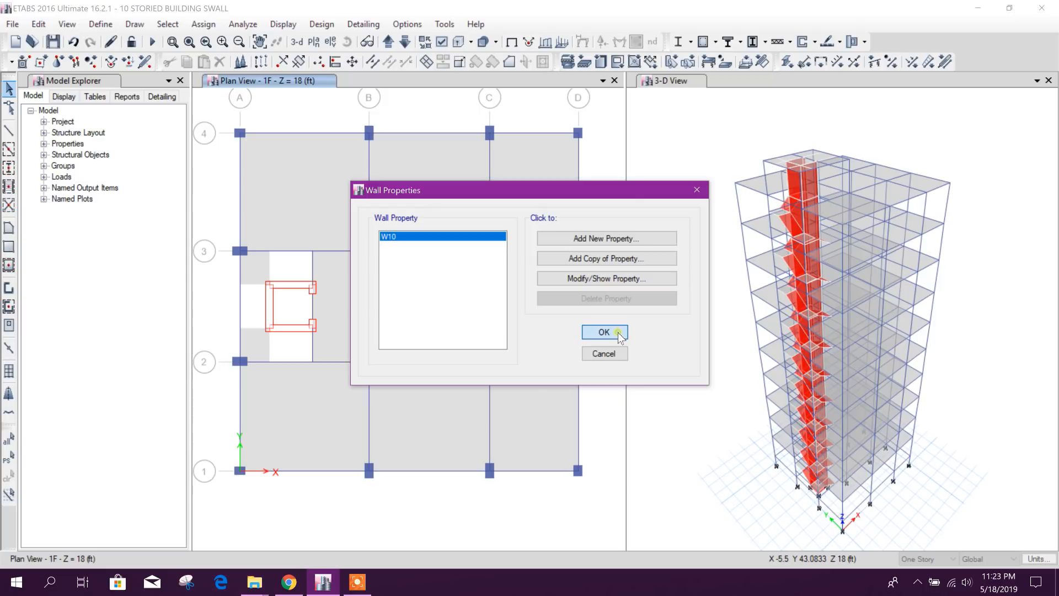
click(603, 332)
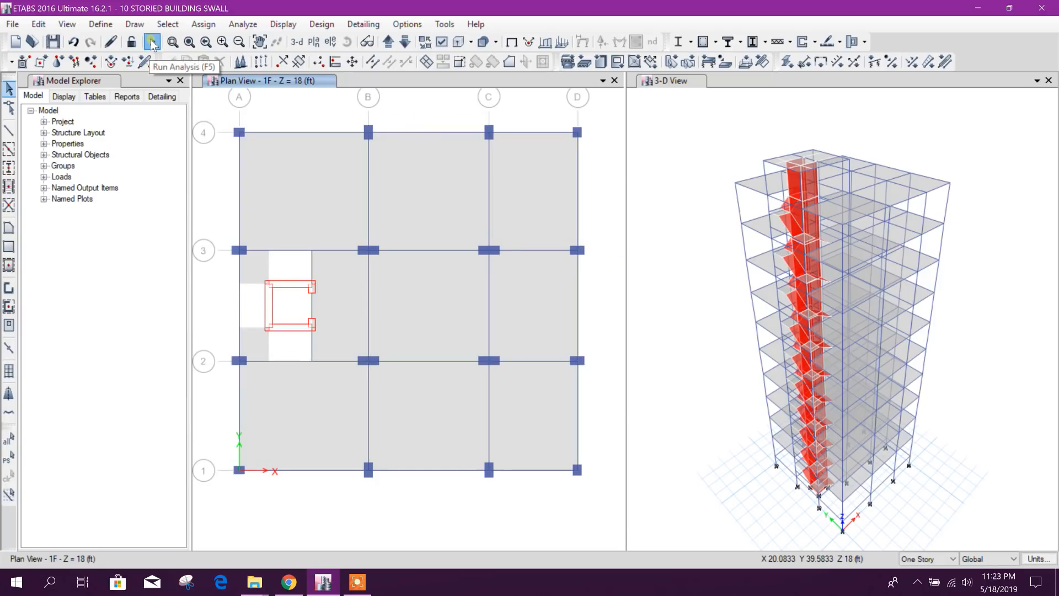
click(151, 42)
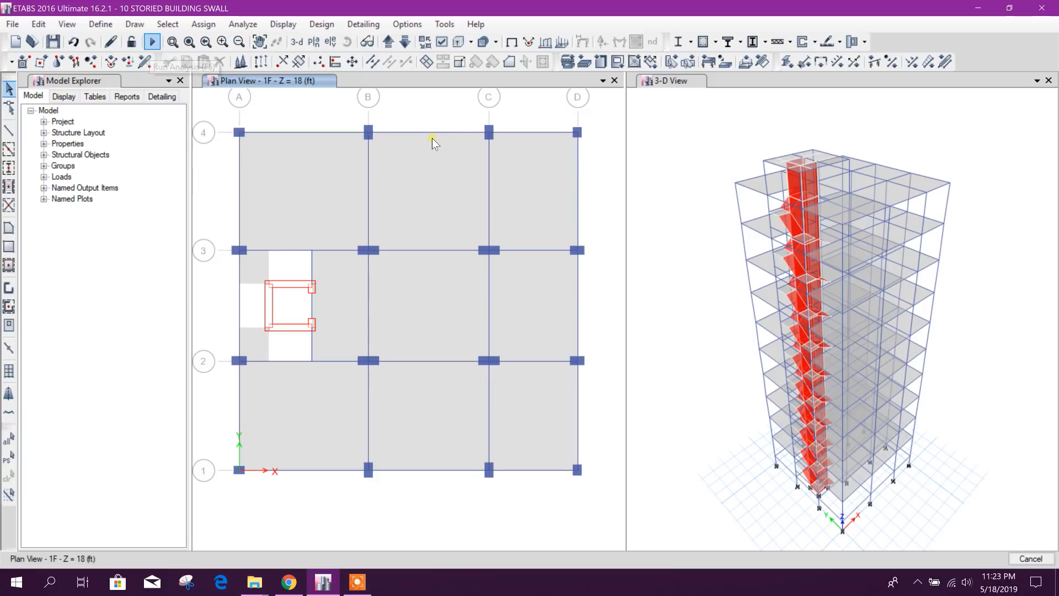
click(152, 41)
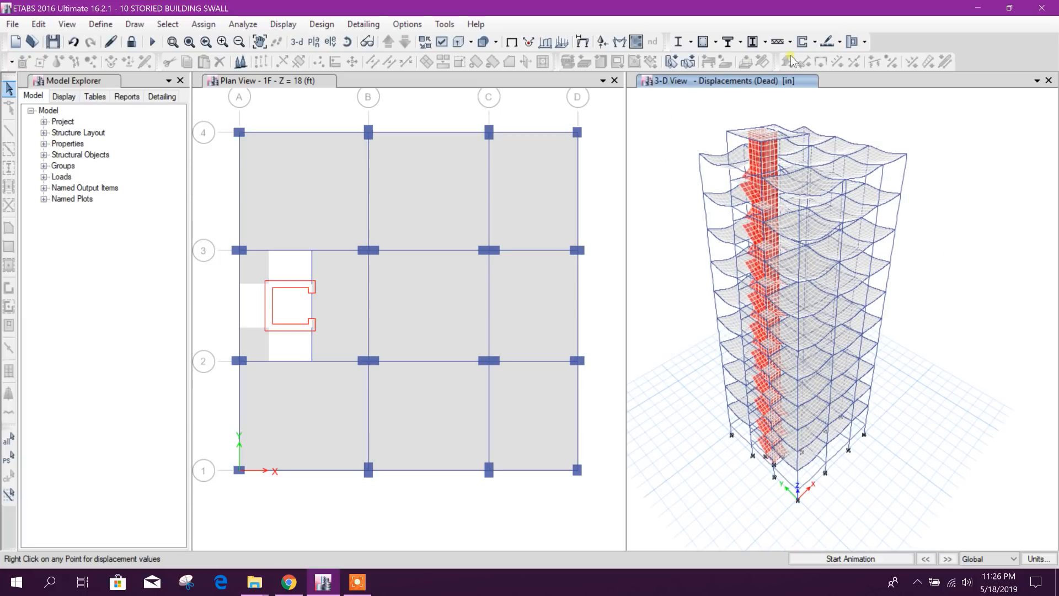
Review the shear wall design preferences and bring up the design load combinations list
click(805, 42)
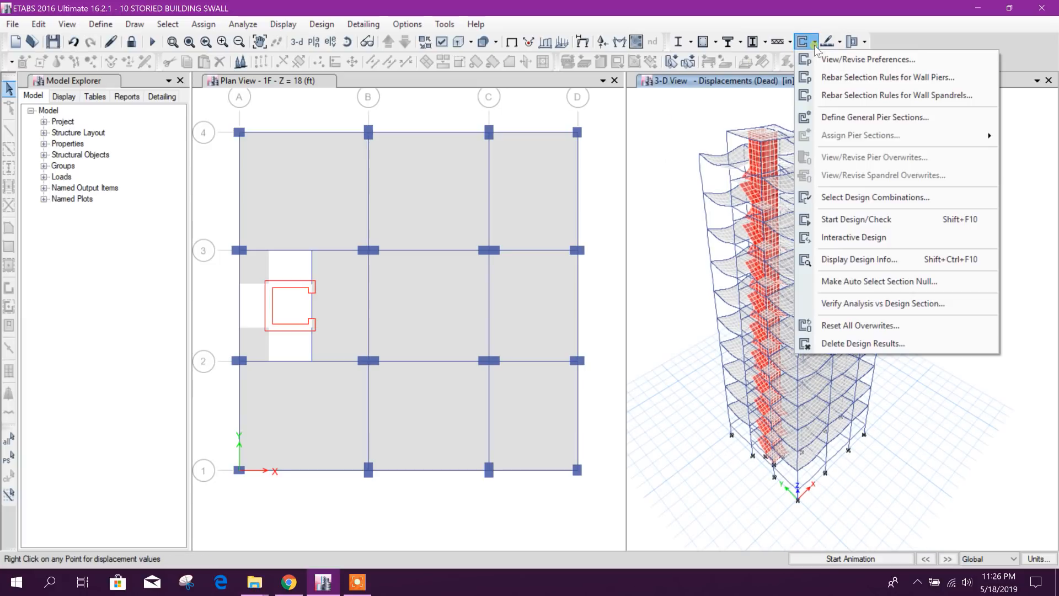
mouse_move(868, 60)
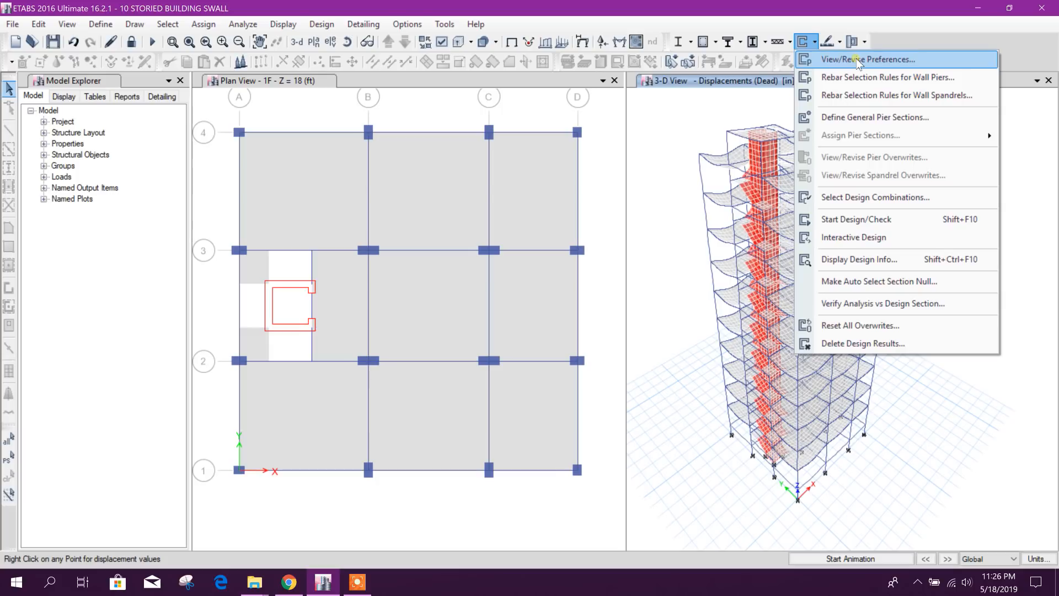
click(870, 60)
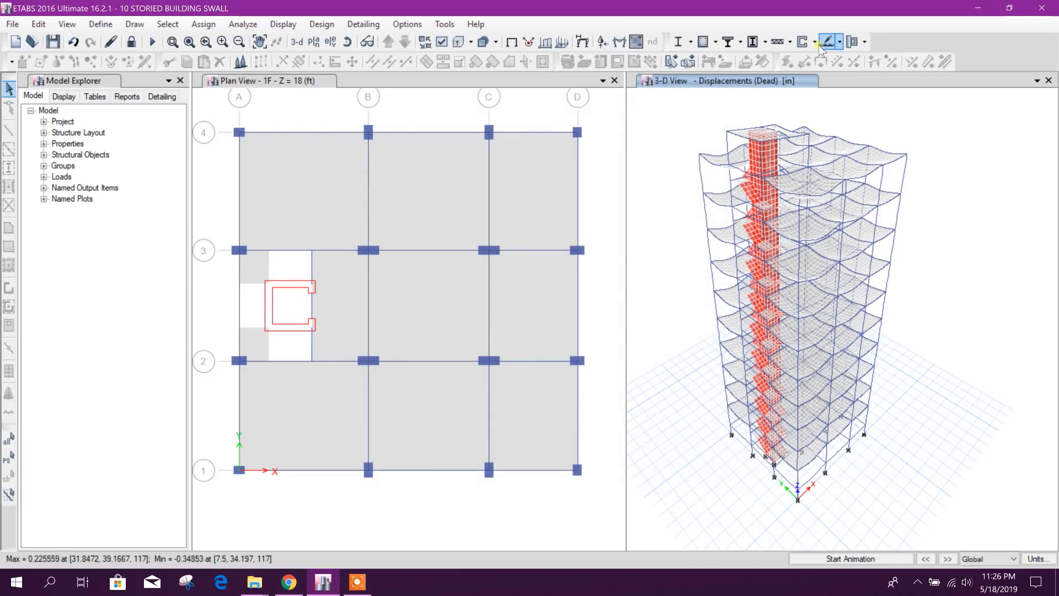
click(804, 42)
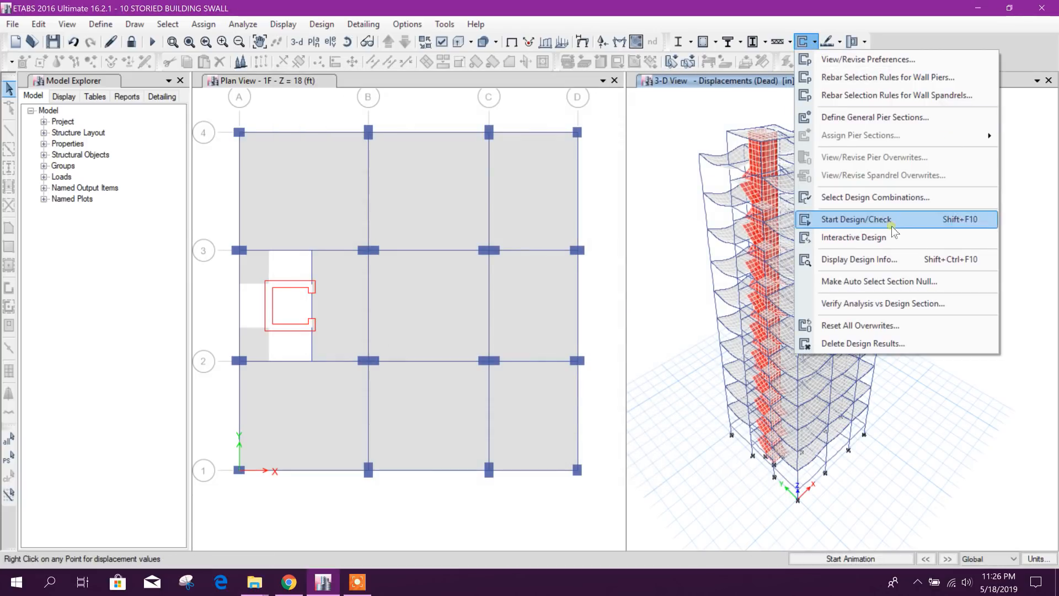
mouse_move(873, 196)
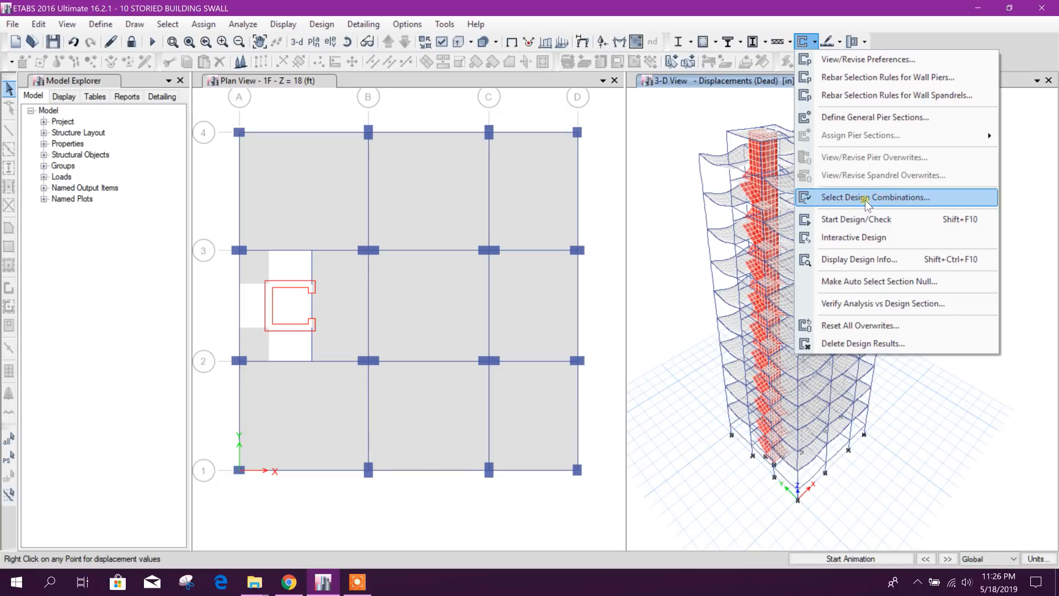
click(873, 196)
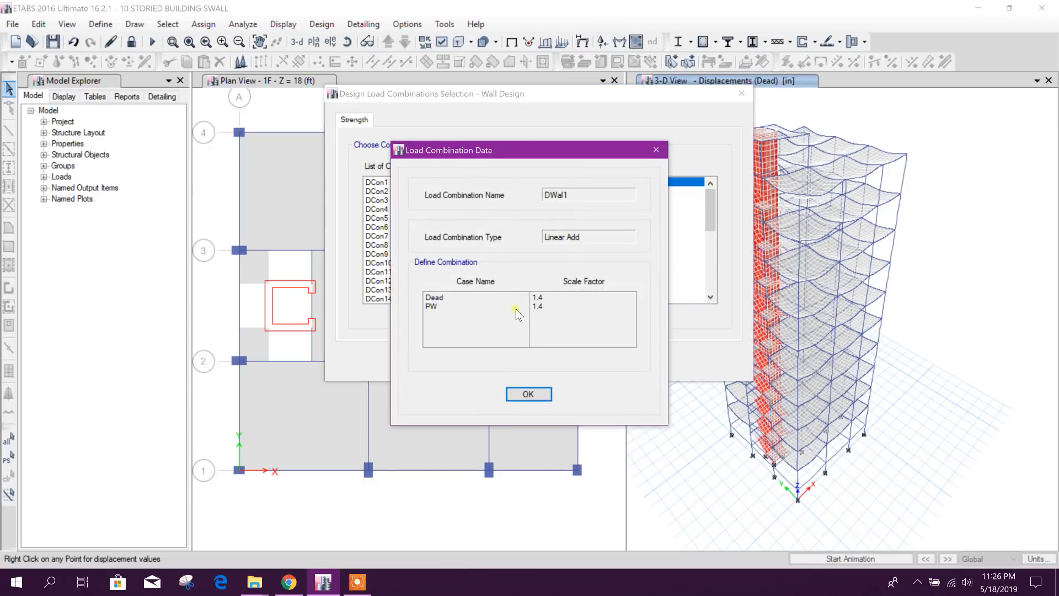
Inspect combinations DWal1 and DWal5 (1.2 Dead, Live, 1.2 PW, Wy) and accept the list
click(529, 394)
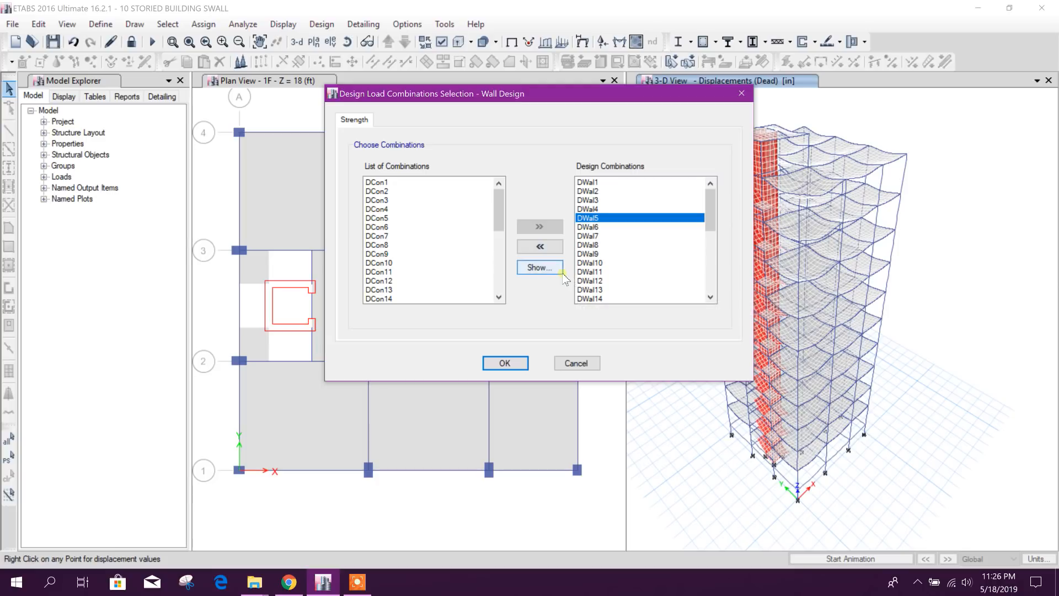
click(538, 267)
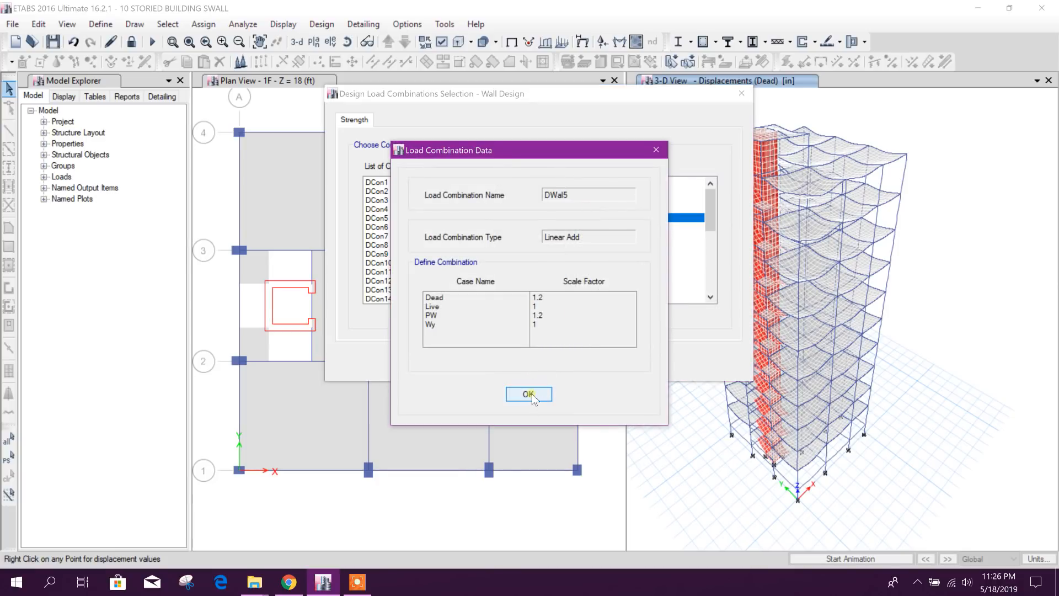
click(528, 394)
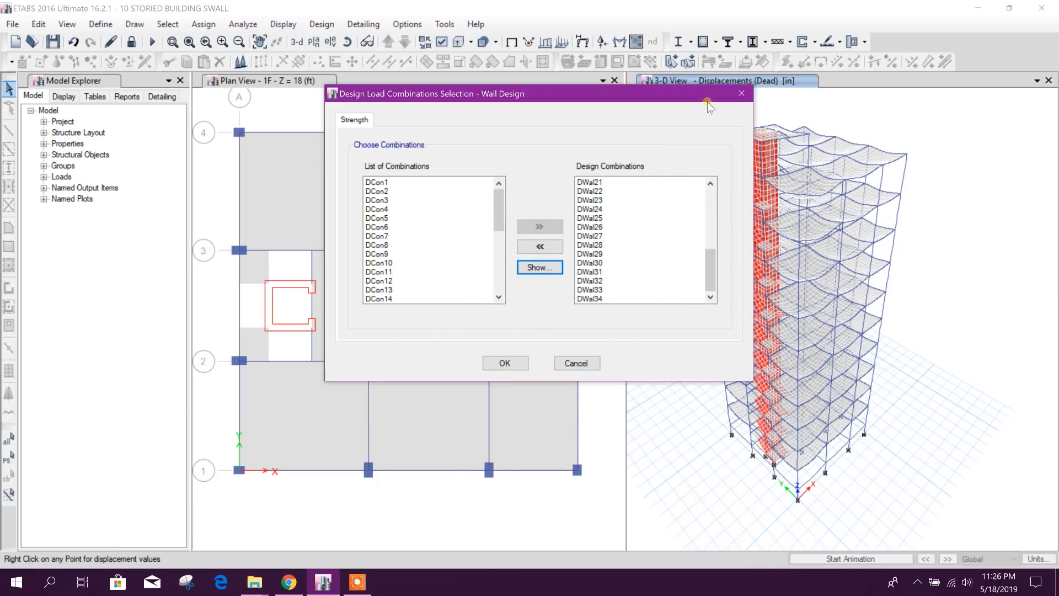
click(805, 42)
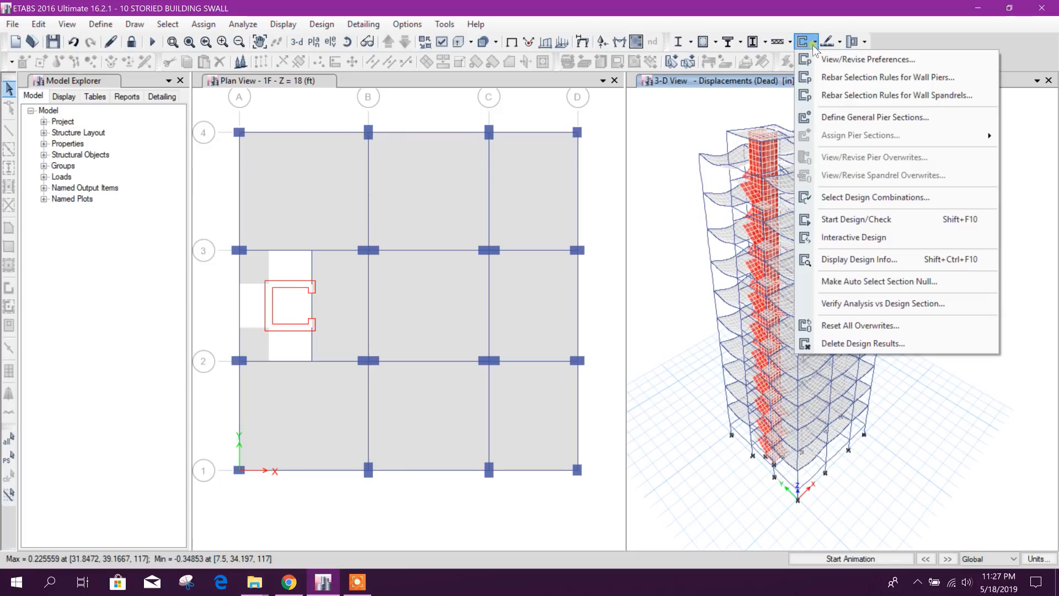
mouse_move(856, 218)
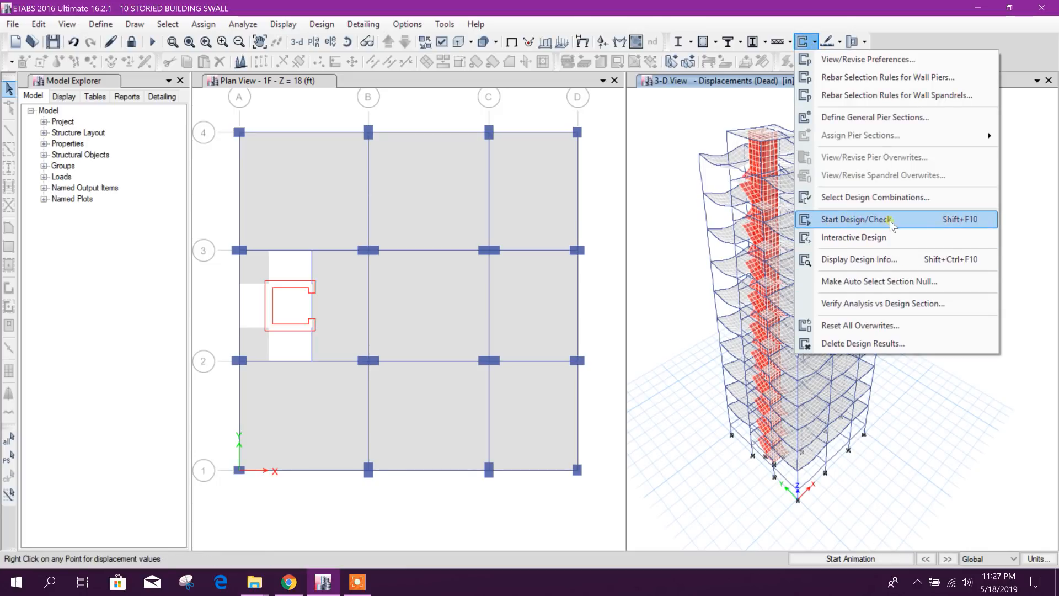
Run the shear wall design check to show pier longitudinal reinforcing areas per ACI 318-14
click(856, 219)
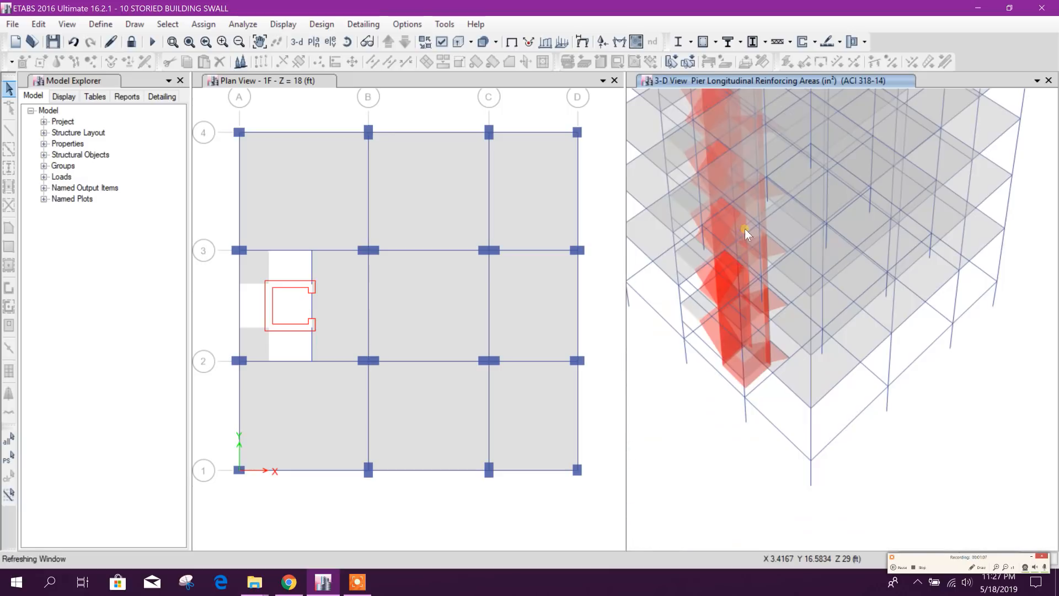
click(804, 42)
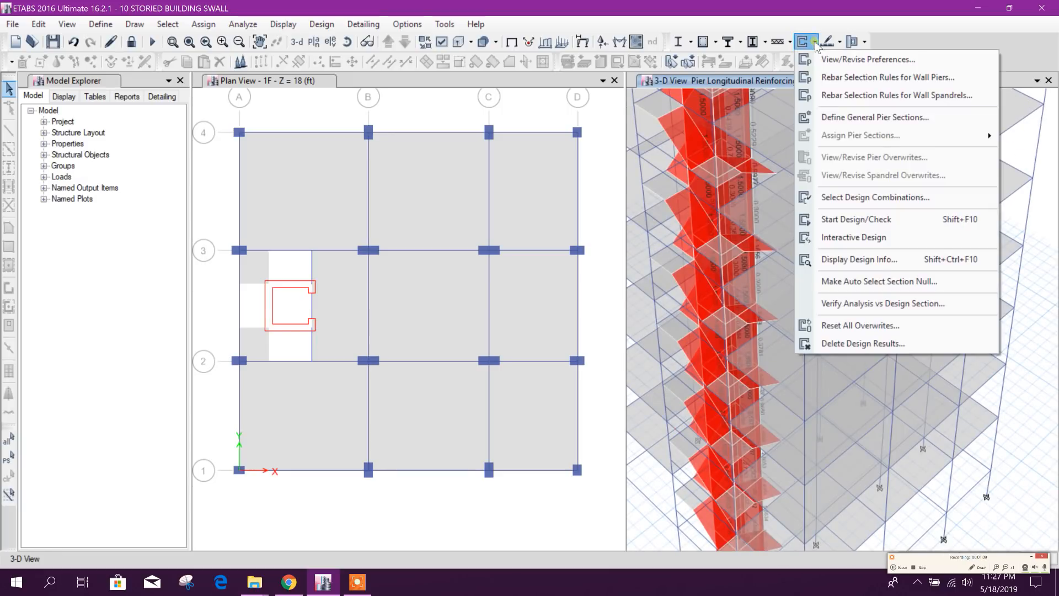
click(859, 258)
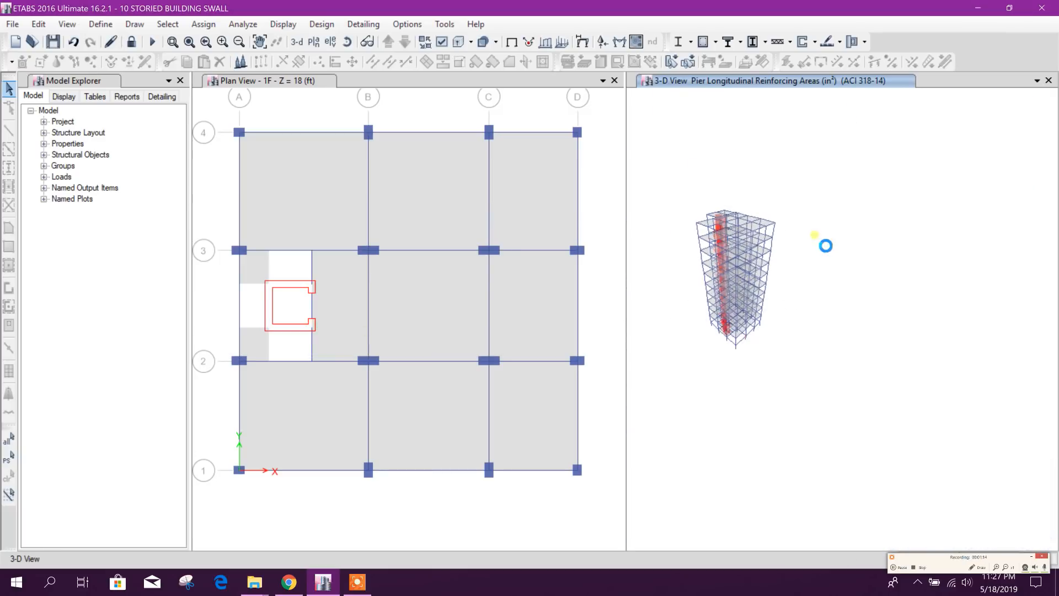
Select all 60 wall shell objects of the core by object type Walls
click(166, 23)
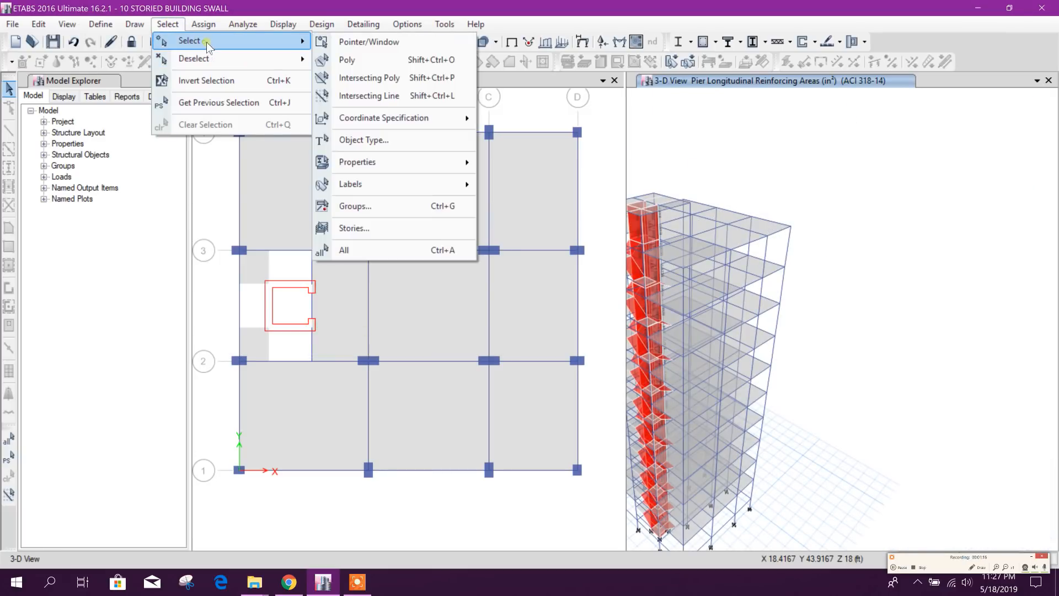
mouse_move(356, 161)
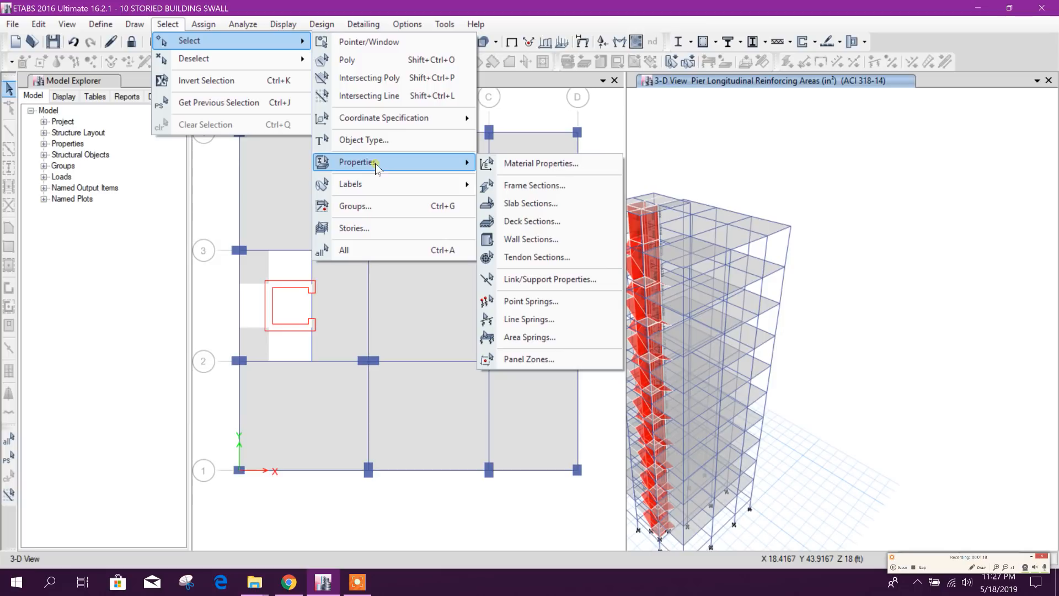
click(363, 140)
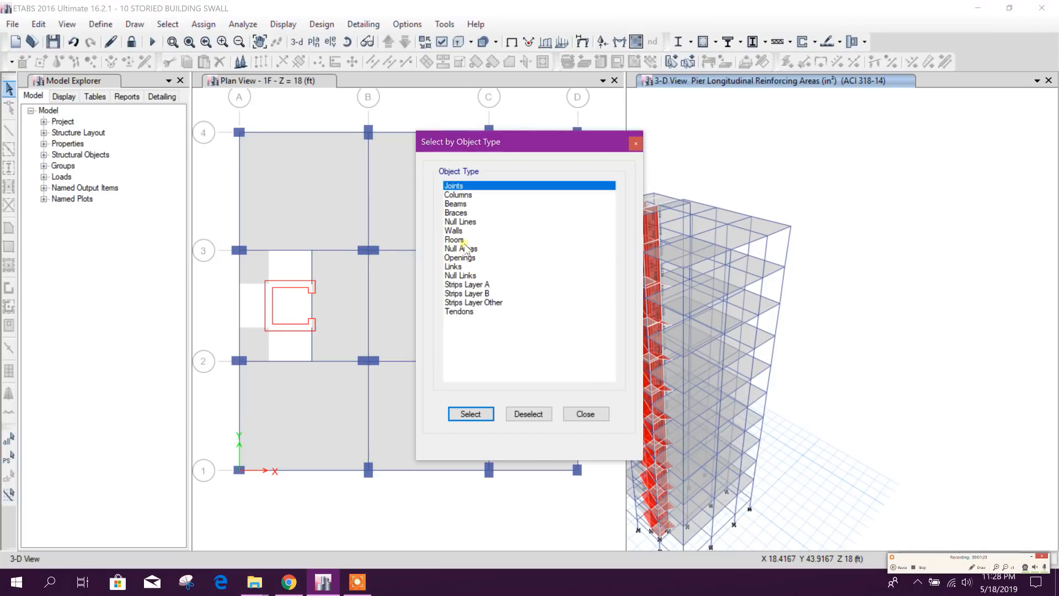
click(585, 413)
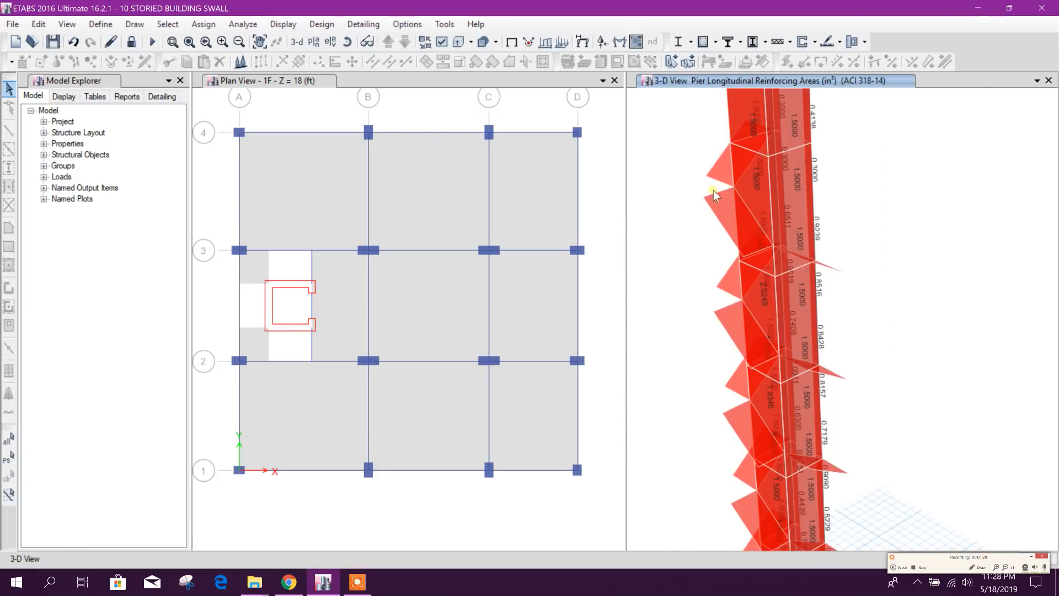
right_click(714, 195)
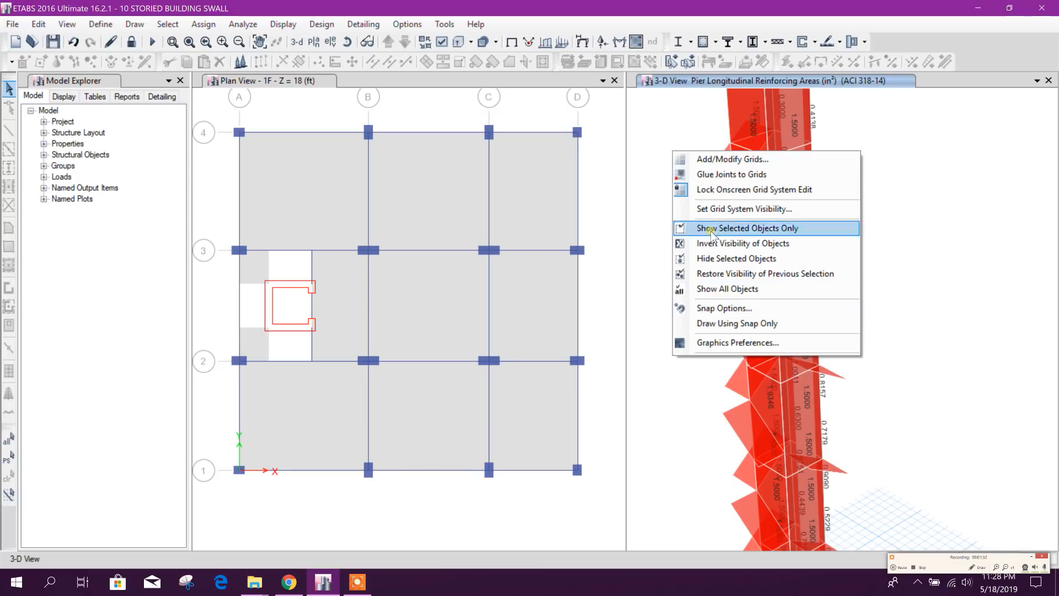
click(166, 24)
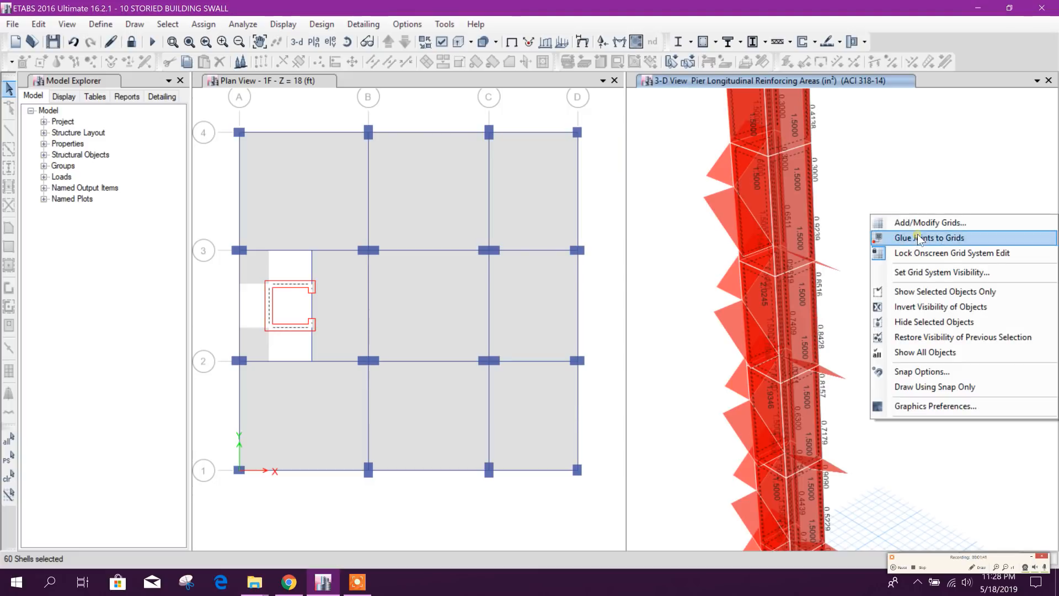
mouse_move(945, 291)
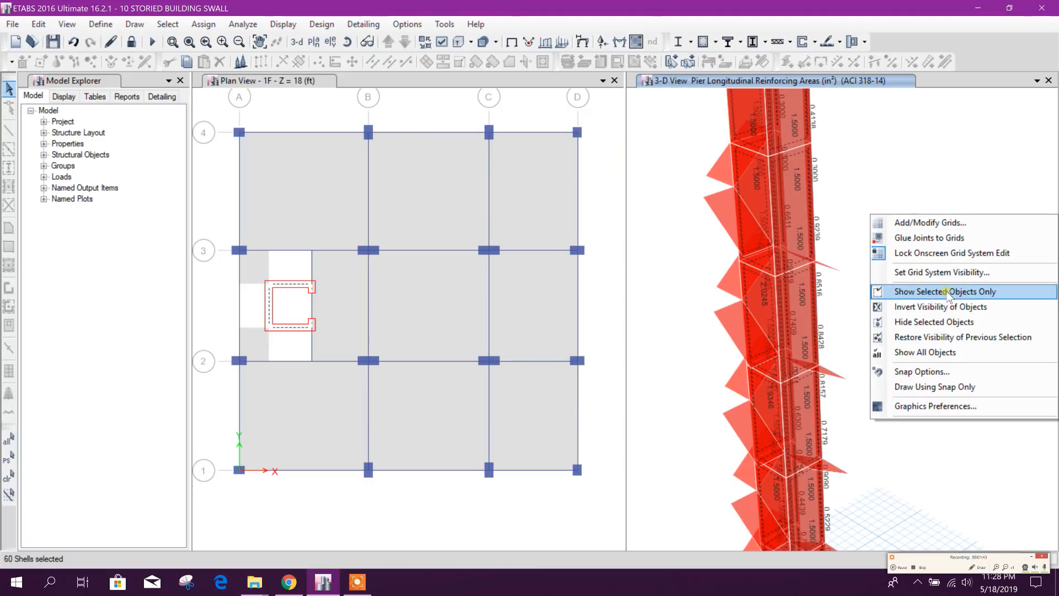
Show only the selected core walls with their longitudinal reinforcing area labels
click(944, 292)
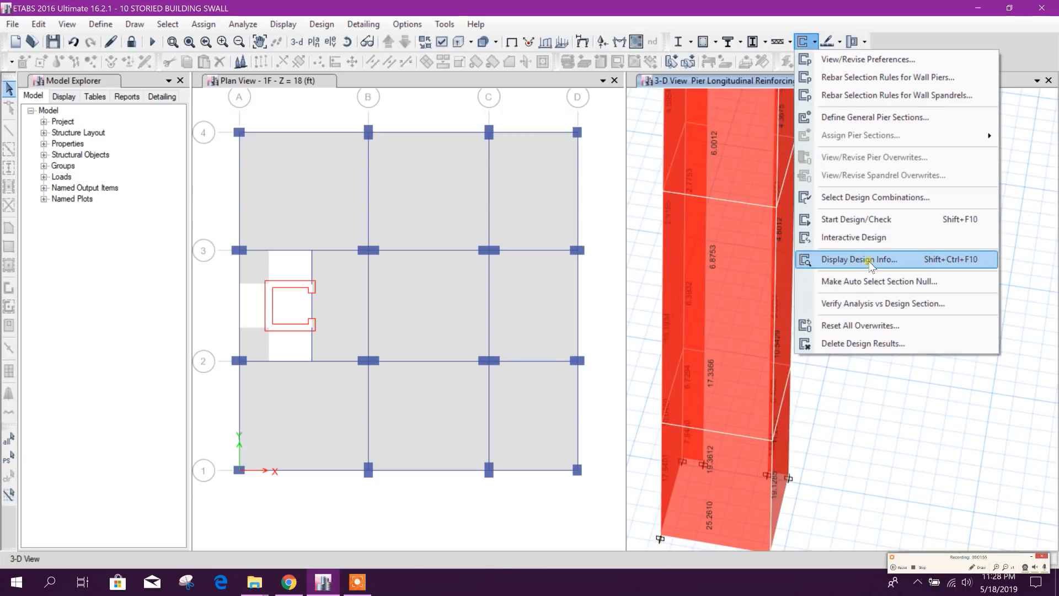
Display pier demand/capacity ratios on the core wall, with values such as 0.042 at the base
click(859, 258)
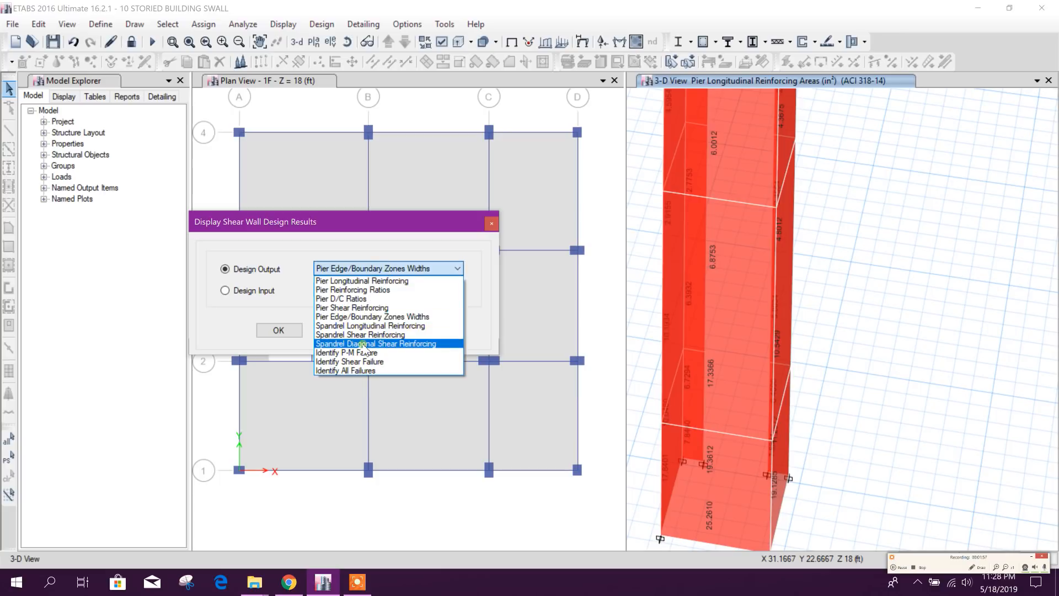
mouse_move(361, 334)
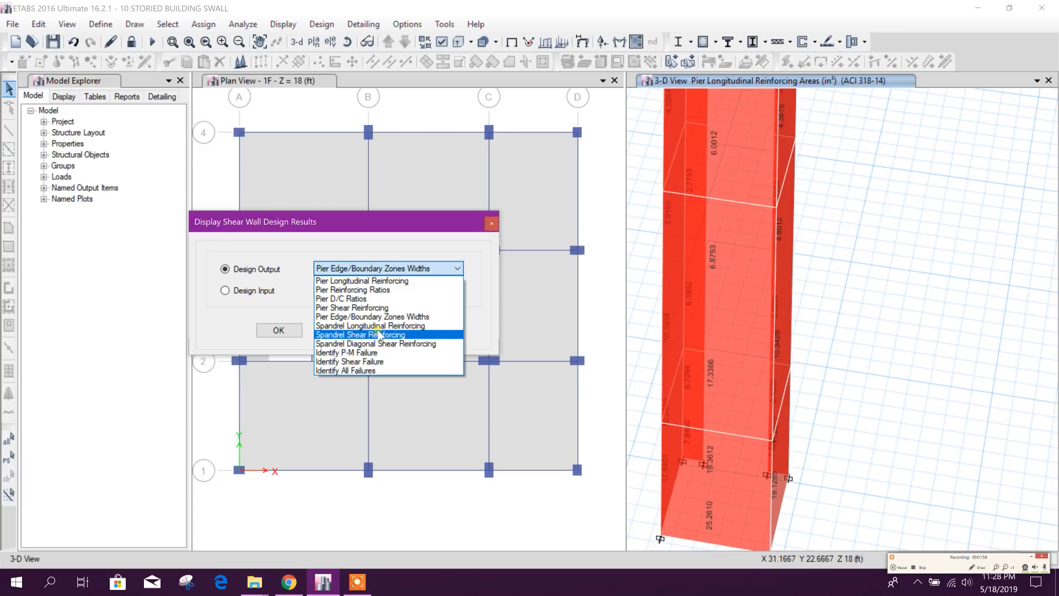
mouse_move(371, 326)
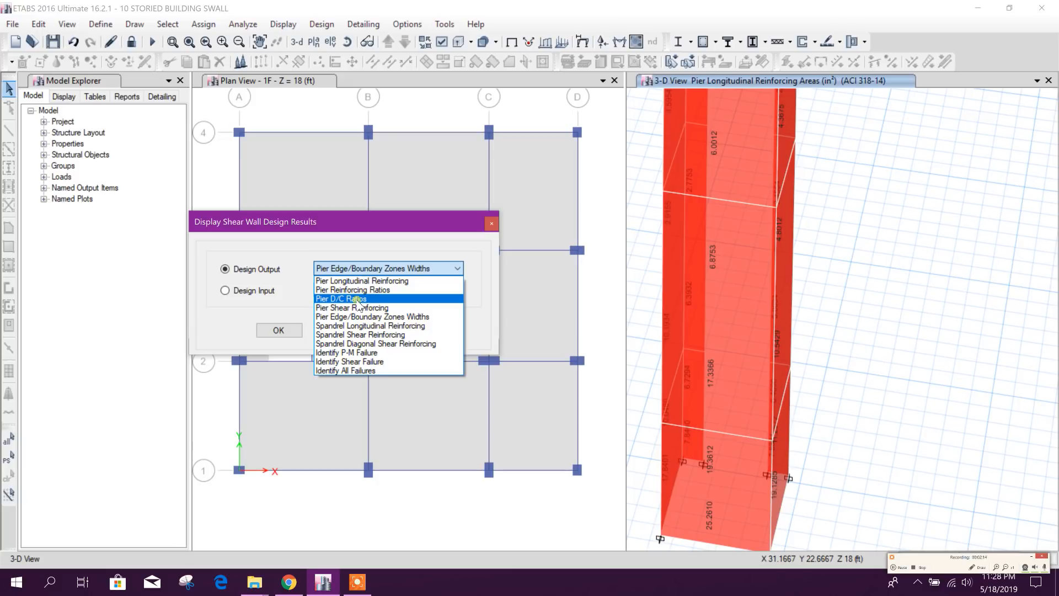
mouse_move(352, 300)
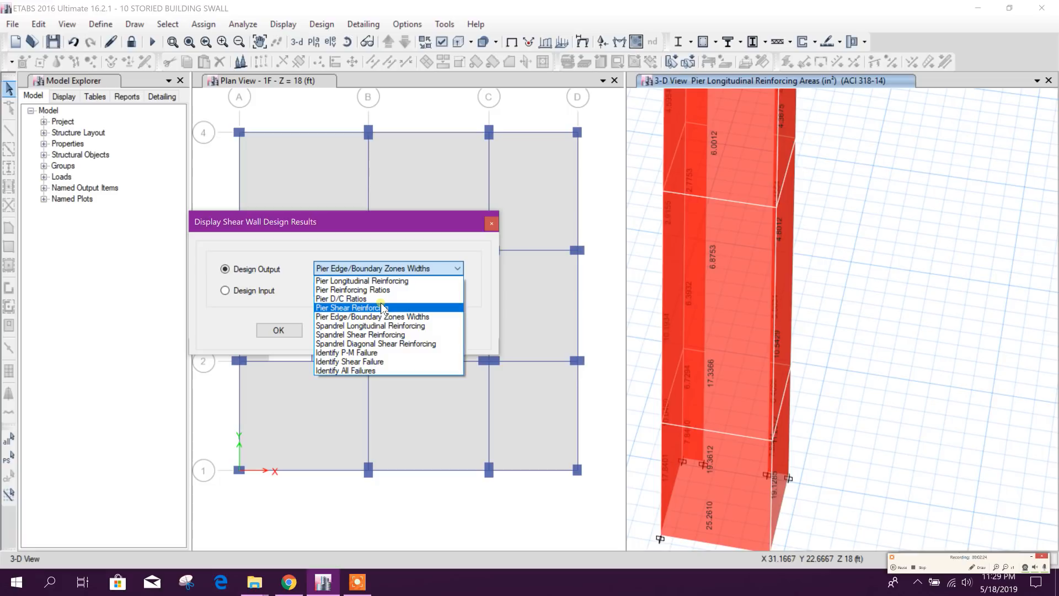
mouse_move(359, 299)
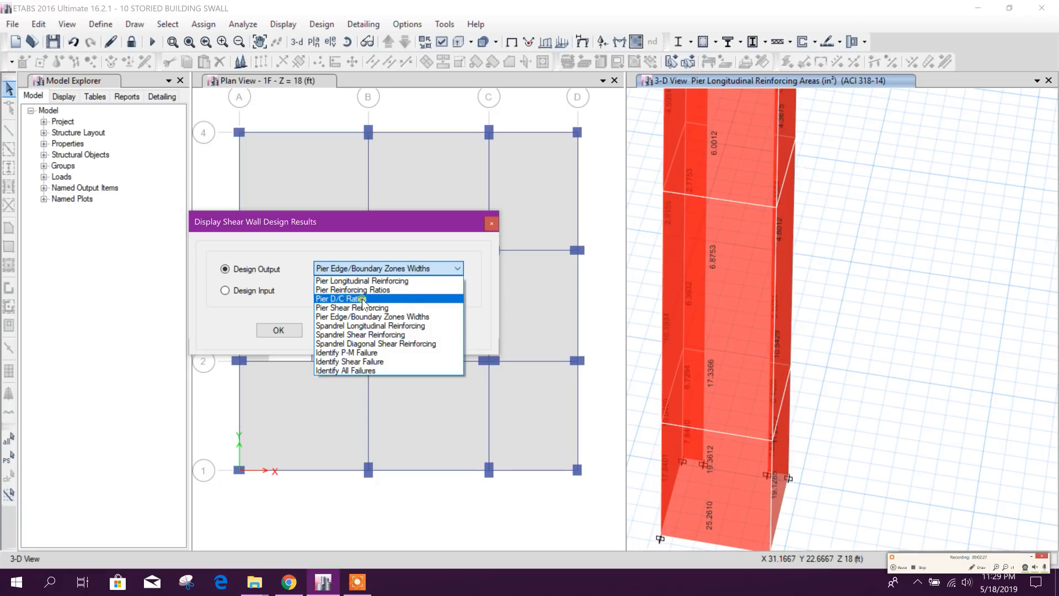
click(360, 298)
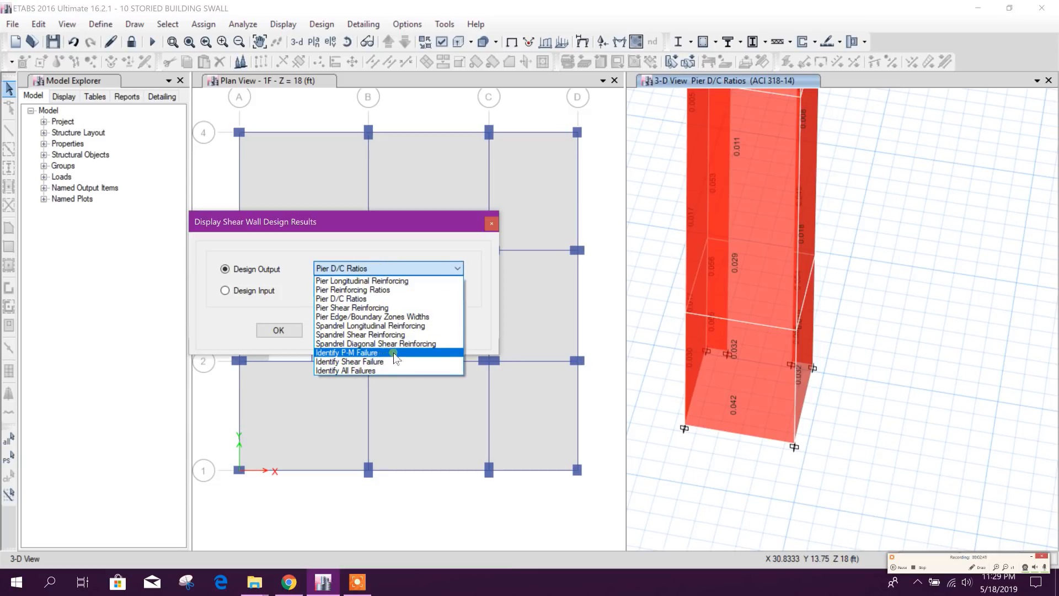
Display the wall P-M failure check, then the shear failure check on the core walls
click(346, 352)
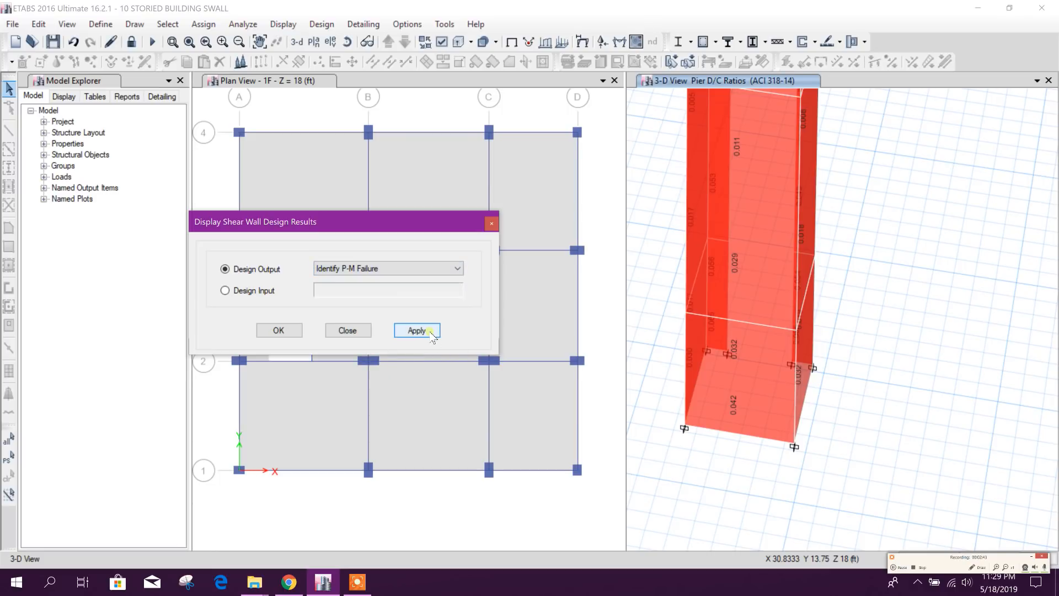
click(416, 330)
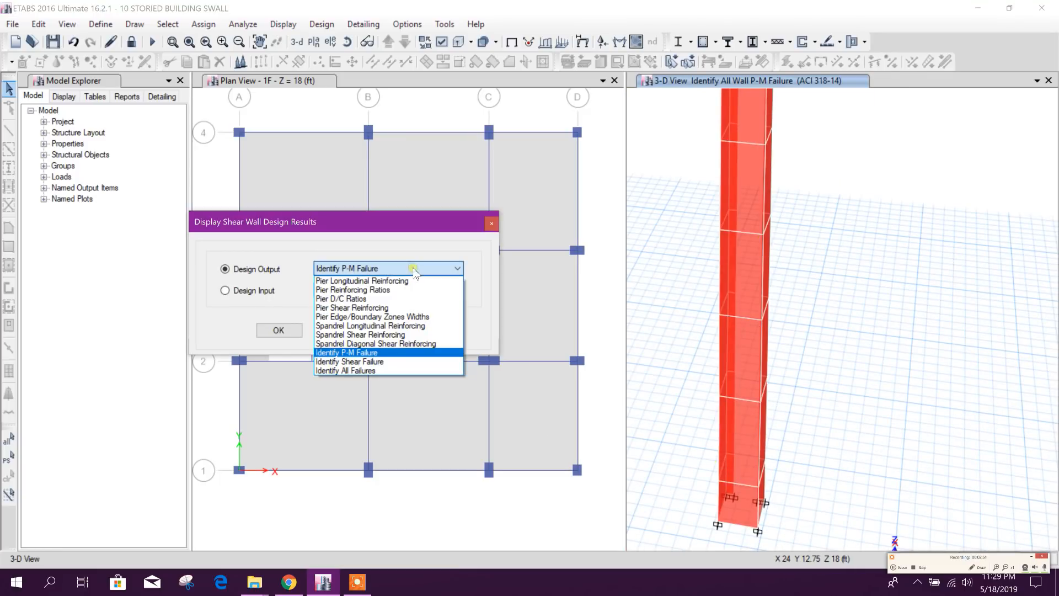
click(350, 361)
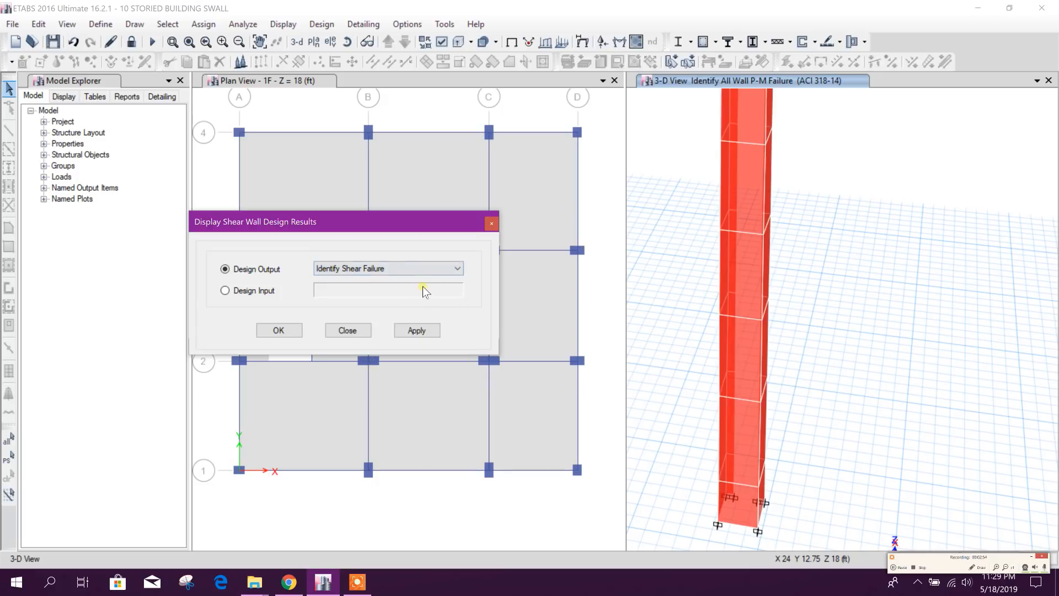
click(416, 329)
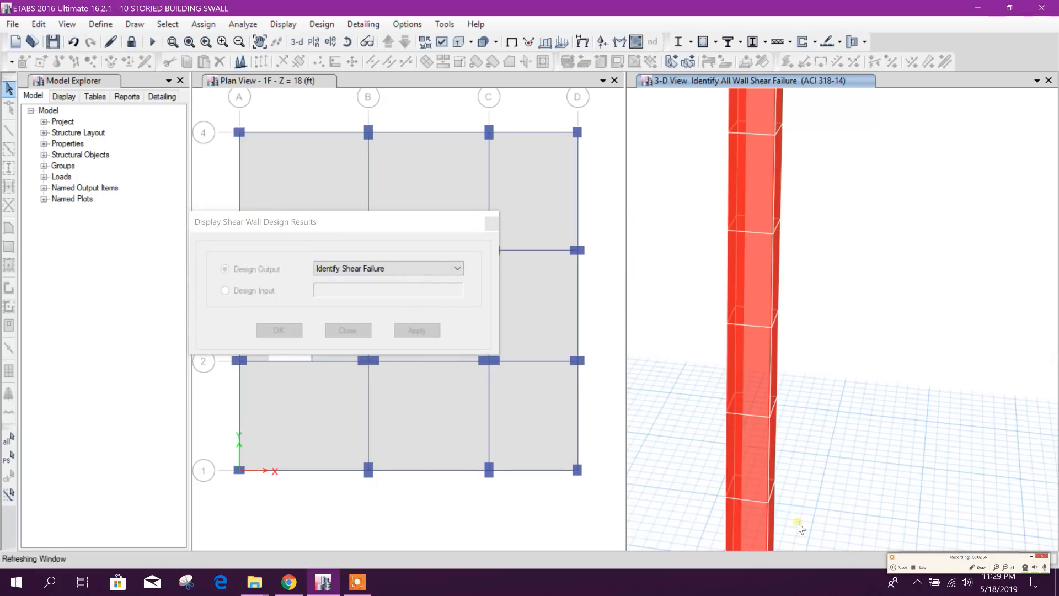
Keep Identify Shear Failure as the shown output and close the design results dialog
click(456, 268)
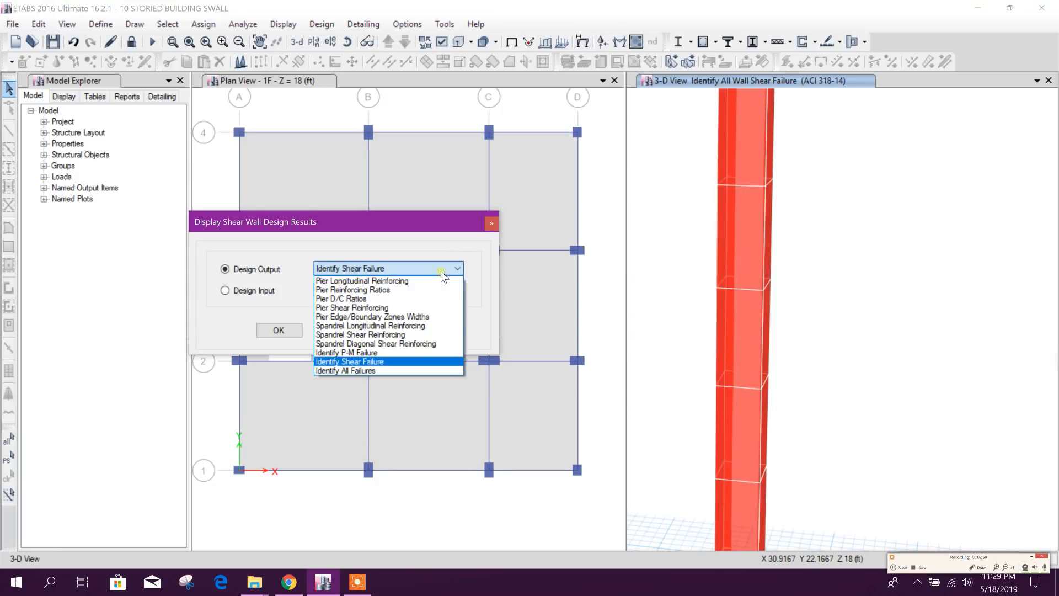
click(350, 361)
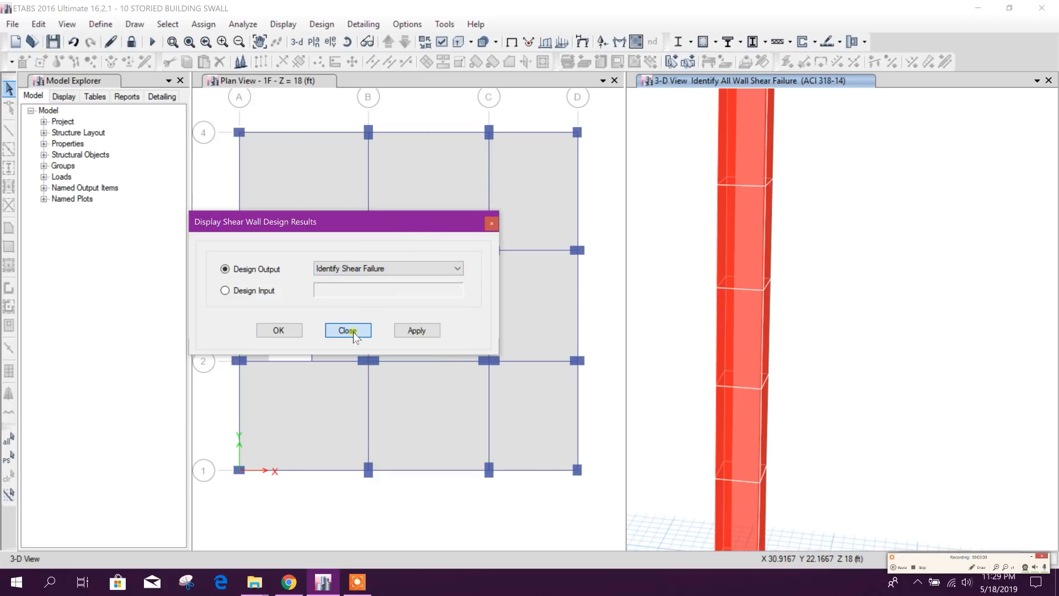
click(347, 330)
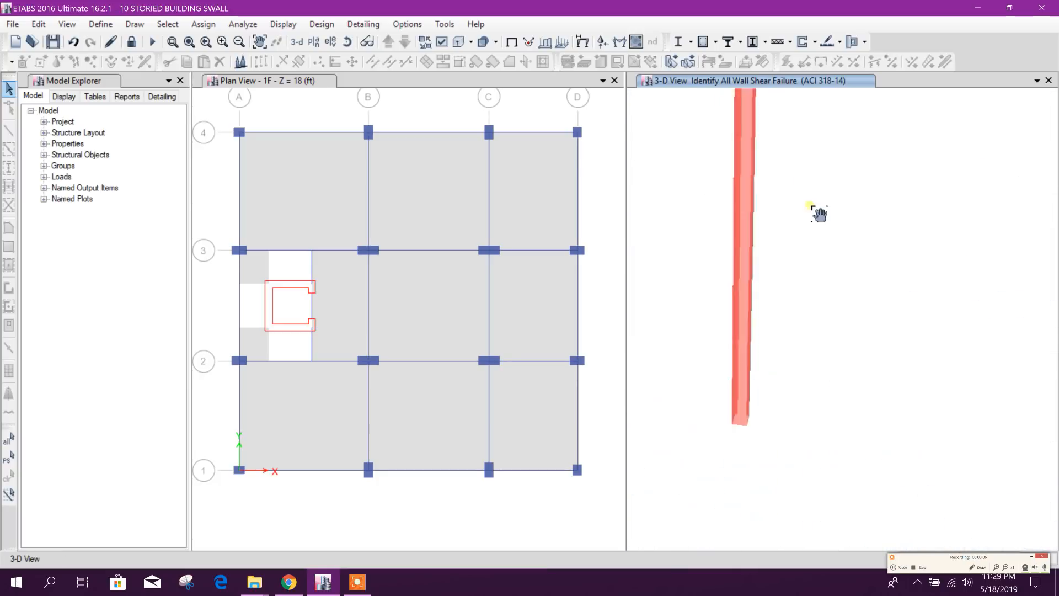
Zoom the 3D view out to show the full ten-storey core wall with shear failure results
click(776, 187)
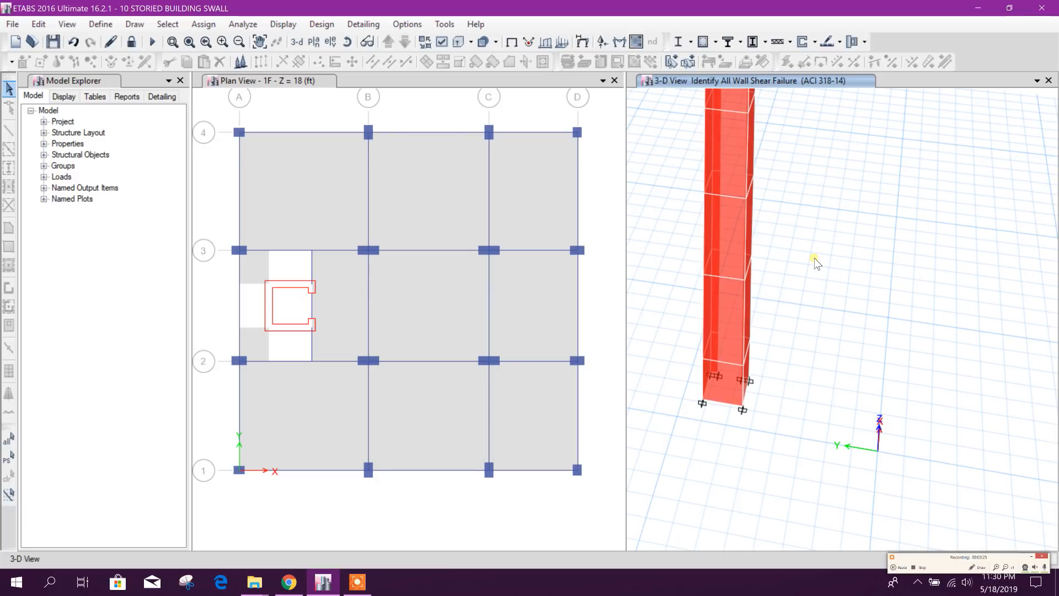
mouse_move(703, 198)
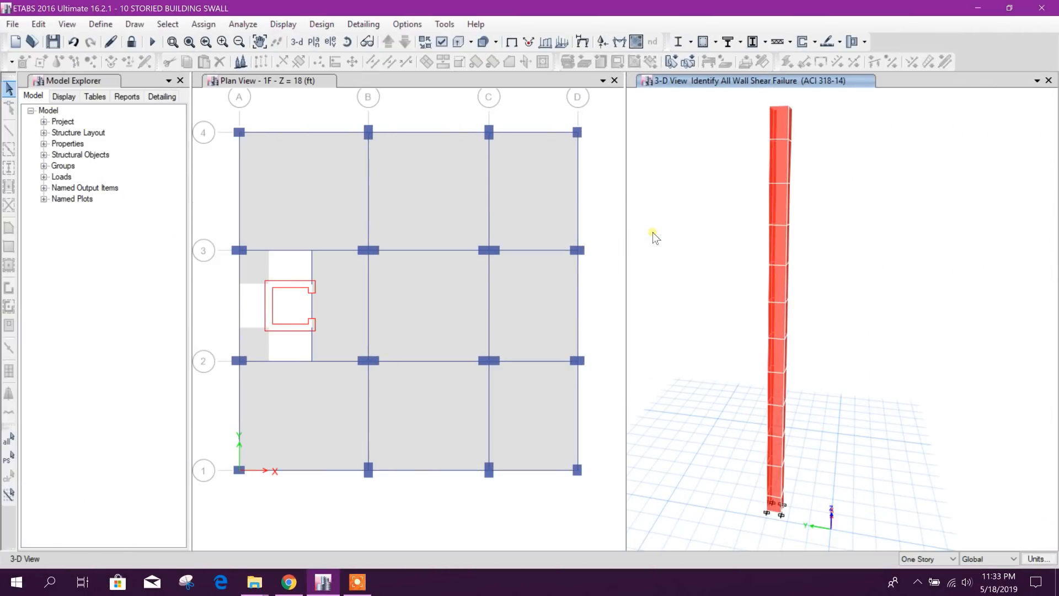
mouse_move(675, 210)
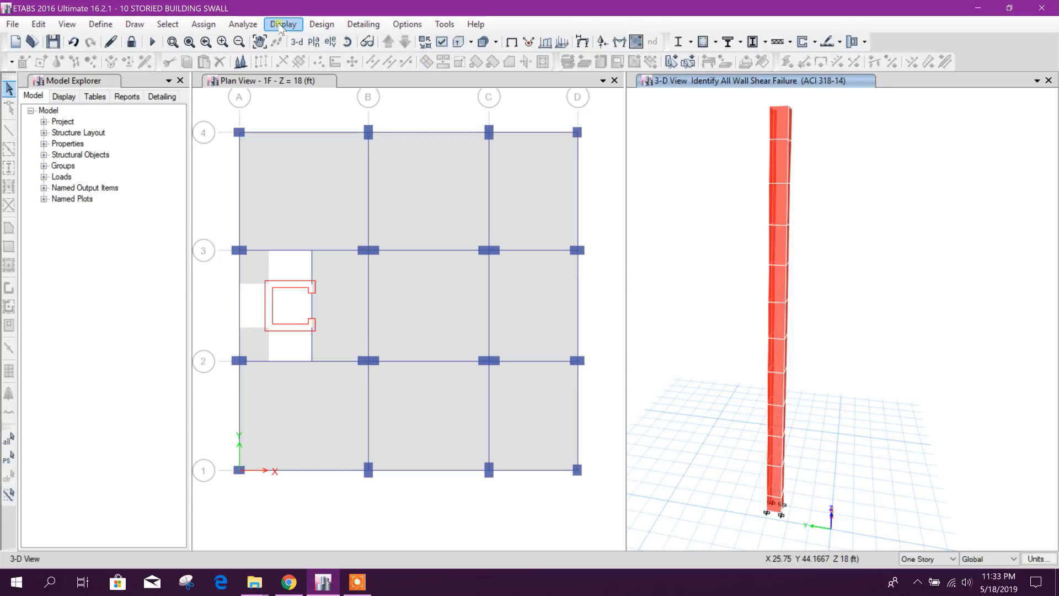
Start Detailing to generate the floor framing plan drawing and detailing item tree
click(363, 24)
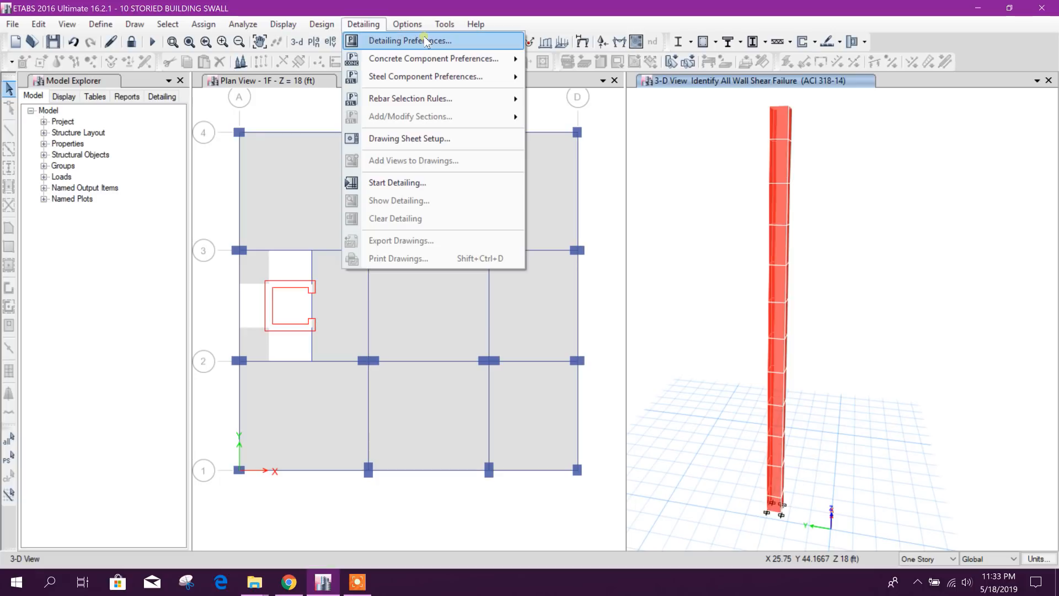
mouse_move(444, 77)
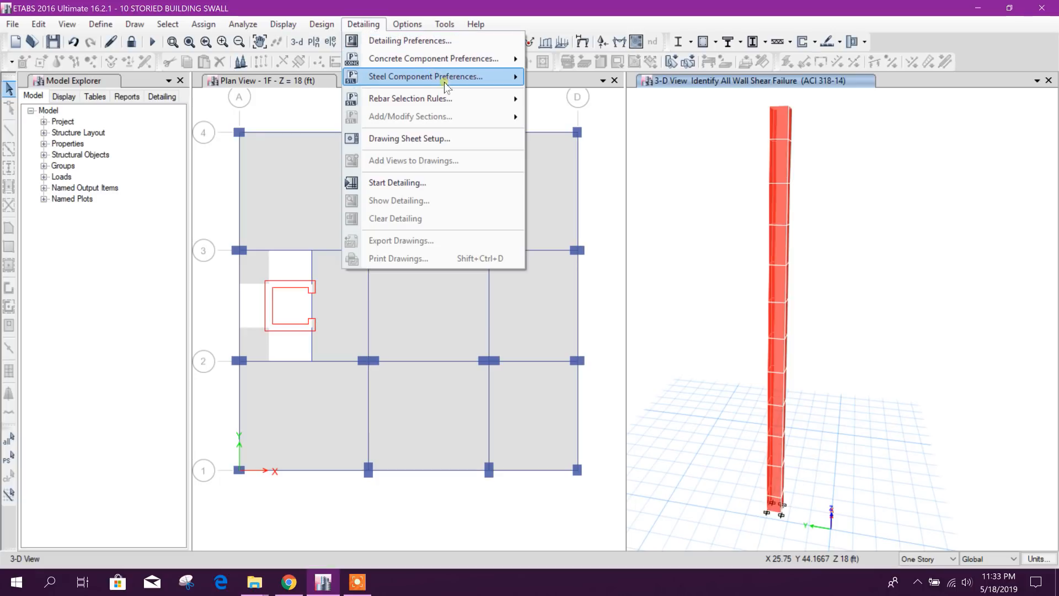
mouse_move(397, 182)
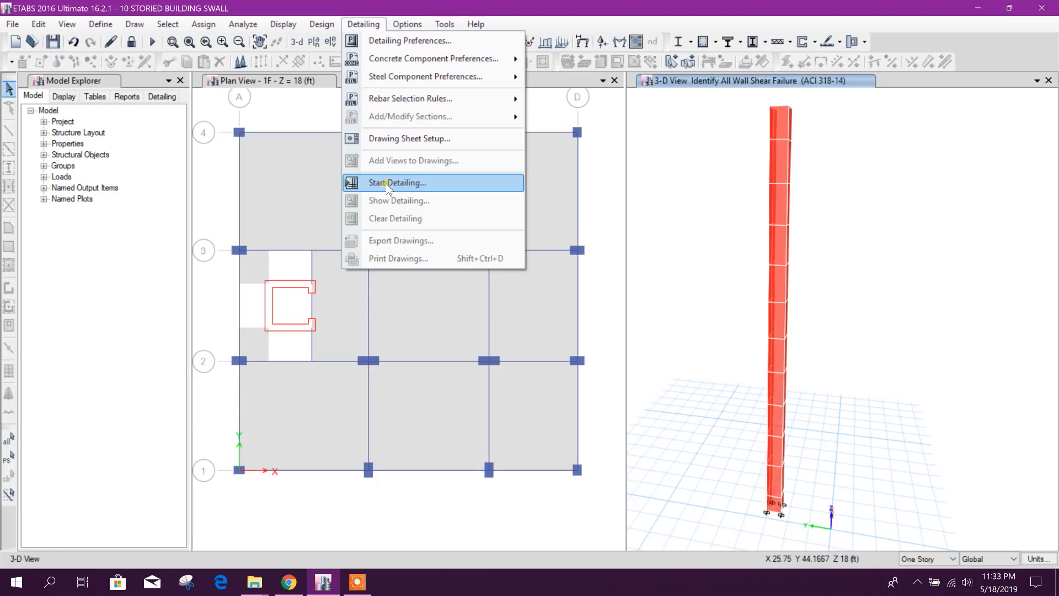
click(397, 182)
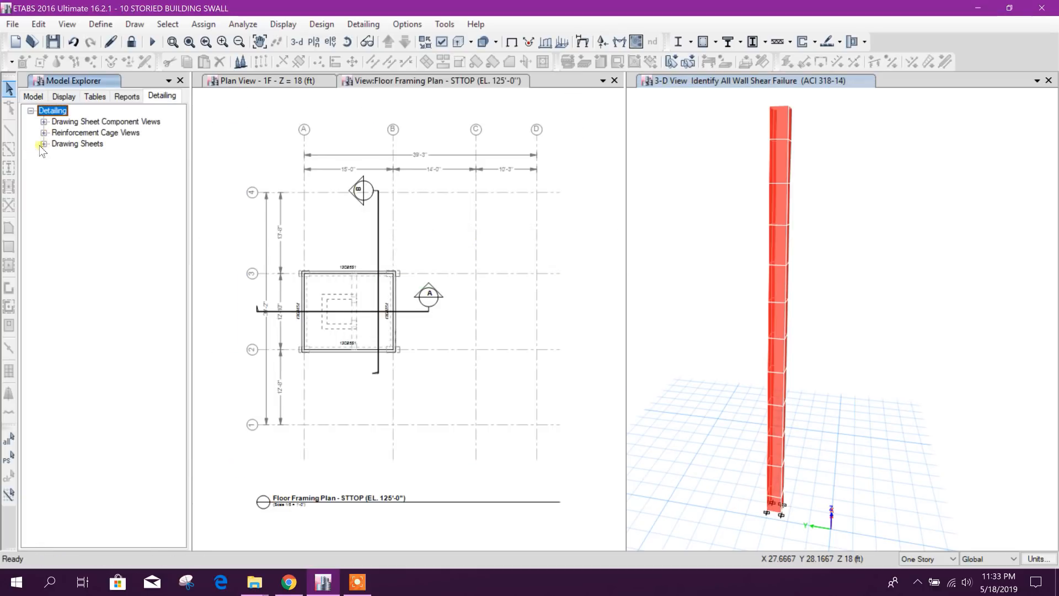
Show a core wall's 3D rendered reinforcement cage and inspect its vertical bars and ties up close
click(43, 133)
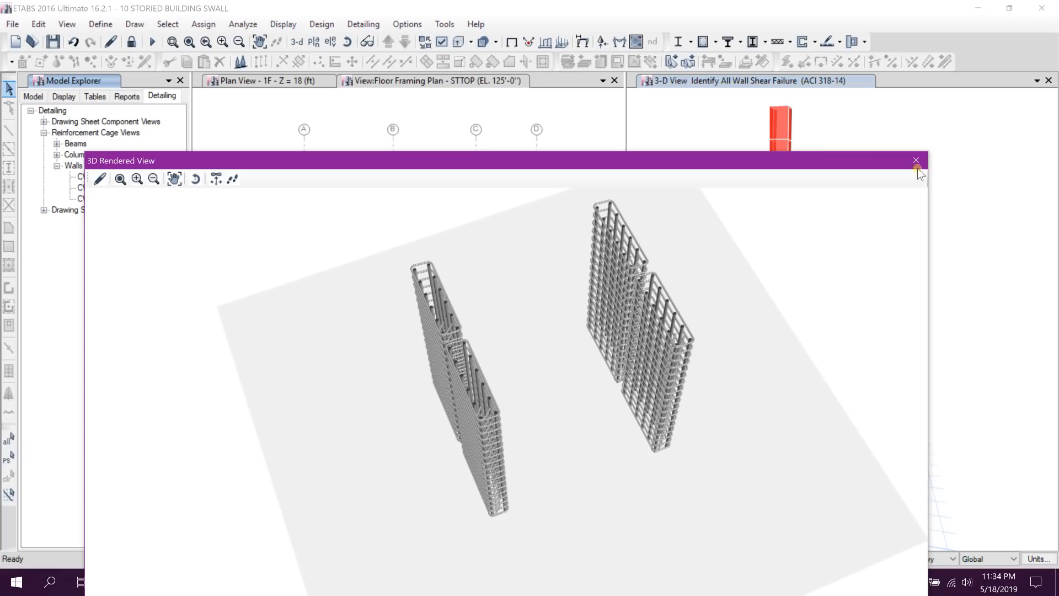
click(916, 160)
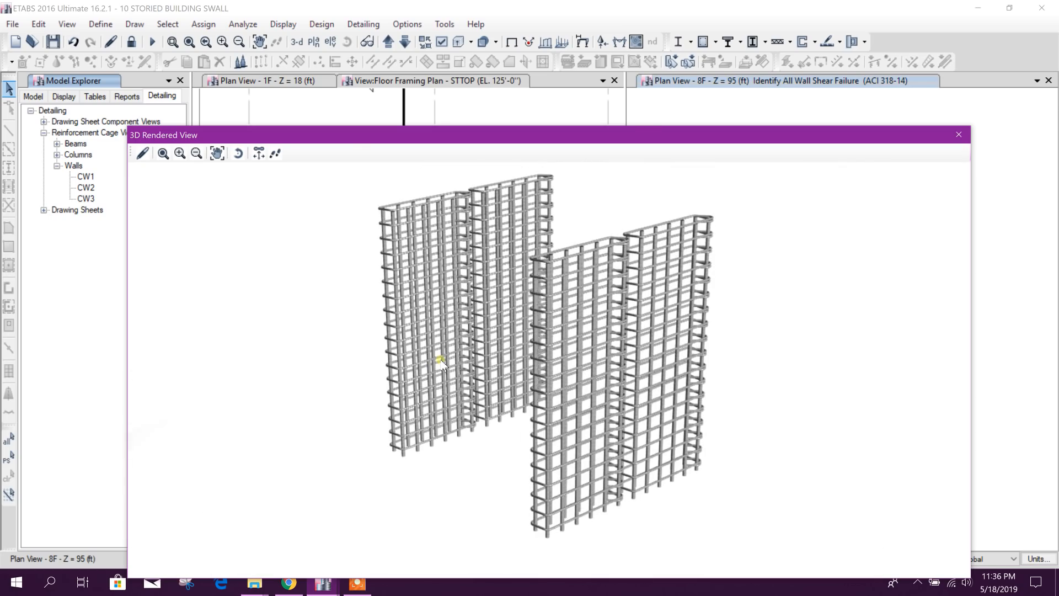
drag(439, 362, 284, 344)
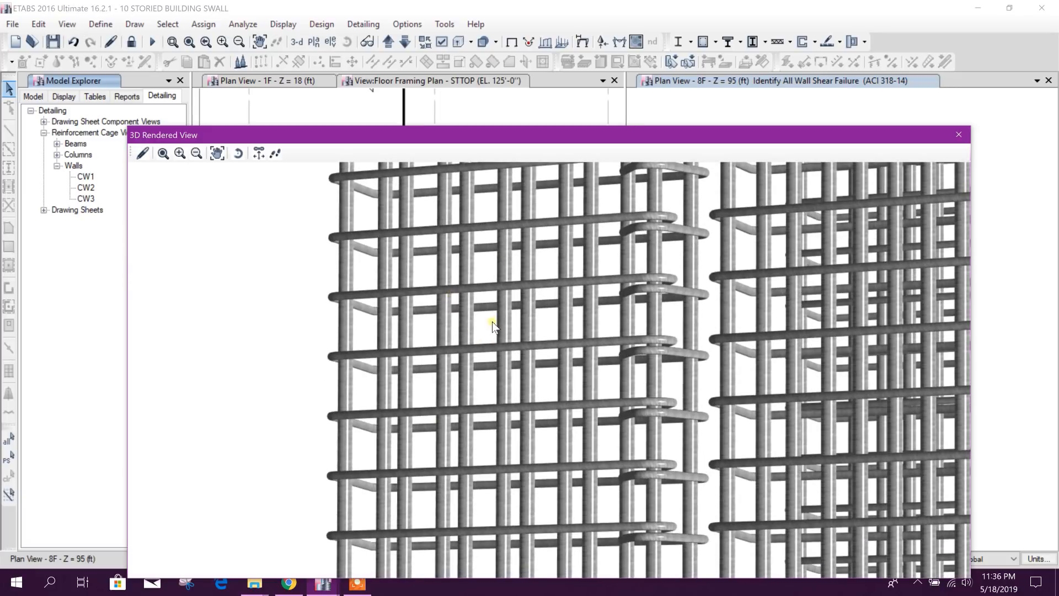
mouse_move(631, 226)
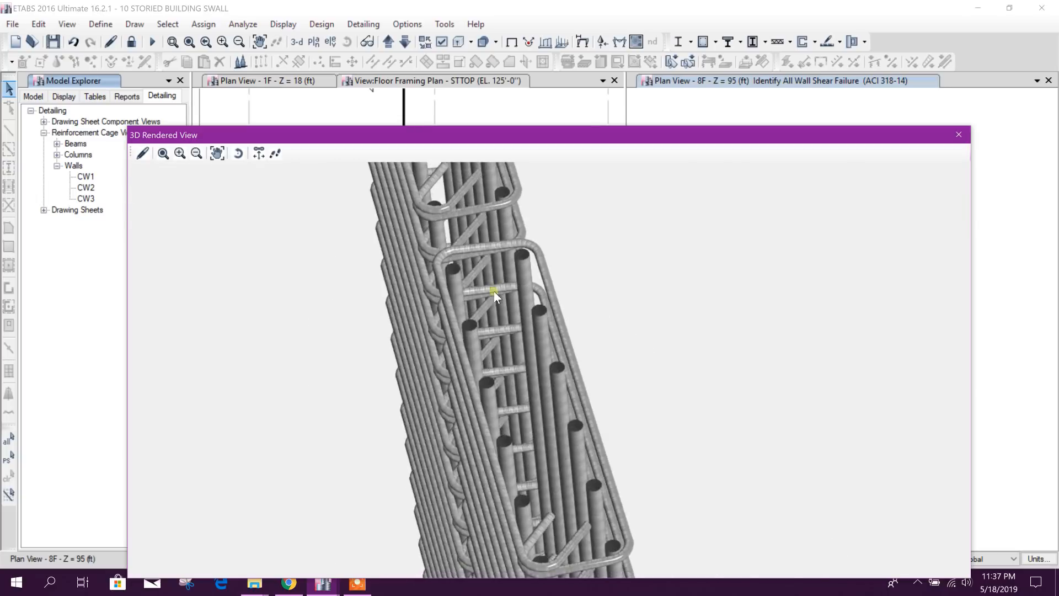
drag(495, 296, 645, 445)
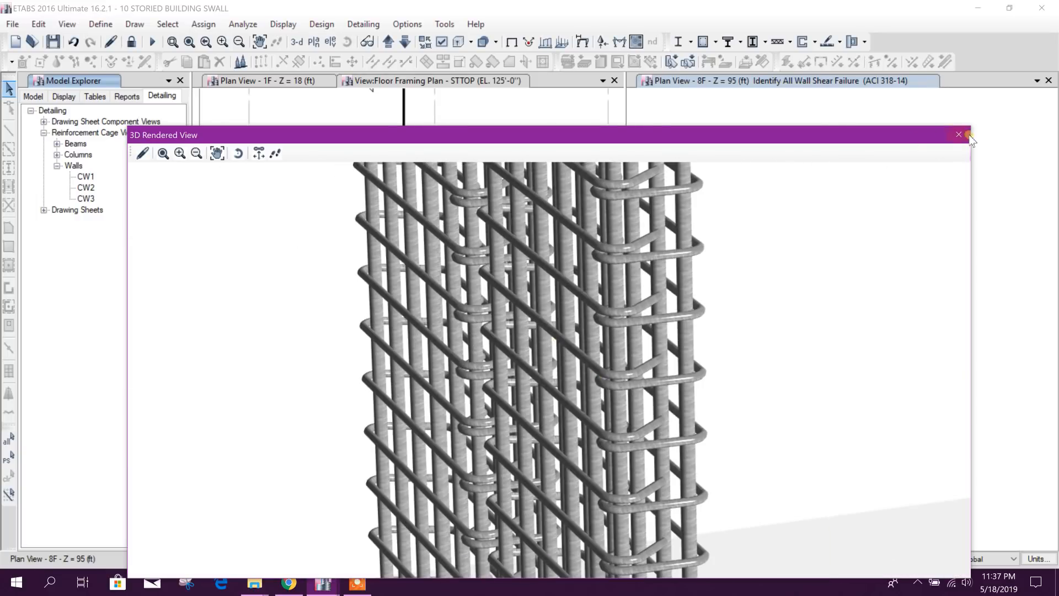
Close the first cage view and bring up the 3D rendered cage window for wall CW2
click(958, 135)
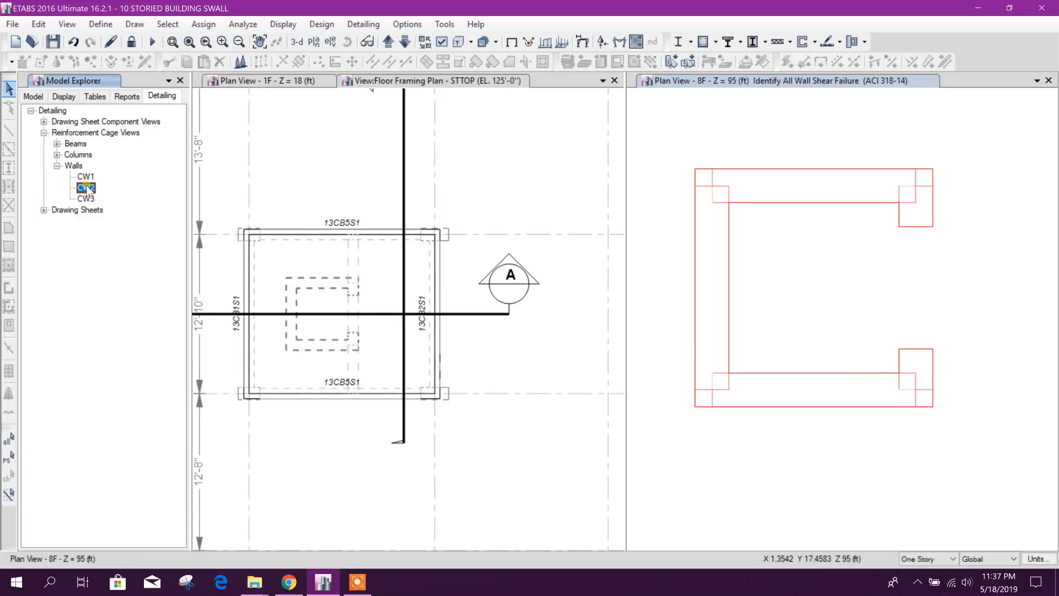
click(85, 188)
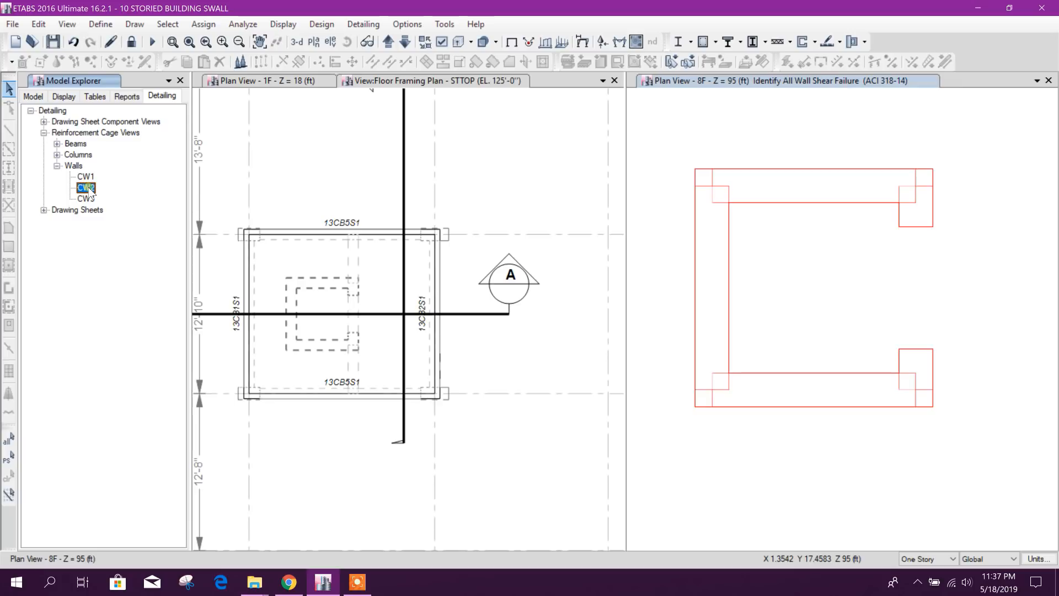
click(85, 188)
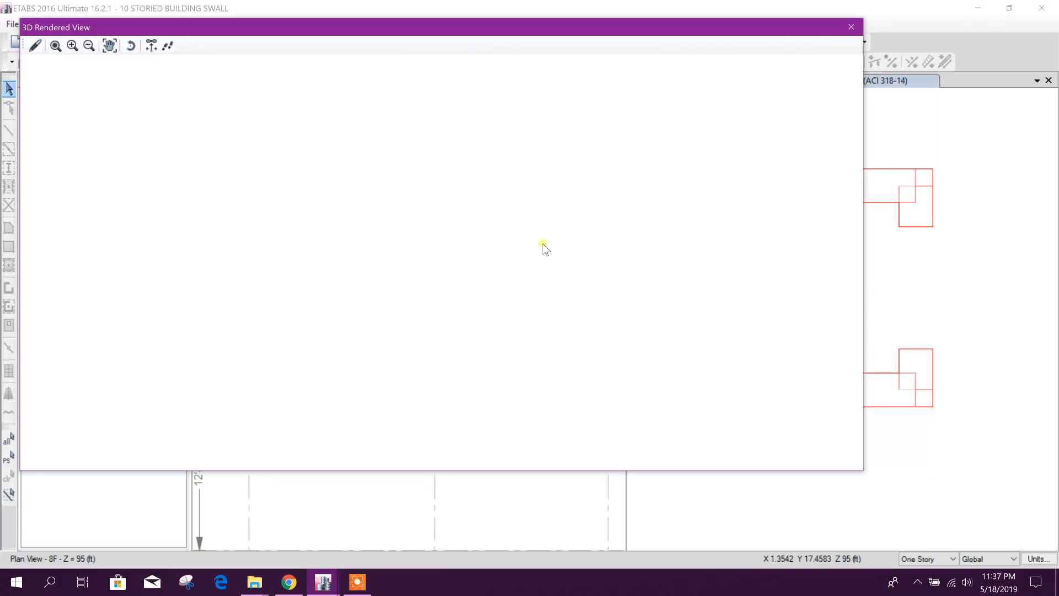
mouse_move(305, 160)
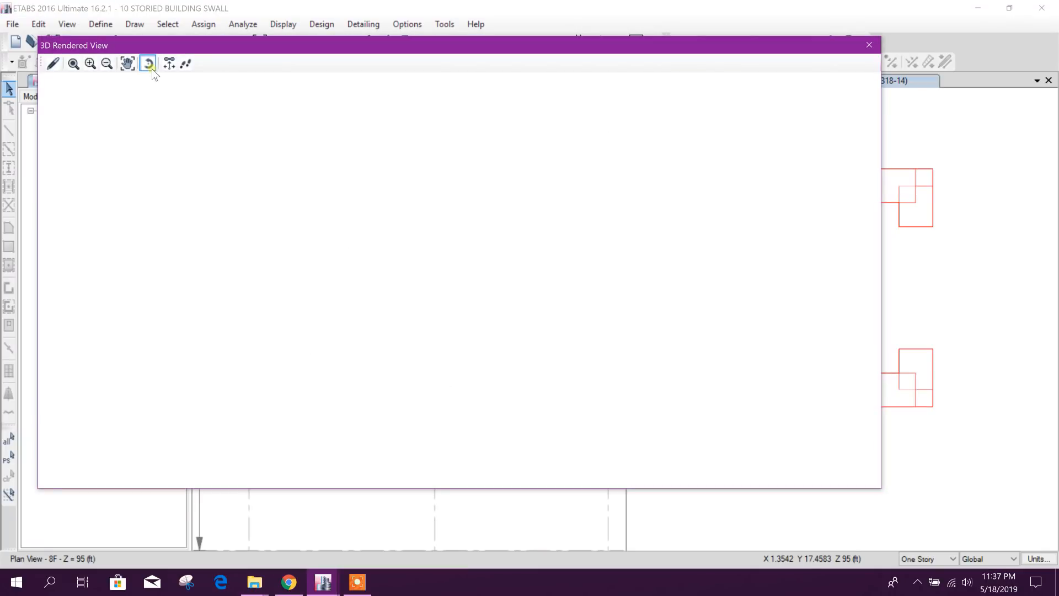
mouse_move(146, 63)
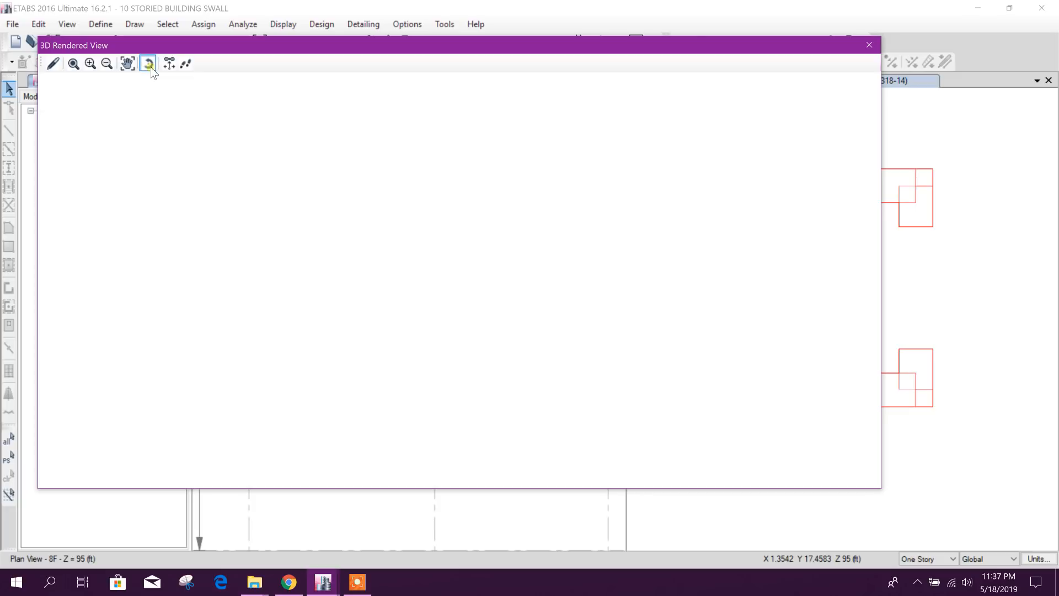
Redraw and orbit the C-shaped CW2 cage from several angles, then close its rendered view
click(147, 63)
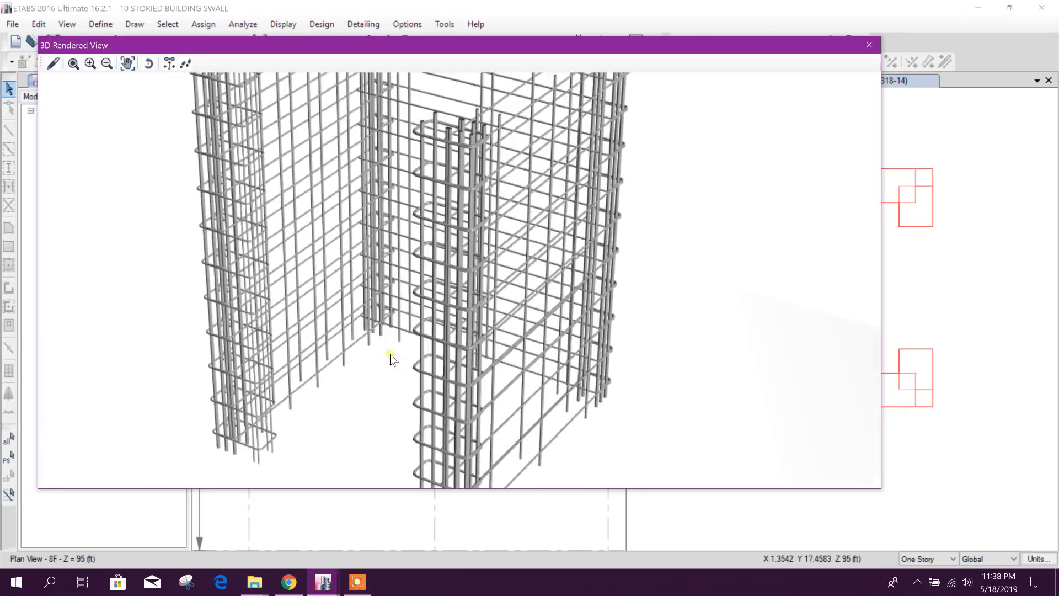
drag(391, 357, 226, 290)
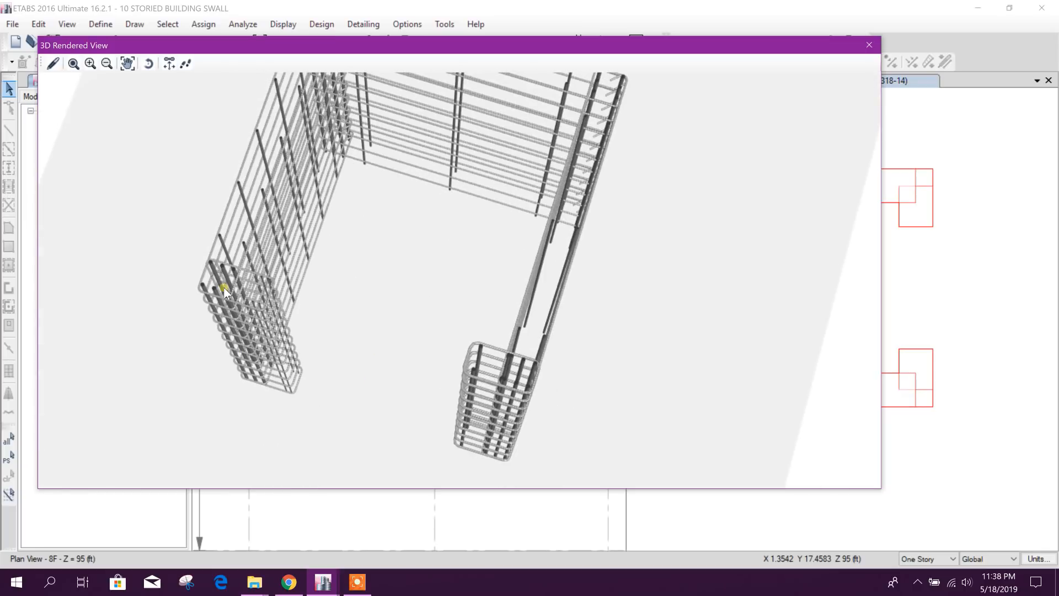
drag(226, 290, 416, 398)
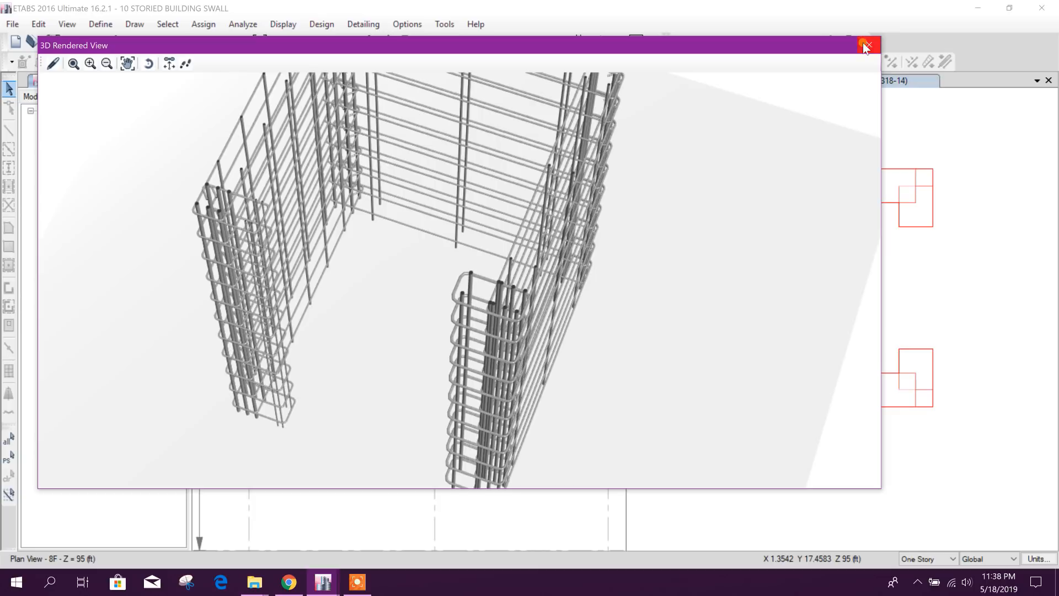
click(868, 45)
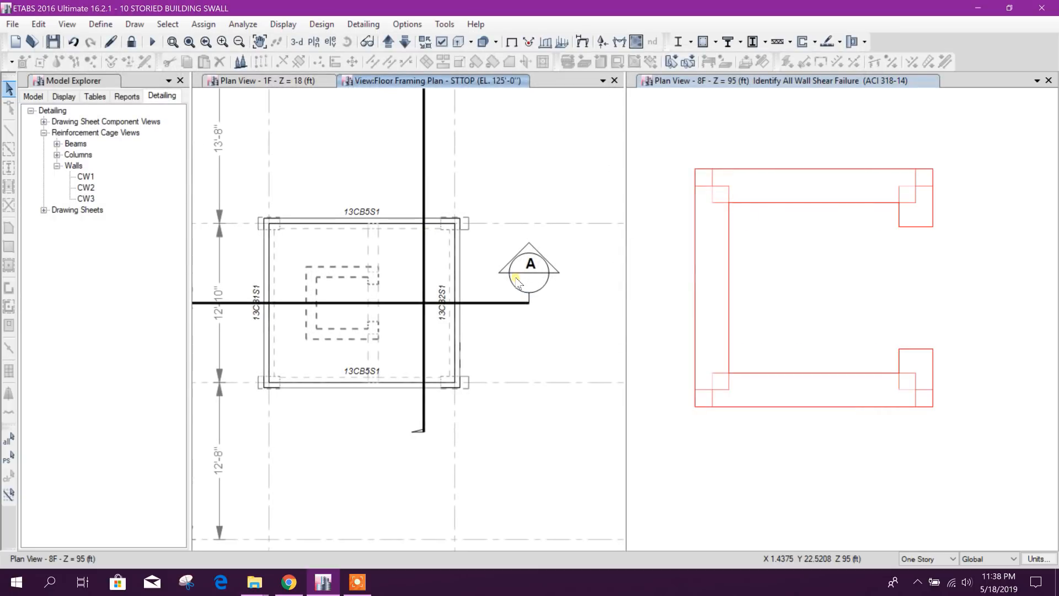
mouse_move(490, 169)
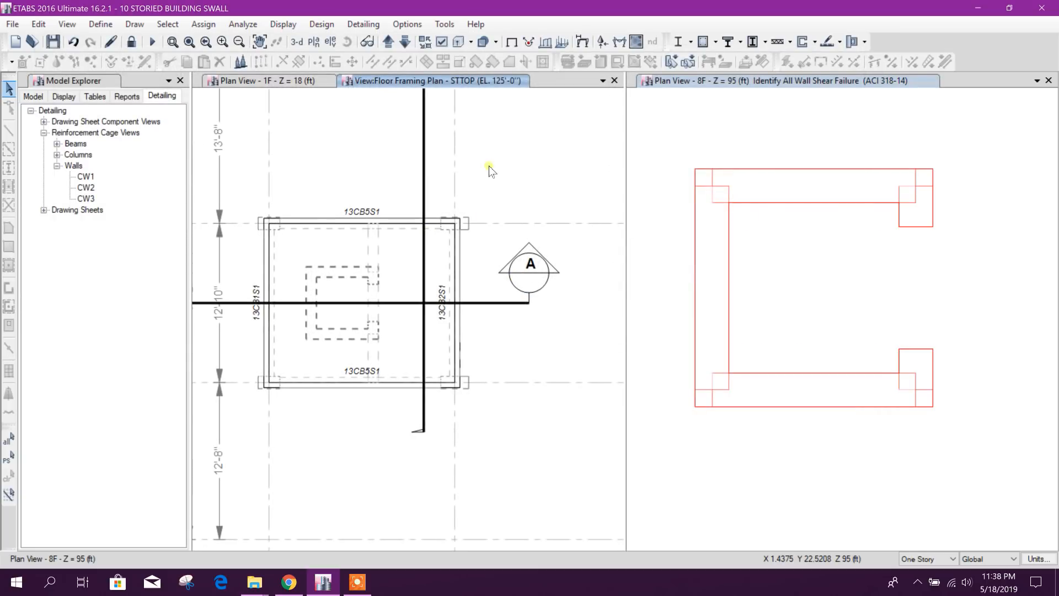